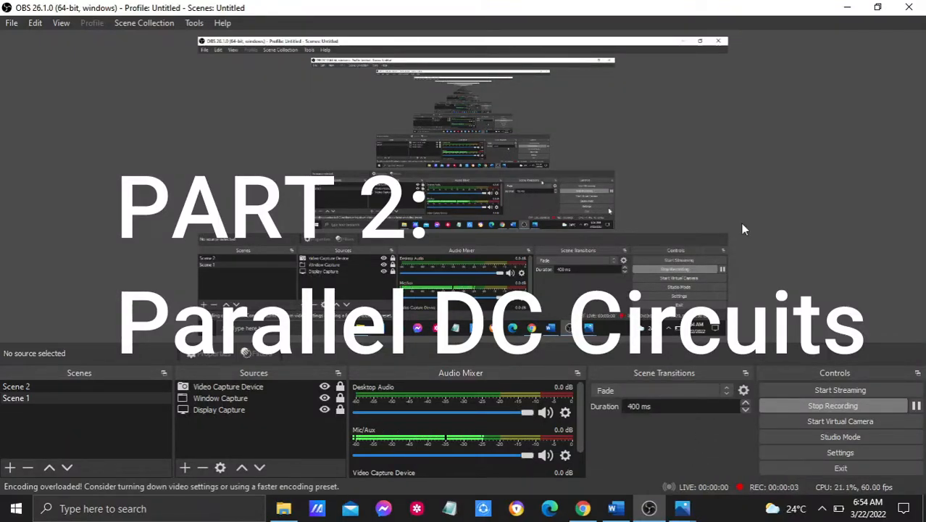
Step: Switch to the Word activity document at Part 2, Parallel DC Circuits, with Figure 1.3
click(615, 508)
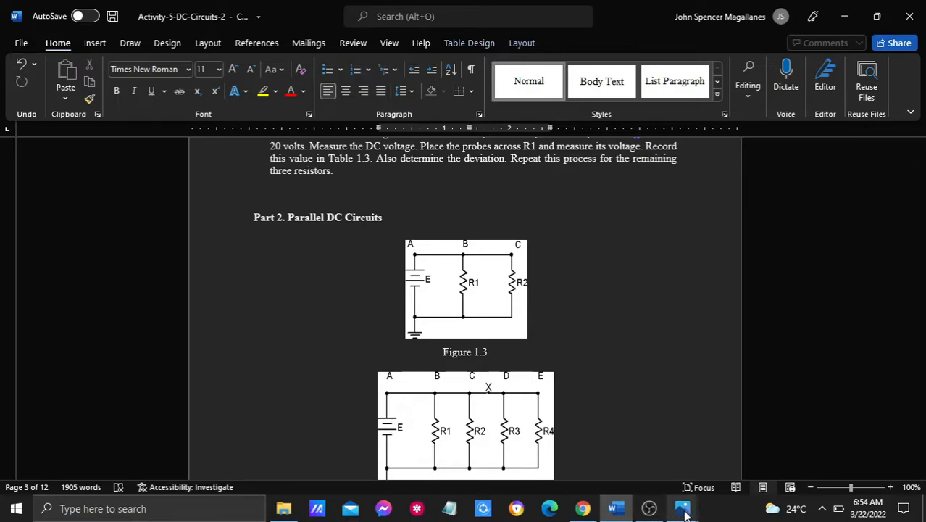
mouse_move(682, 508)
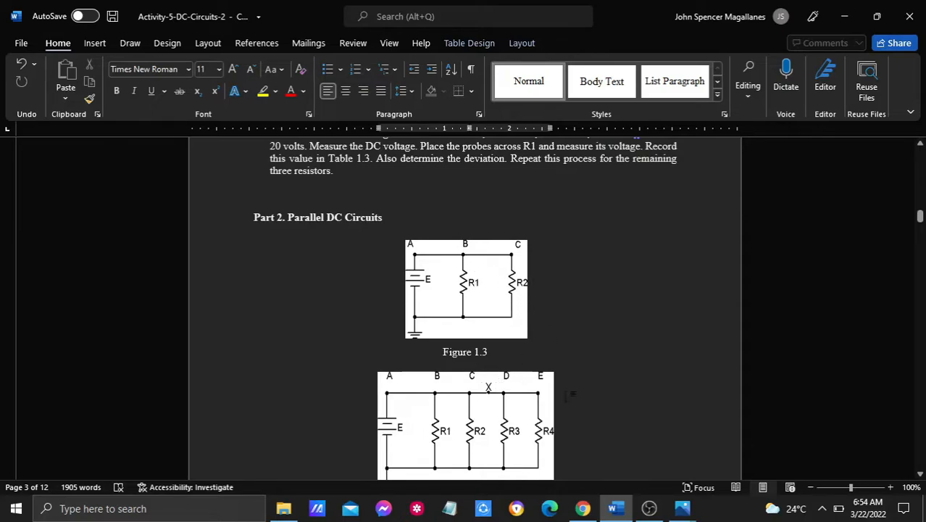
Step: Switch to the PhET simulation and drag the first wire onto the canvas
click(583, 508)
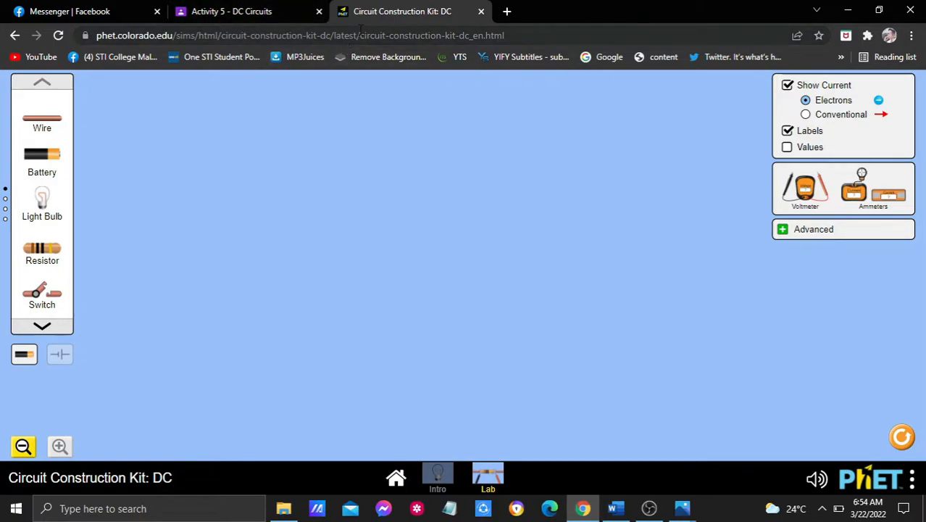
mouse_move(51, 135)
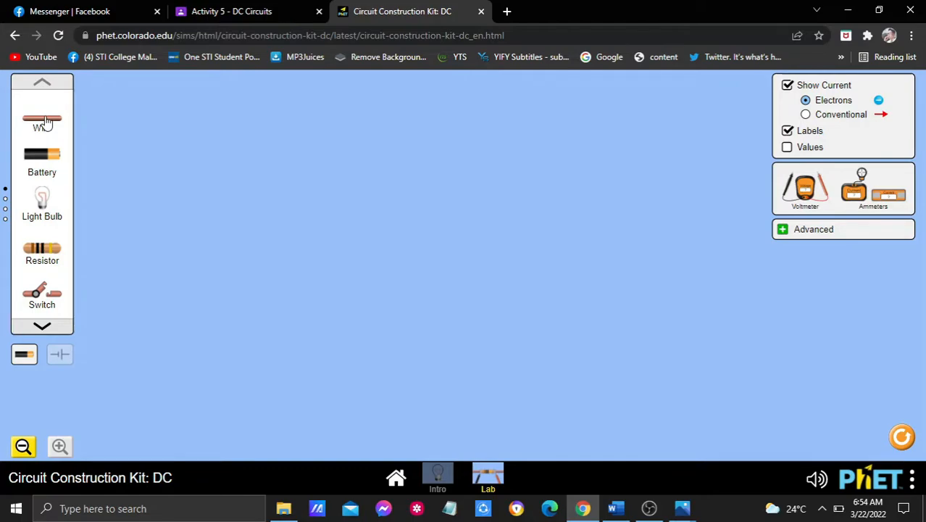
drag(41, 120, 163, 143)
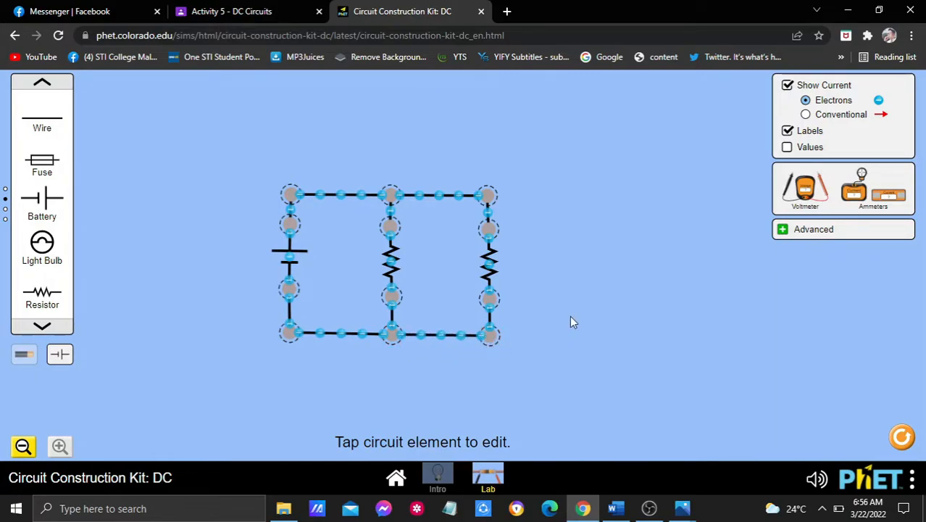
mouse_move(655, 175)
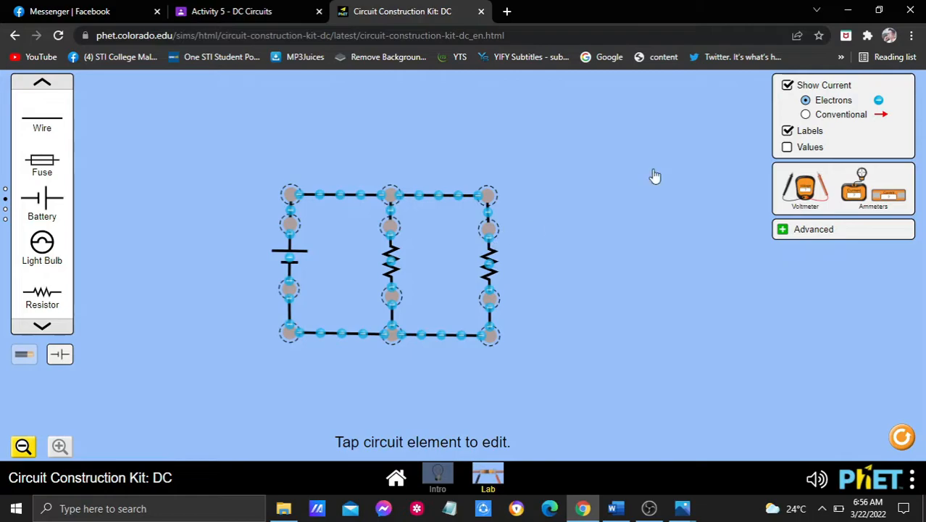
Step: Show component values and lower the battery voltage to 8.0 V
click(788, 147)
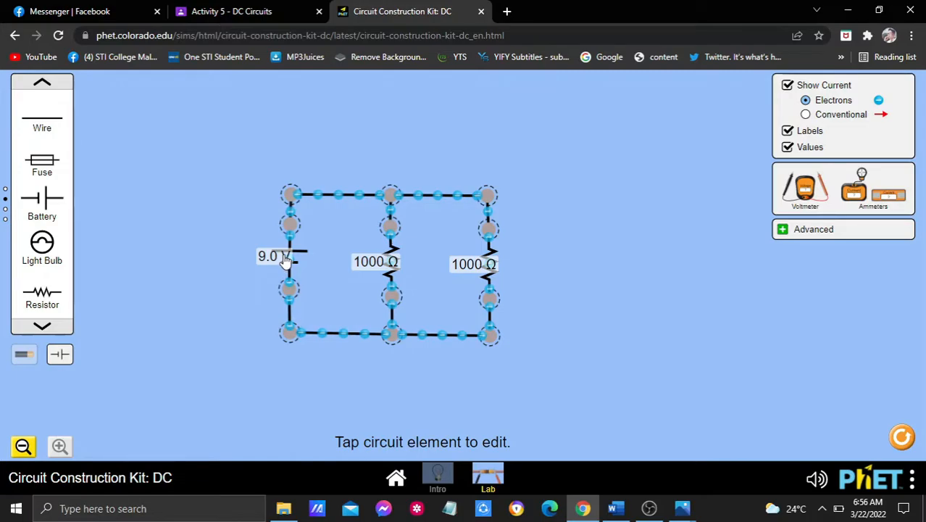
click(288, 257)
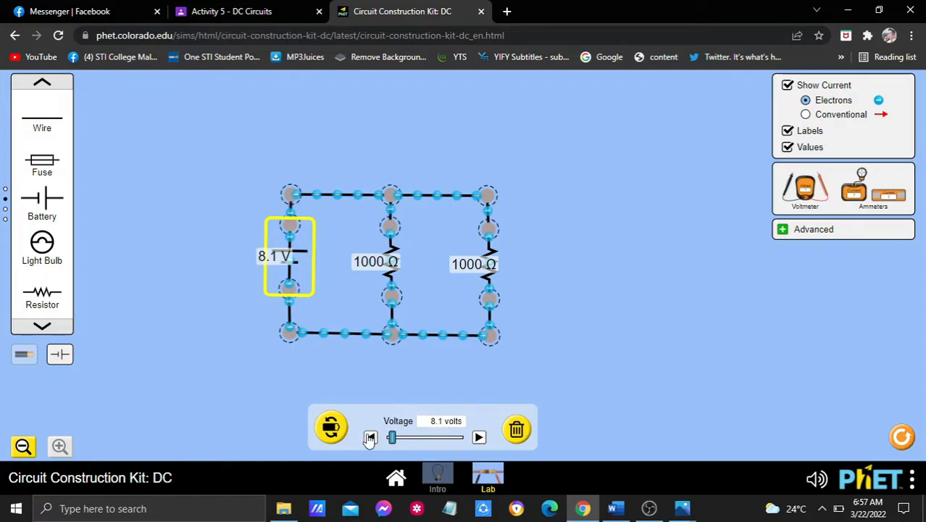
click(371, 437)
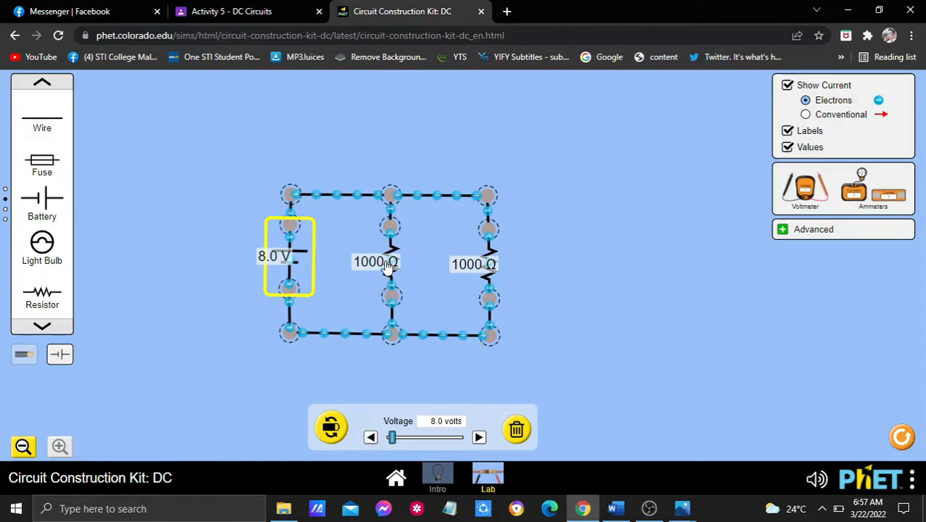
Step: Check the left resistor, then set the right resistor R2 to 2200 Ω
click(389, 261)
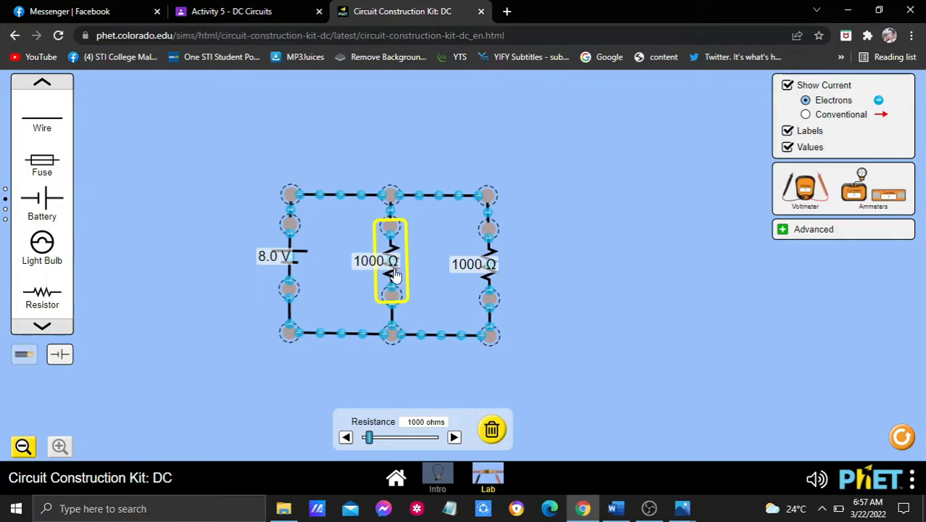
click(488, 263)
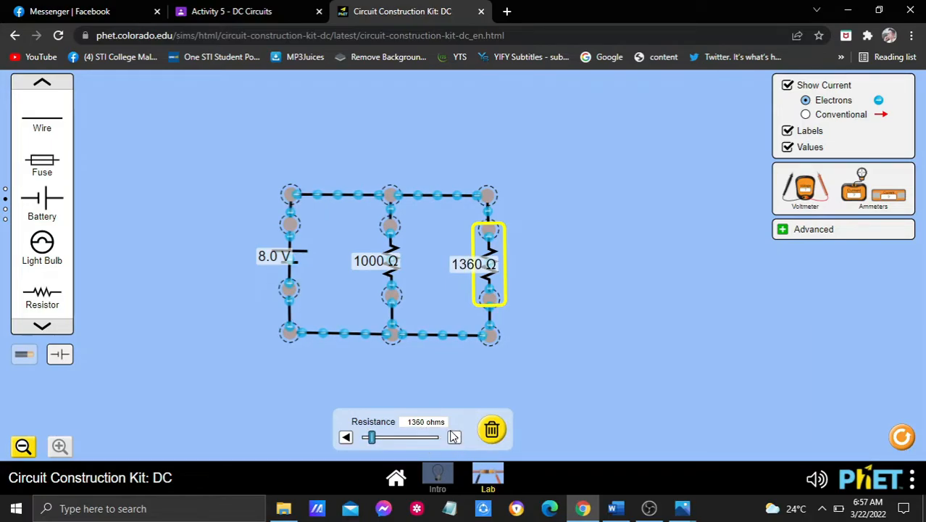
click(454, 437)
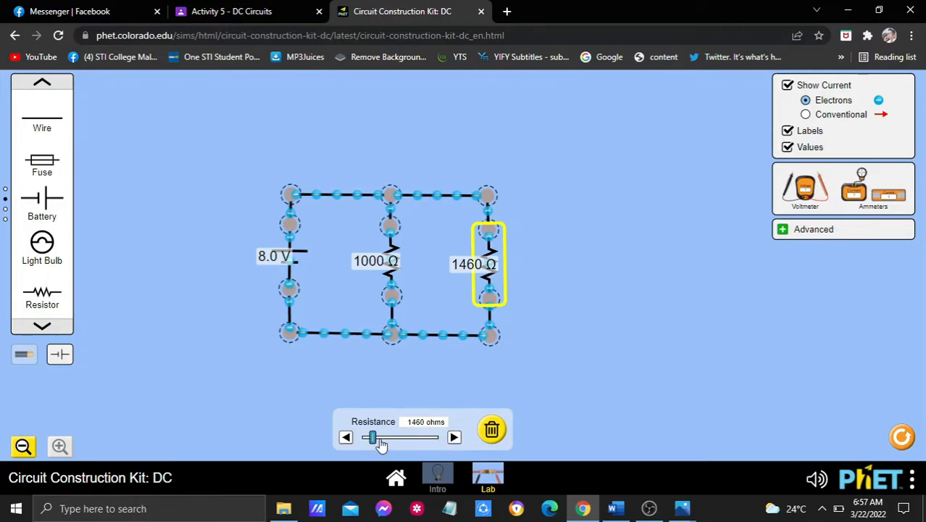
drag(372, 436, 382, 437)
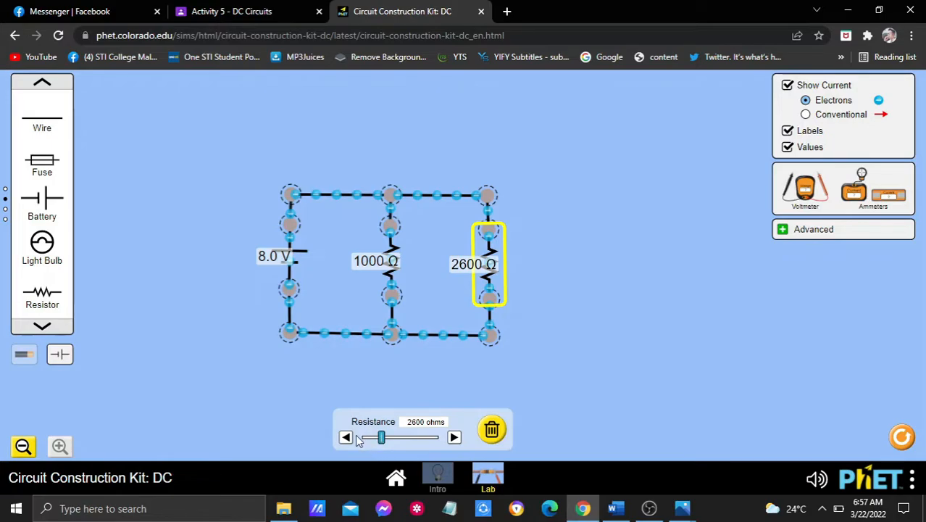
click(346, 436)
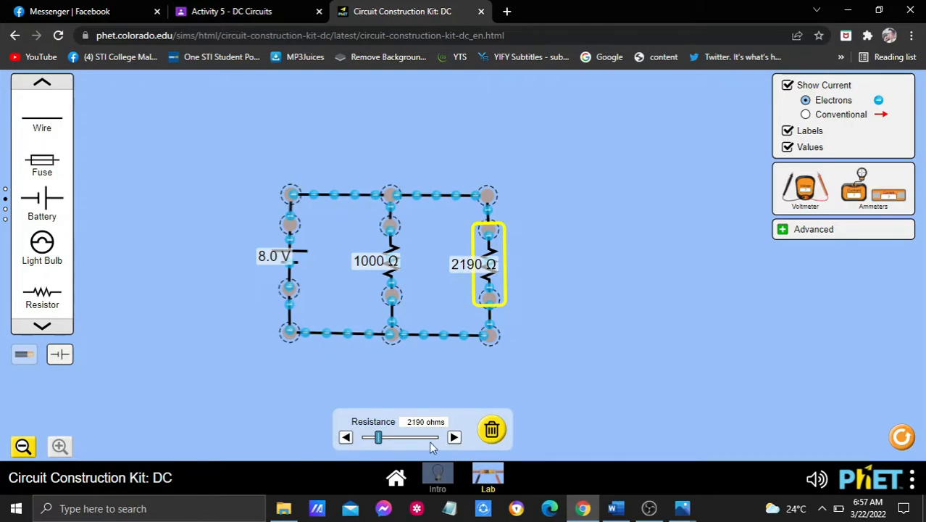
click(453, 437)
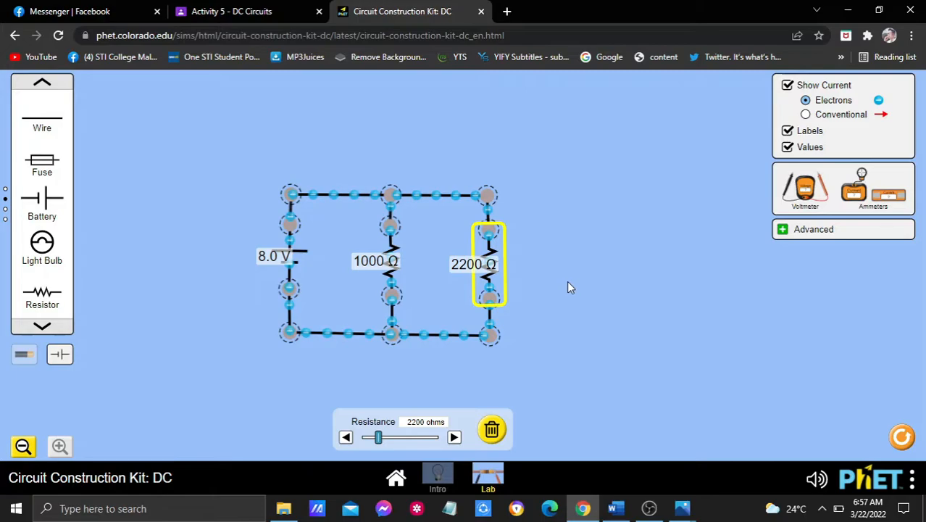
mouse_move(528, 140)
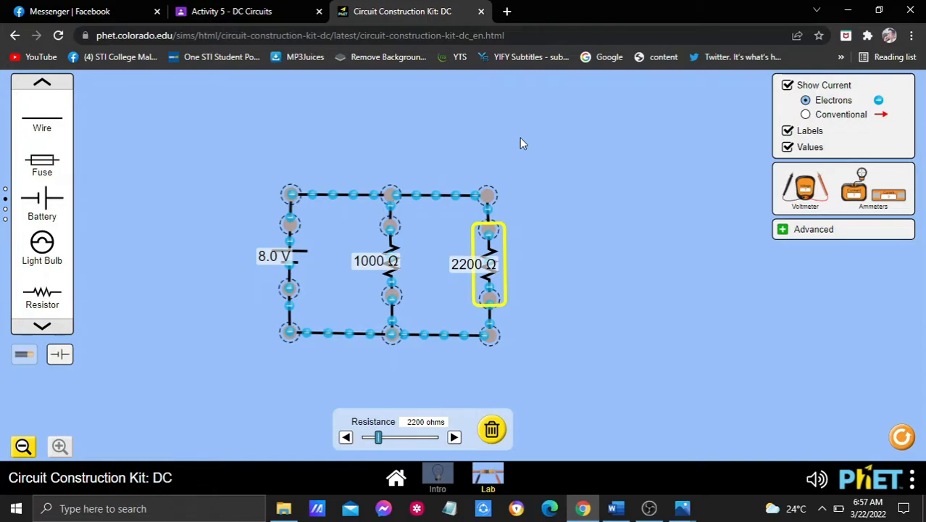
mouse_move(526, 150)
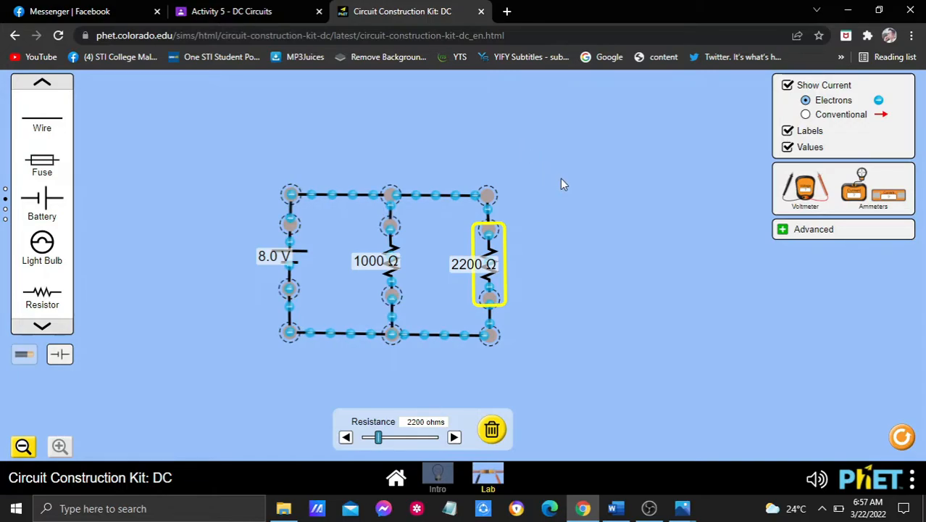
mouse_move(553, 245)
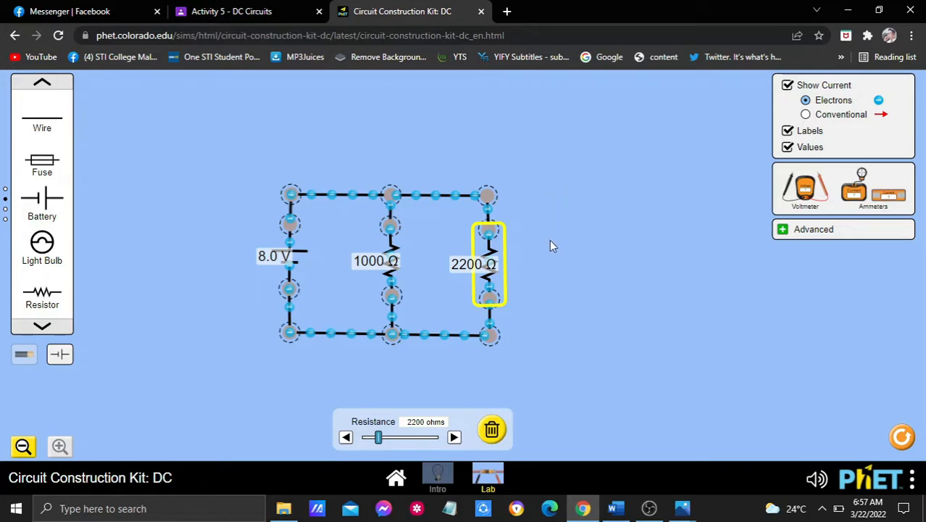
mouse_move(518, 194)
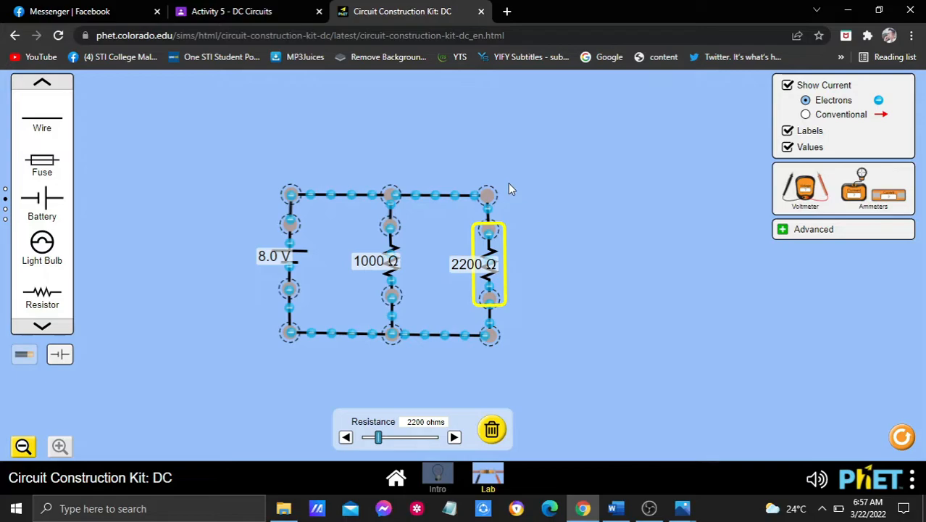
mouse_move(536, 225)
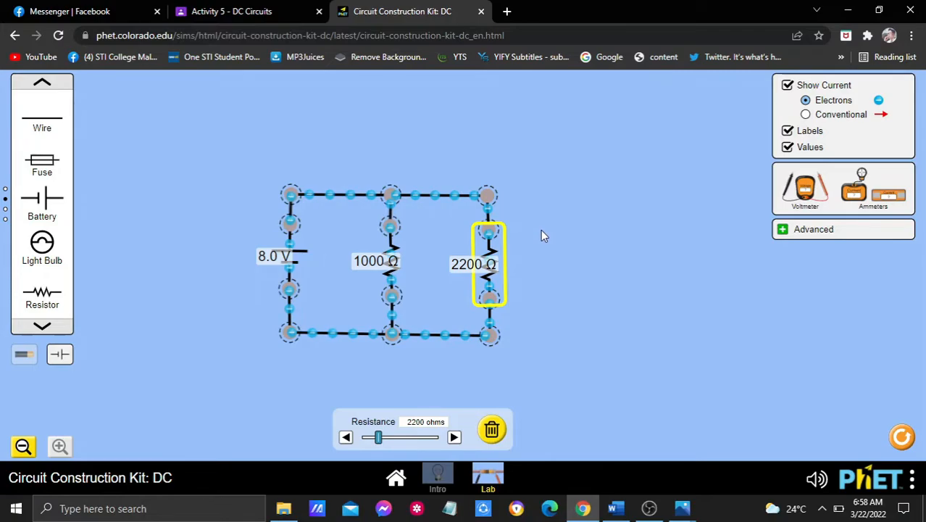
mouse_move(298, 201)
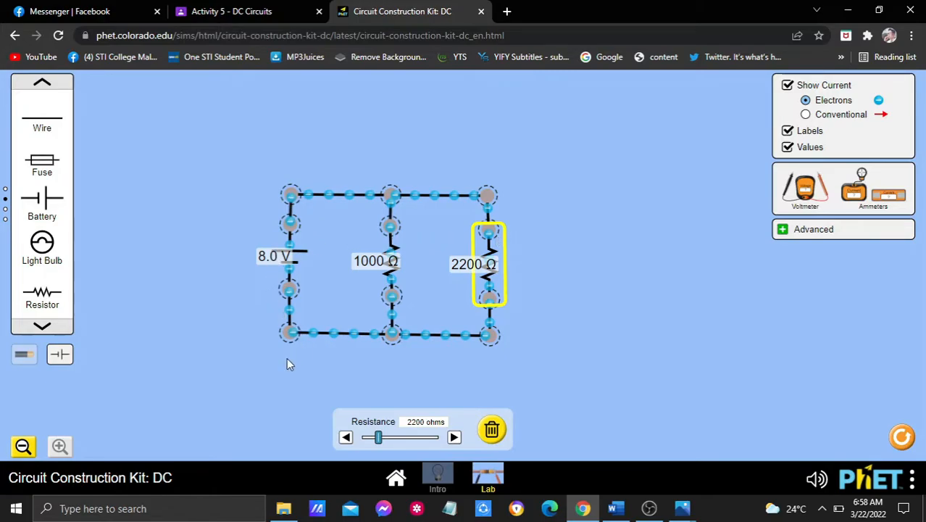
mouse_move(298, 366)
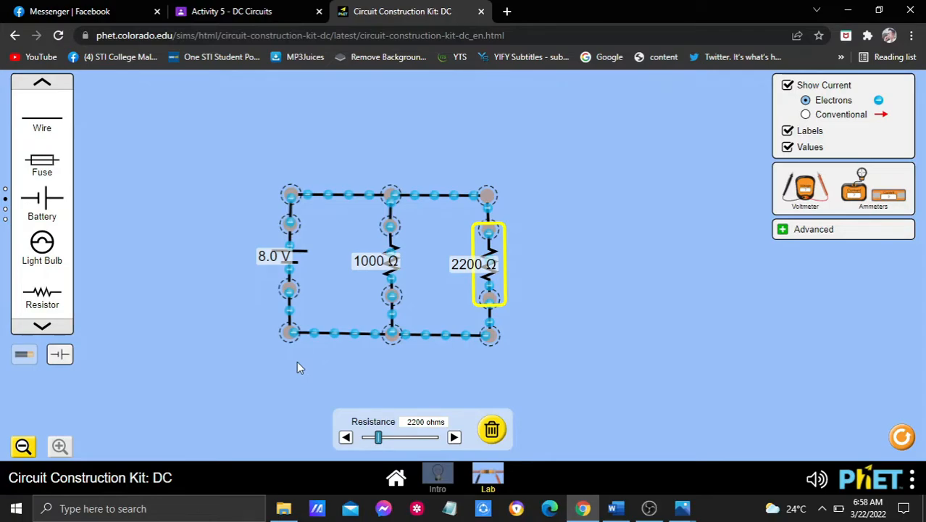
mouse_move(343, 361)
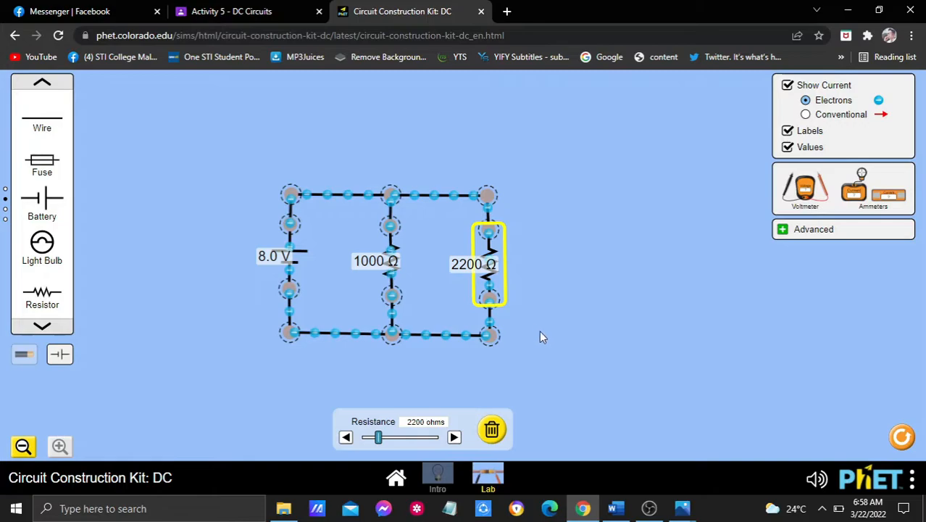
mouse_move(620, 498)
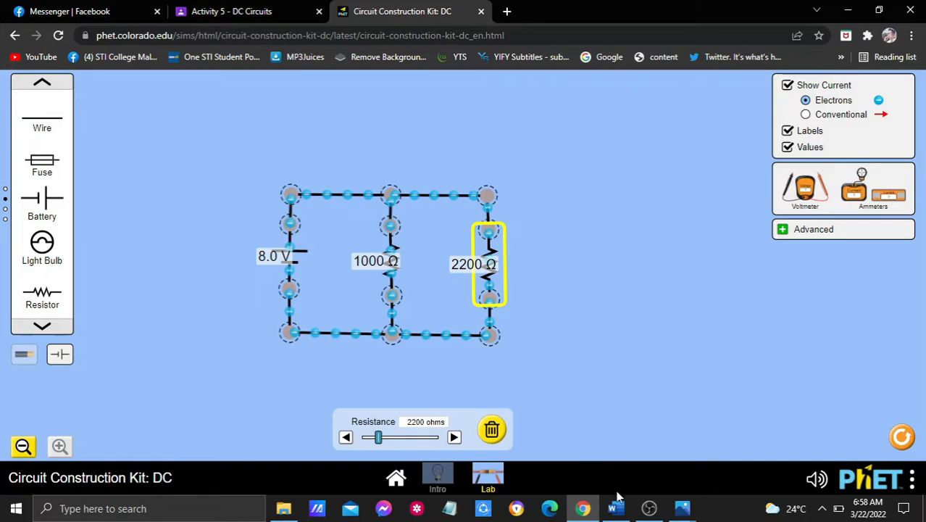
Step: Open the Photos image of handwritten voltages: 0.096 V at A, 8 V at B, 8.8 V at C
click(682, 508)
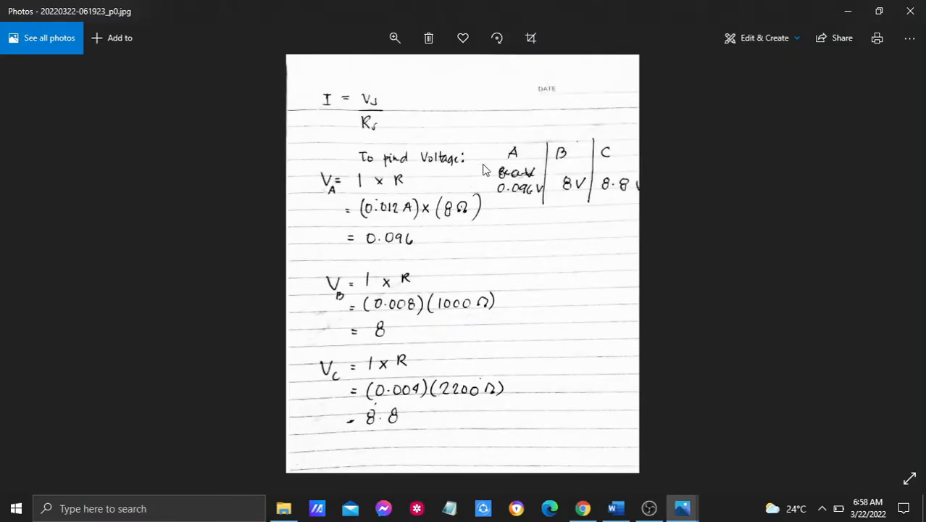
mouse_move(387, 121)
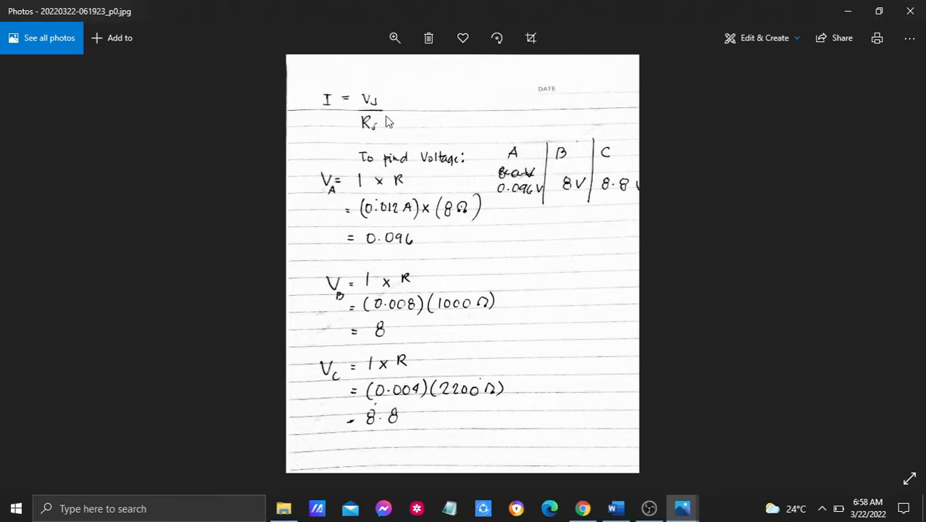
mouse_move(395, 152)
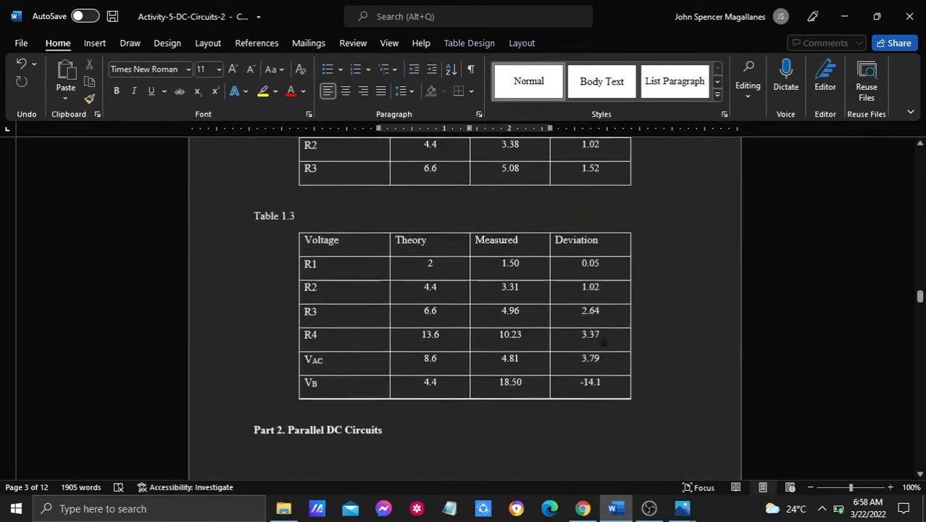
Step: Scroll the Word document down to Table 1.3 above the Part 2 heading
scroll(down, 3)
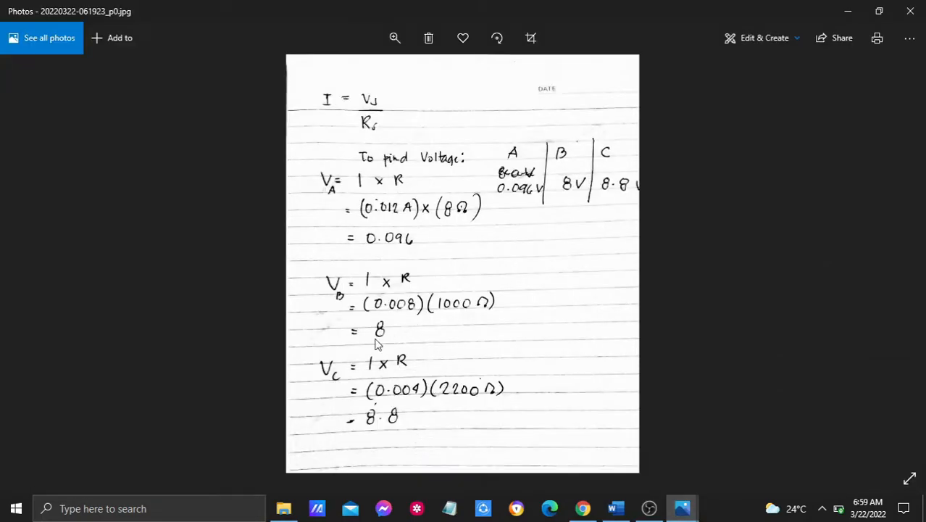
mouse_move(348, 382)
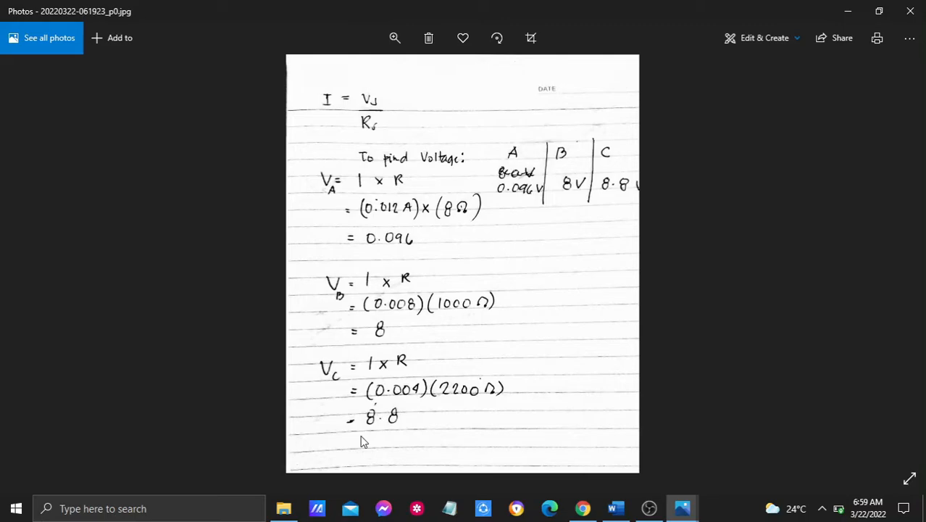
mouse_move(405, 422)
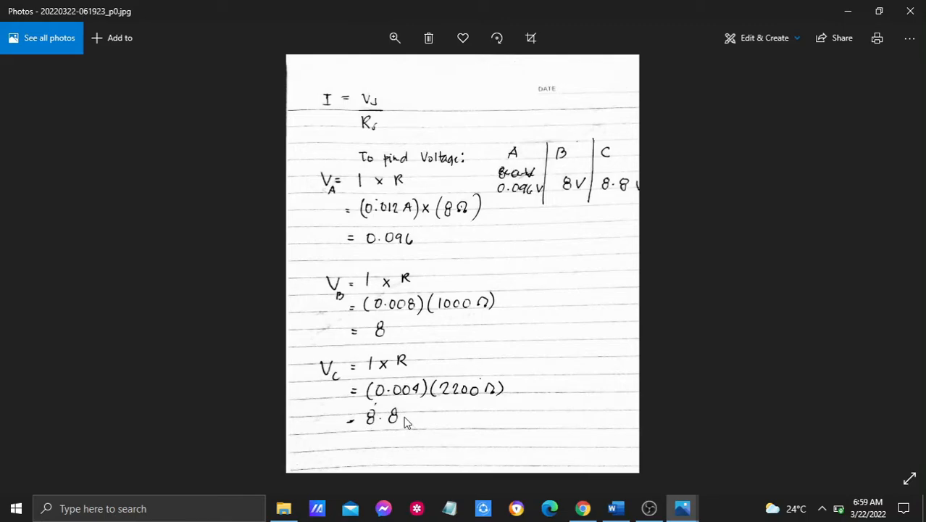
mouse_move(391, 267)
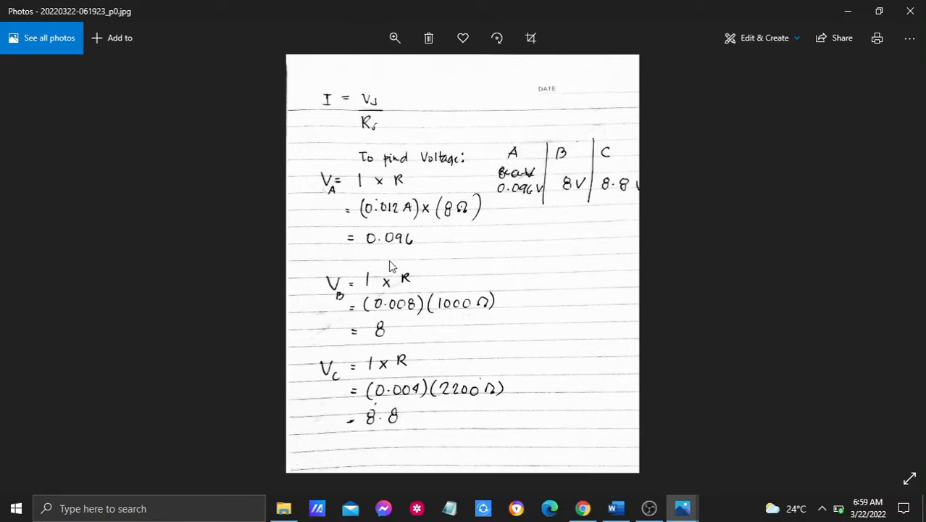
mouse_move(513, 191)
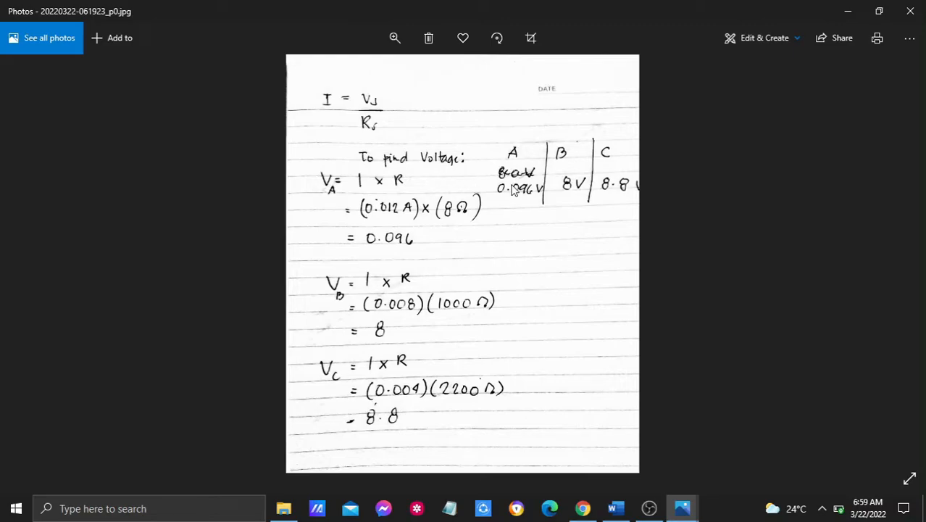
mouse_move(373, 223)
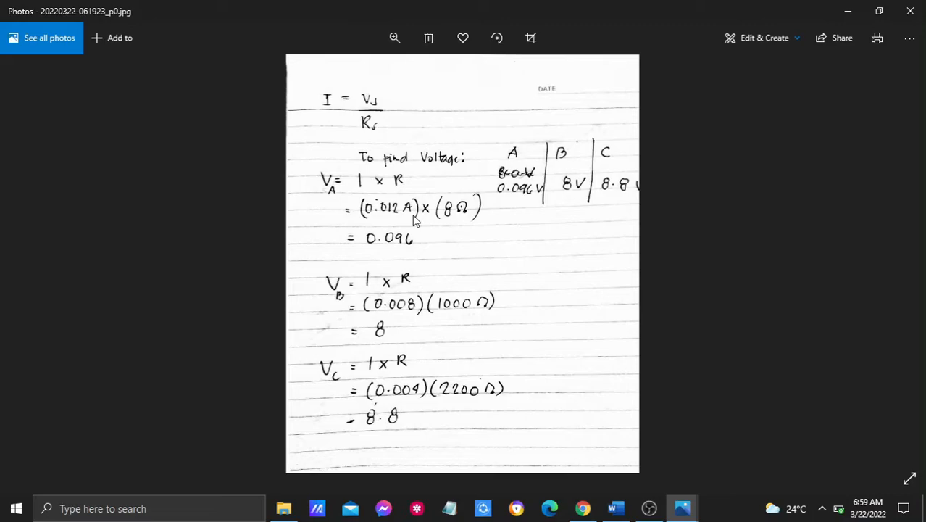
mouse_move(426, 223)
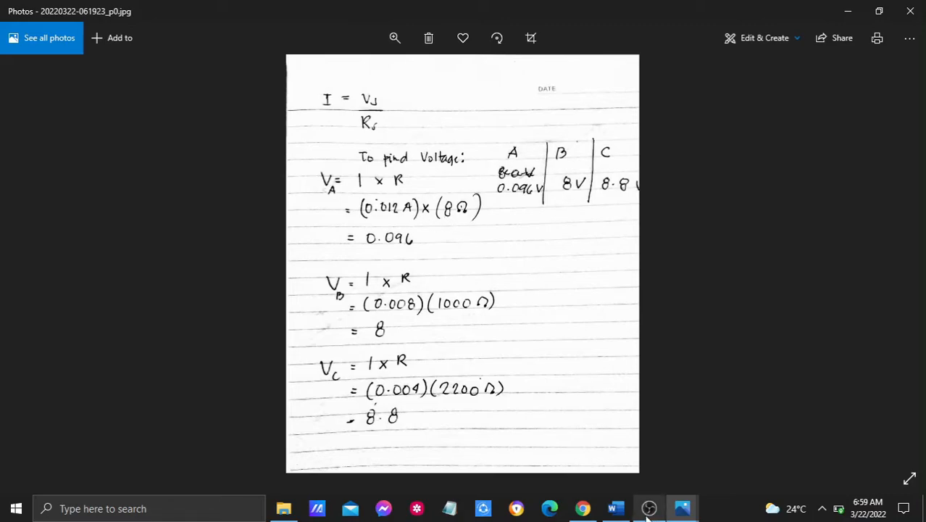
mouse_move(649, 508)
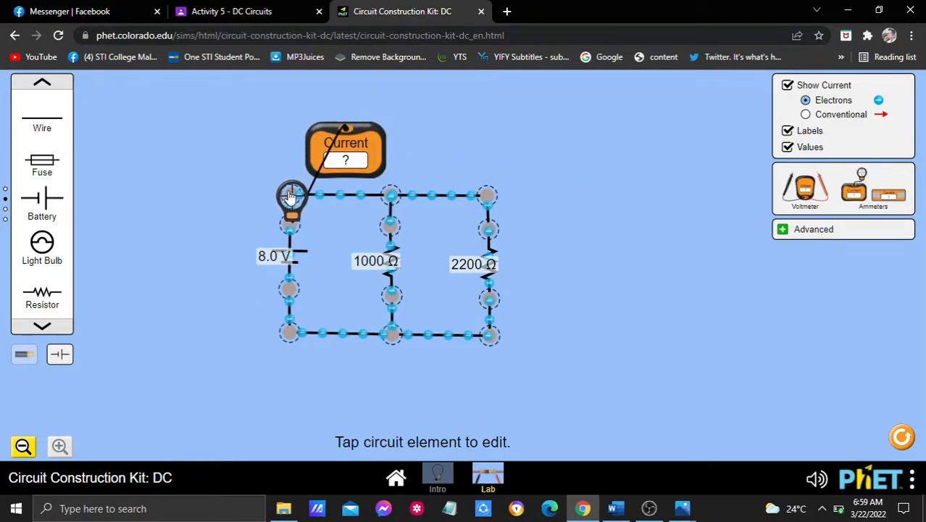
Step: Read 0.004 A at the 2200 Ω branch, then pull the ammeter probe off the circuit
click(297, 195)
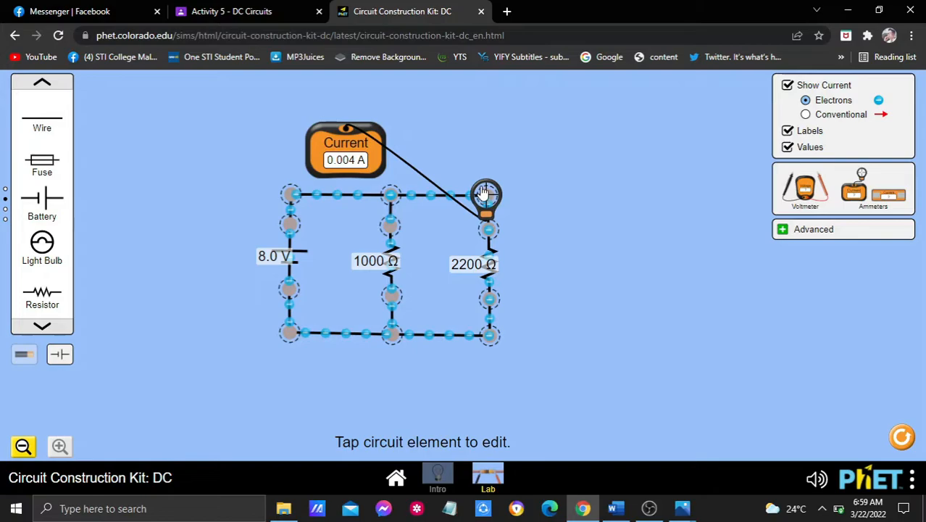
drag(486, 194, 471, 123)
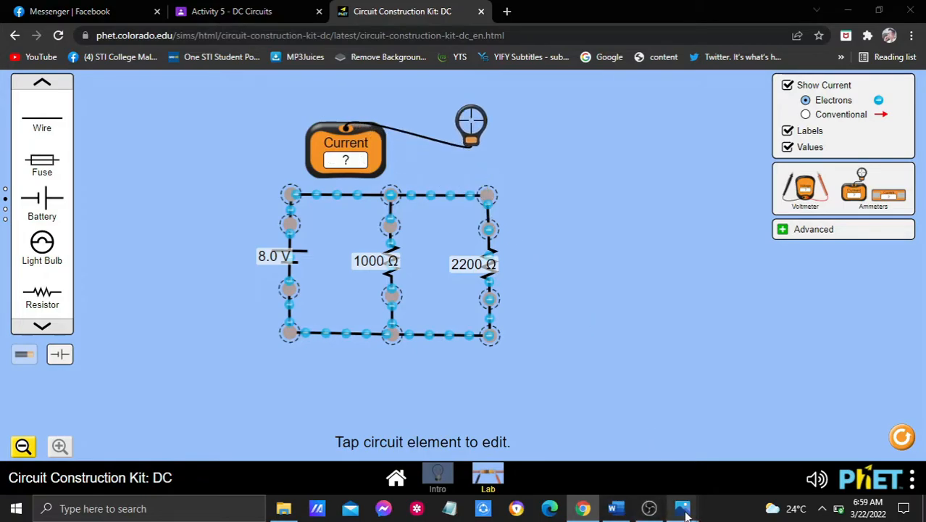
Step: Switch to Photos to view the handwritten V_A, V_B and V_C calculations again
click(681, 508)
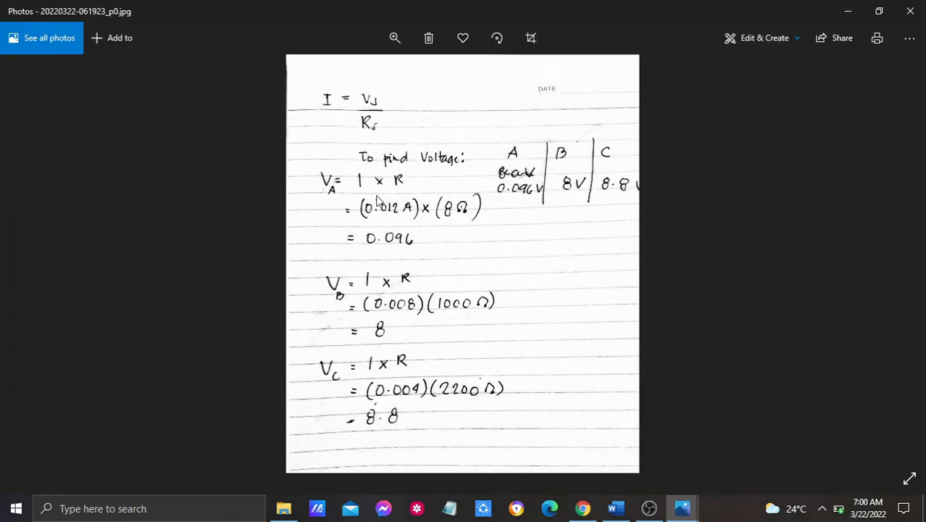
mouse_move(366, 192)
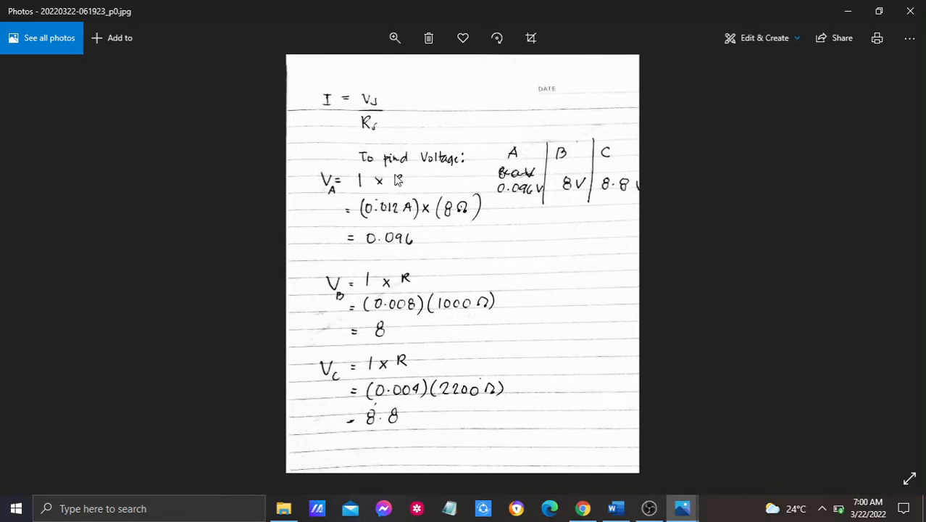
mouse_move(381, 196)
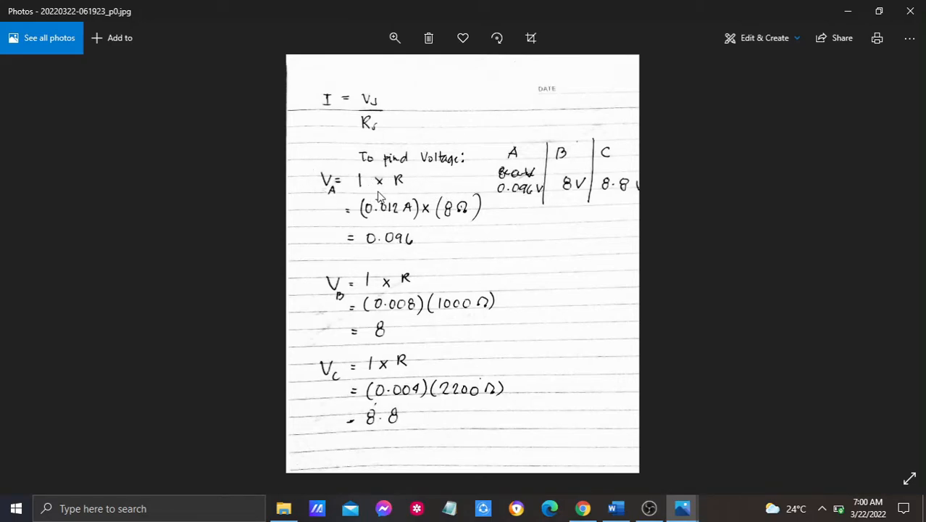
mouse_move(345, 199)
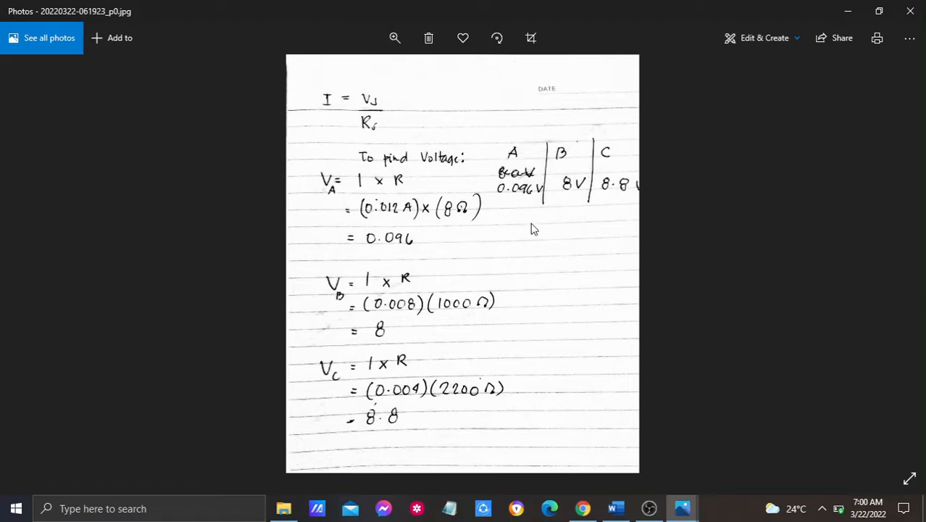
mouse_move(514, 206)
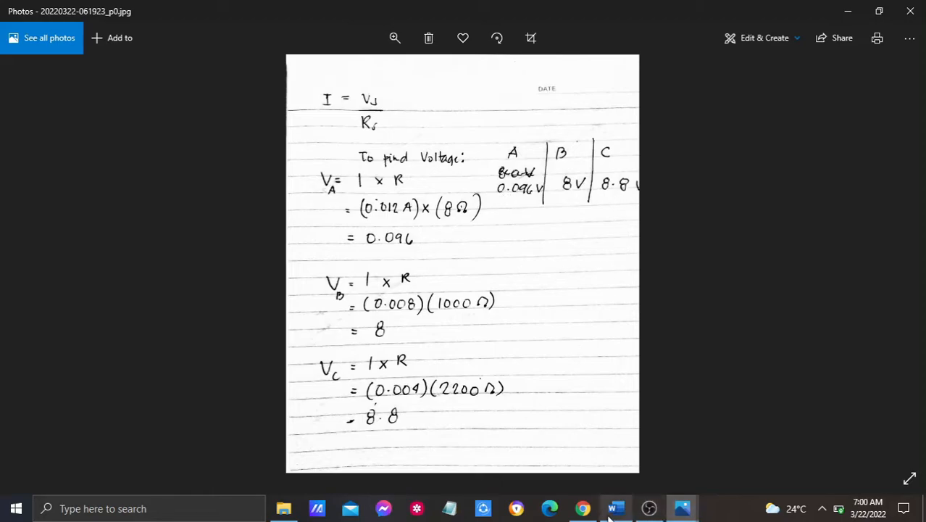
Step: Switch to the Word report at Table 1.4 voltages and Table 1.5 currents
click(615, 509)
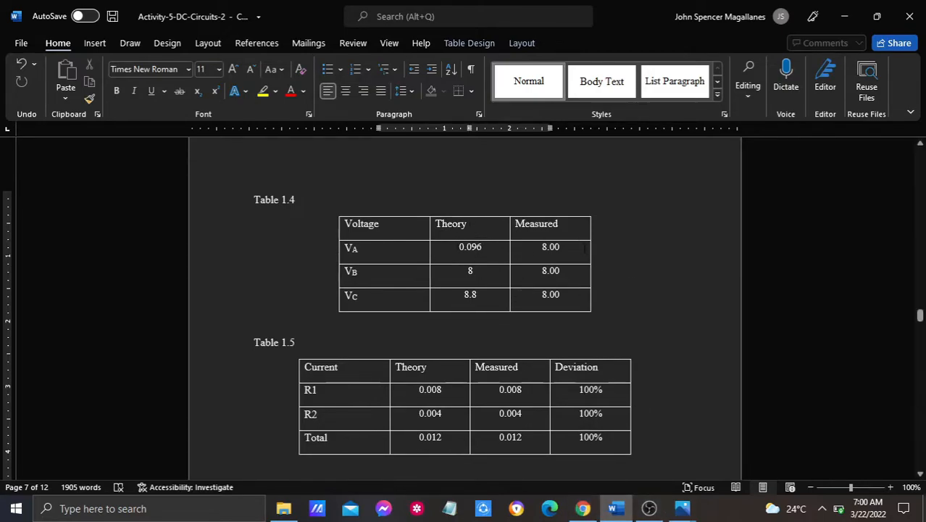
mouse_move(582, 508)
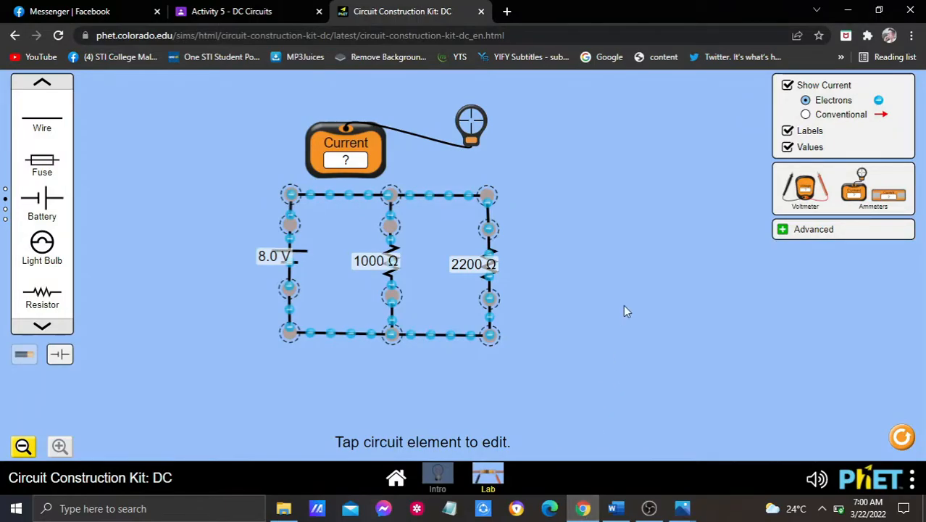
mouse_move(648, 332)
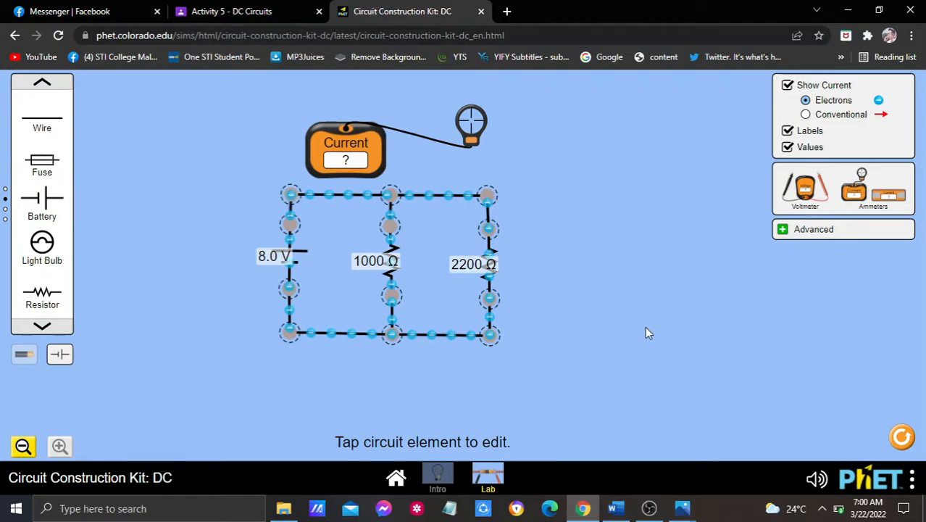
mouse_move(653, 337)
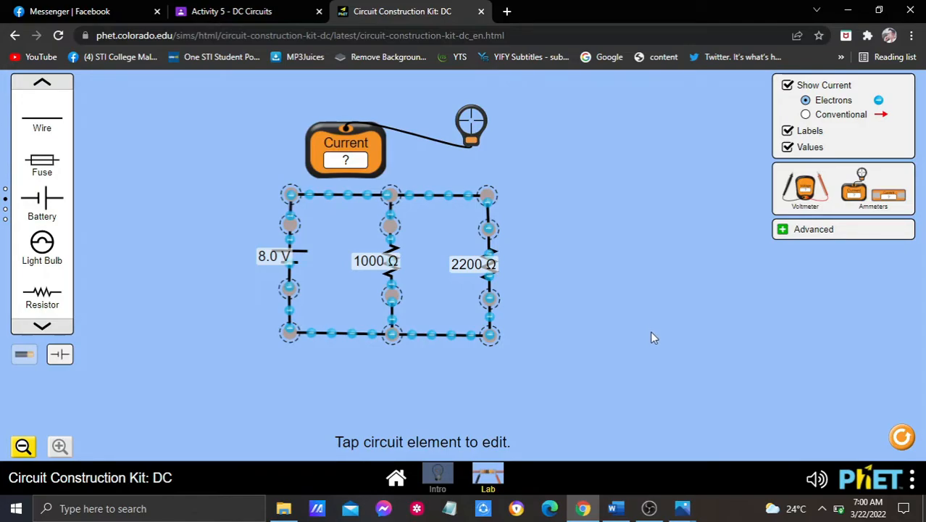
Step: Add a voltmeter and place its probes on the battery nodes, reading 8.00 V
click(805, 188)
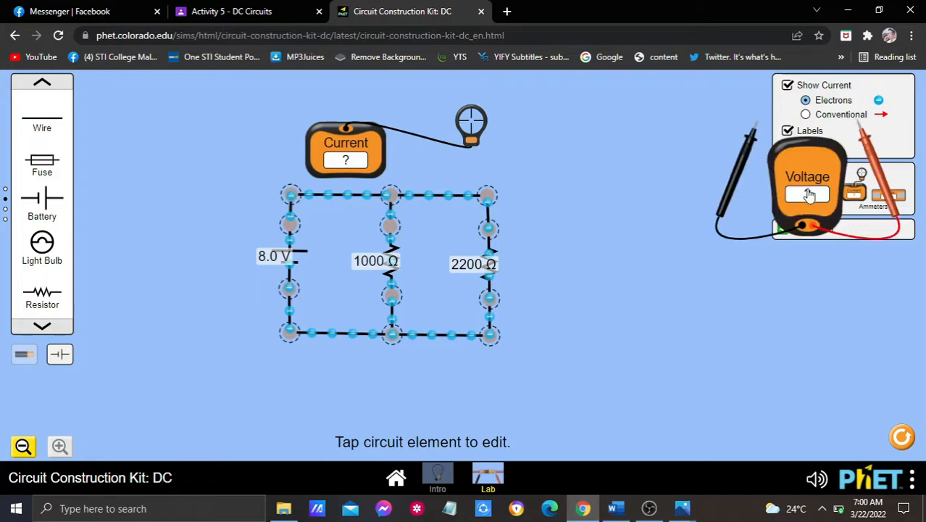
drag(808, 196, 641, 384)
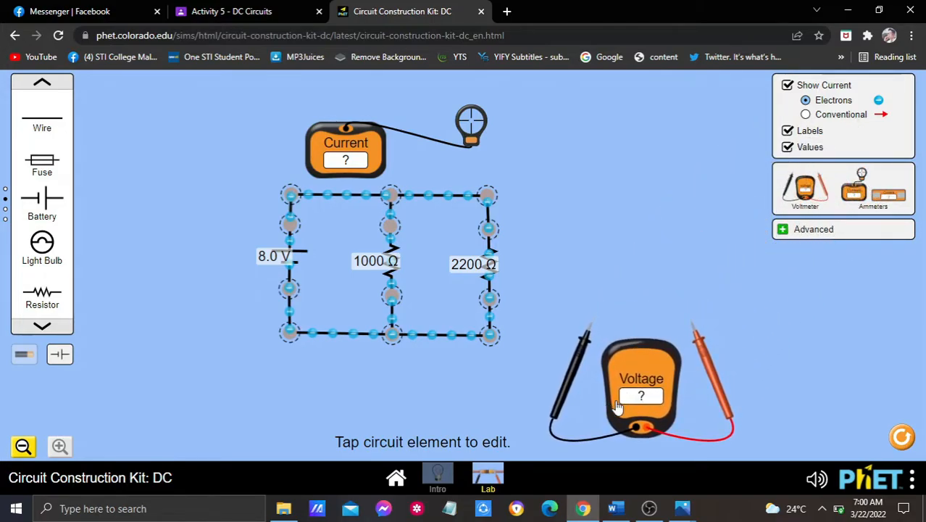
drag(641, 391, 620, 377)
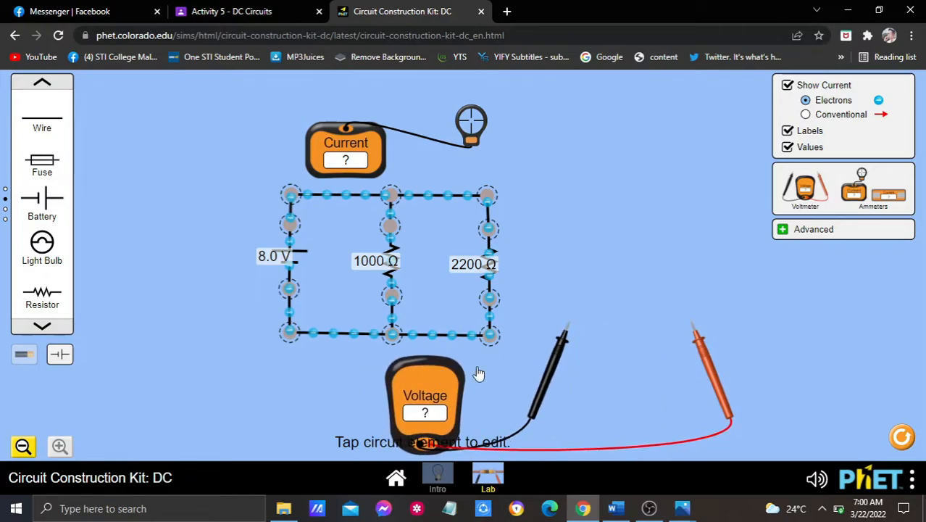
drag(565, 341, 279, 362)
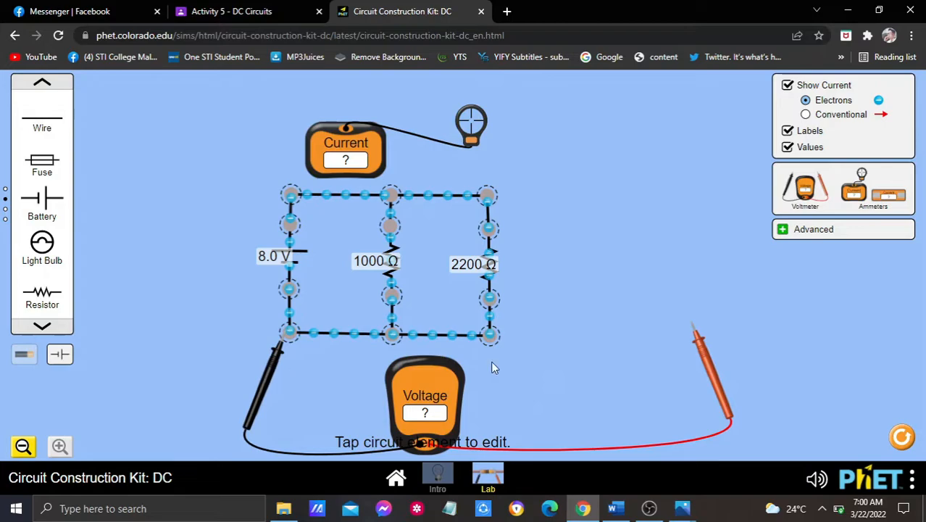
drag(702, 341, 297, 218)
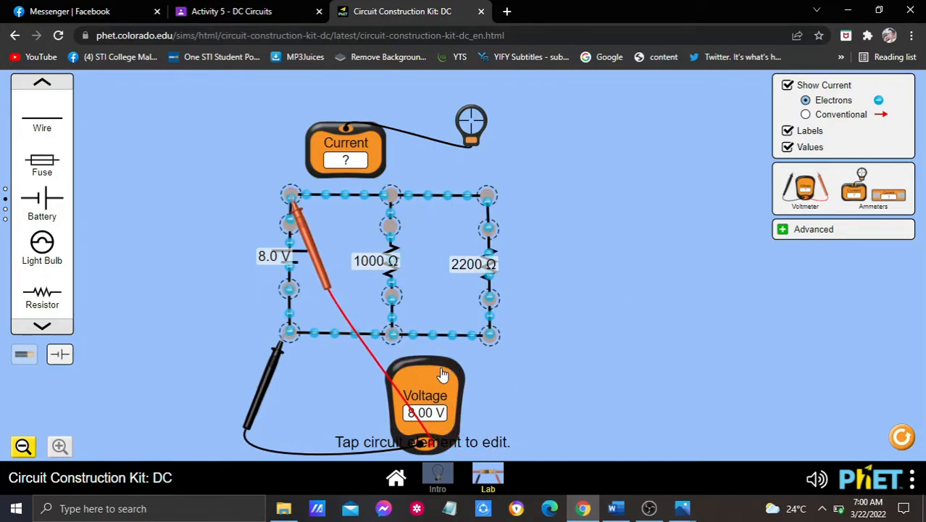
drag(426, 395, 574, 401)
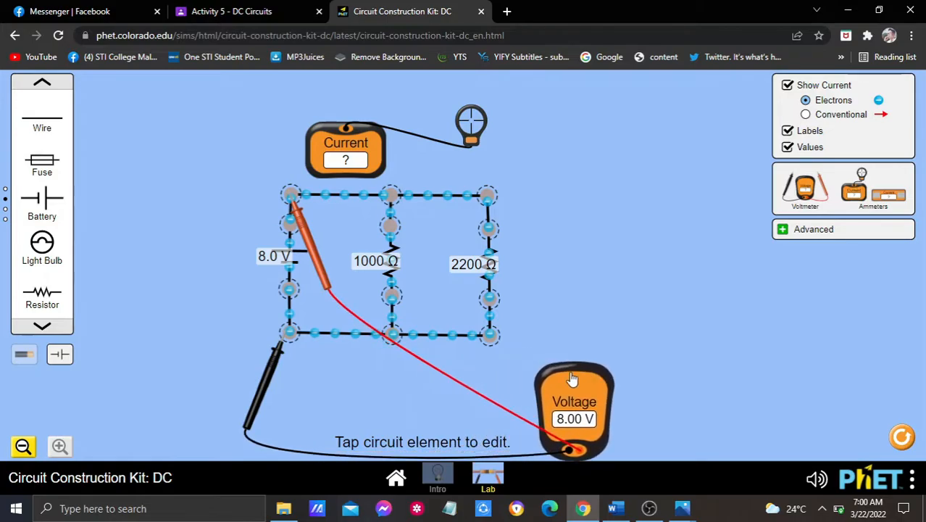
mouse_move(332, 243)
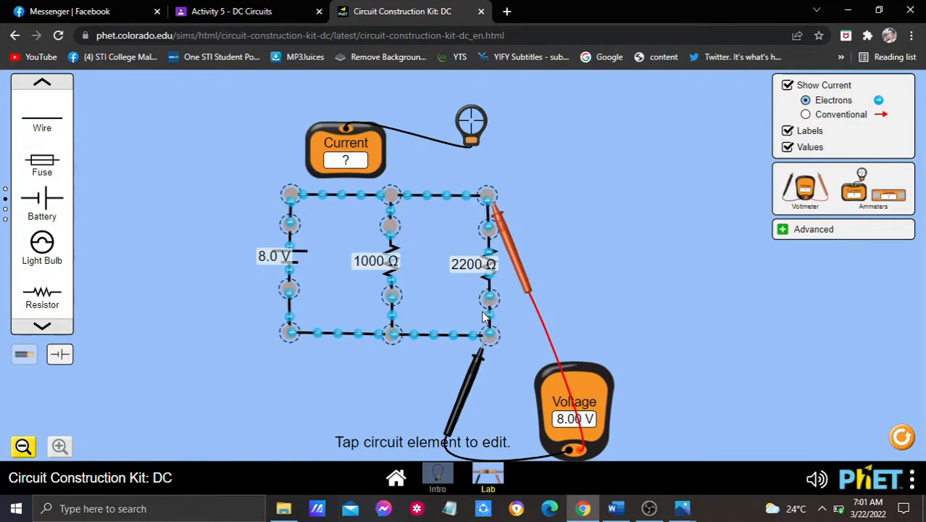
mouse_move(479, 338)
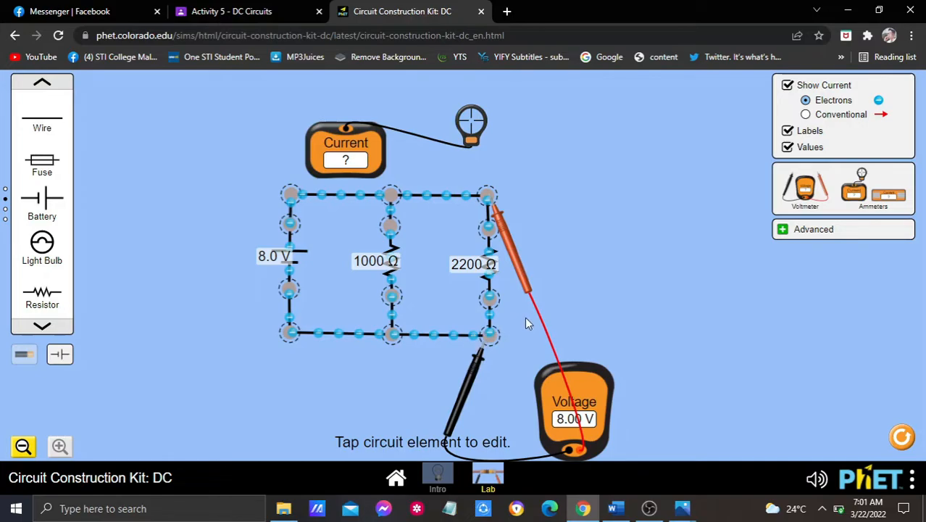
mouse_move(738, 410)
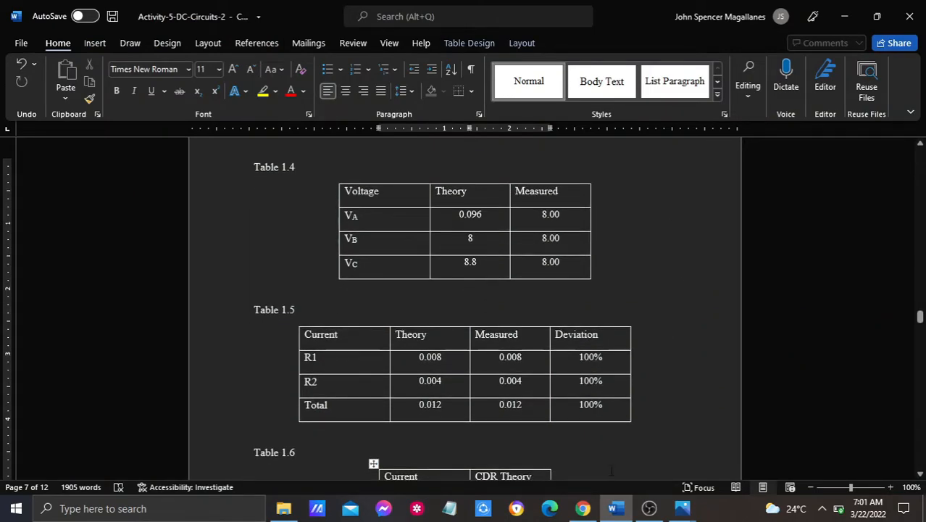
mouse_move(583, 508)
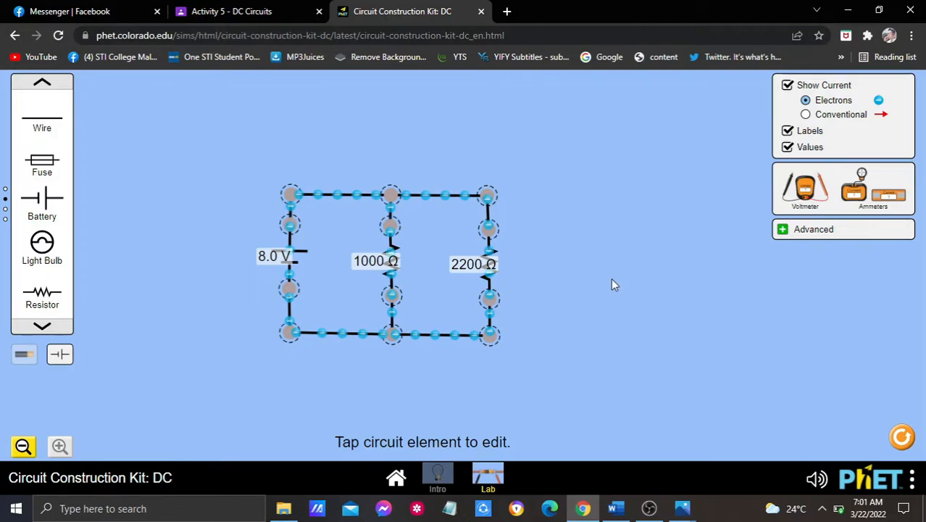
mouse_move(616, 294)
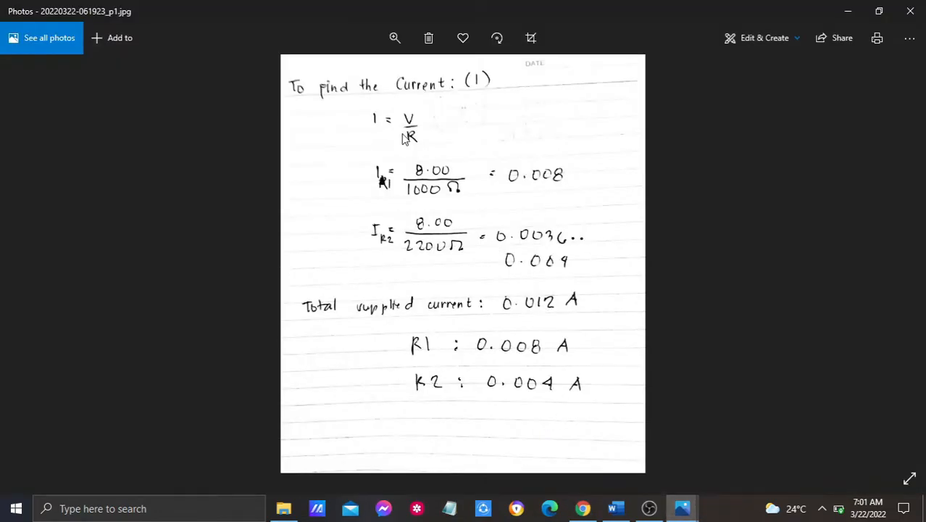
mouse_move(424, 158)
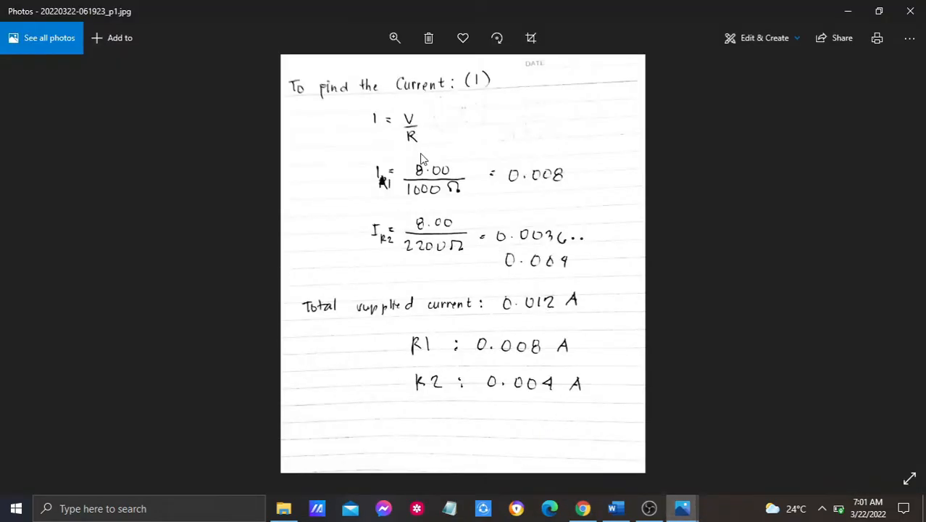
mouse_move(453, 139)
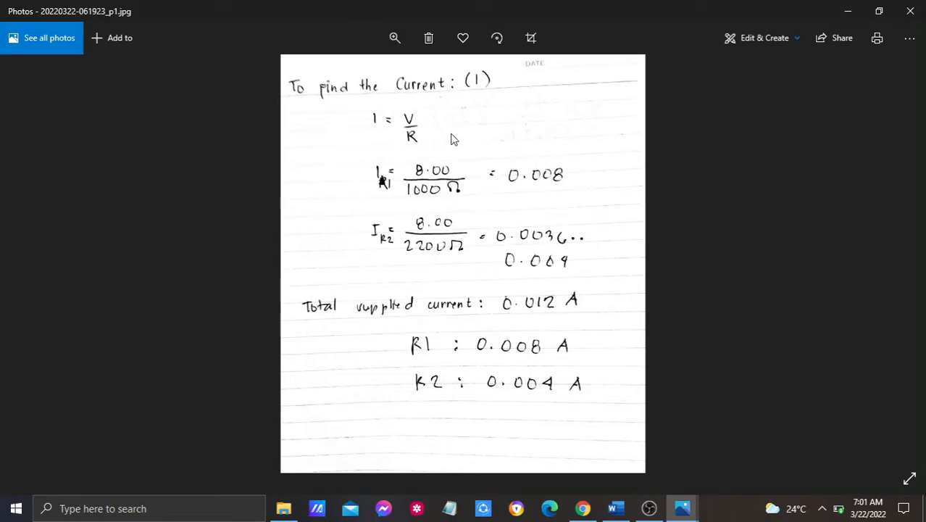
mouse_move(386, 195)
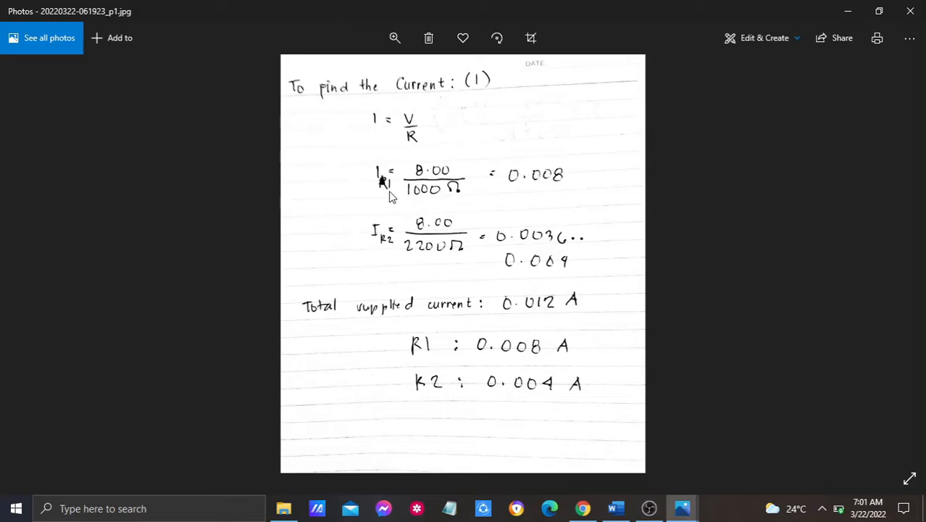
mouse_move(426, 183)
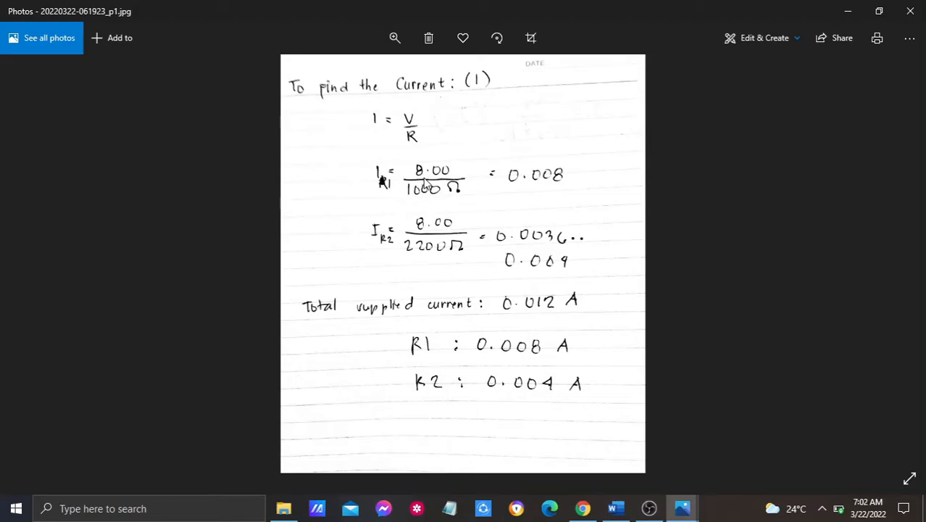
mouse_move(509, 194)
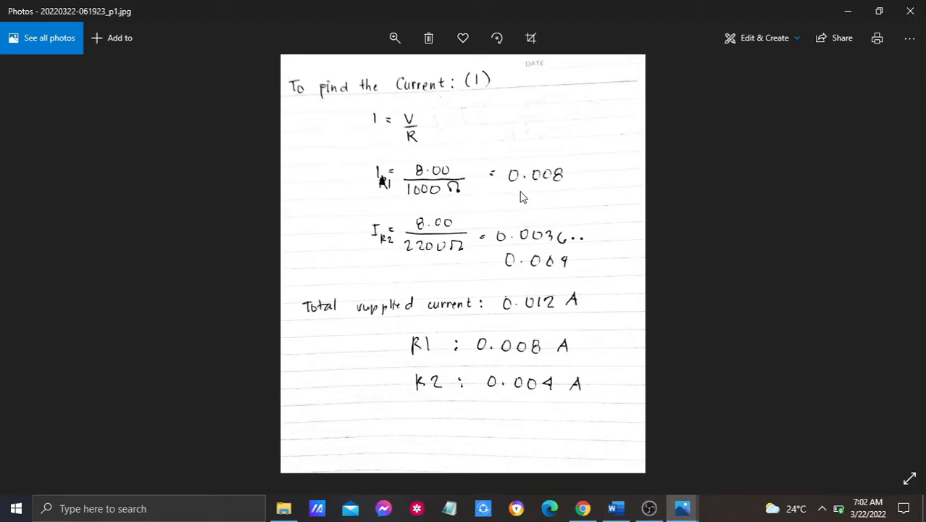
mouse_move(578, 194)
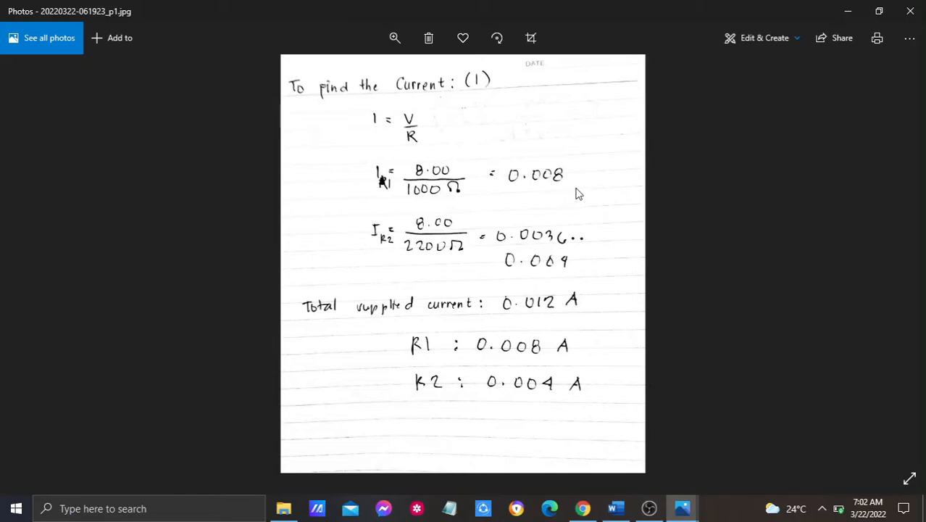
mouse_move(389, 253)
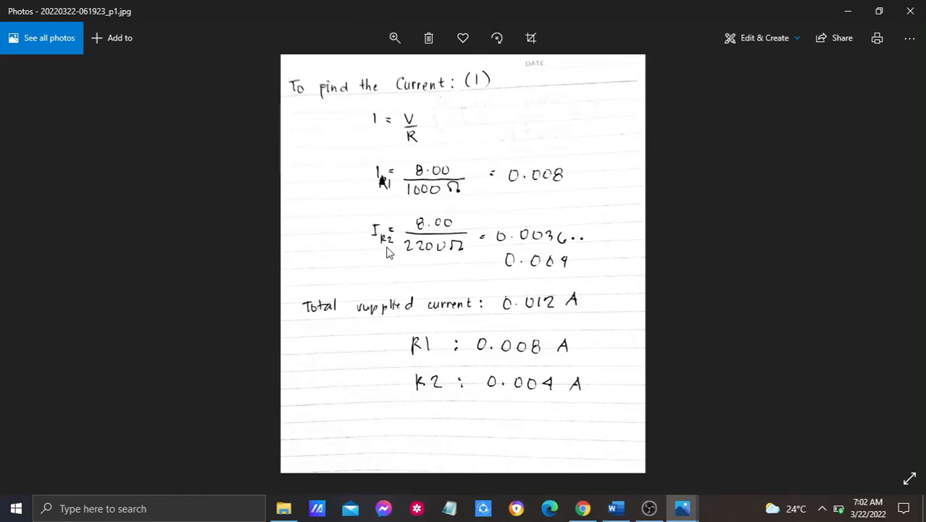
mouse_move(377, 261)
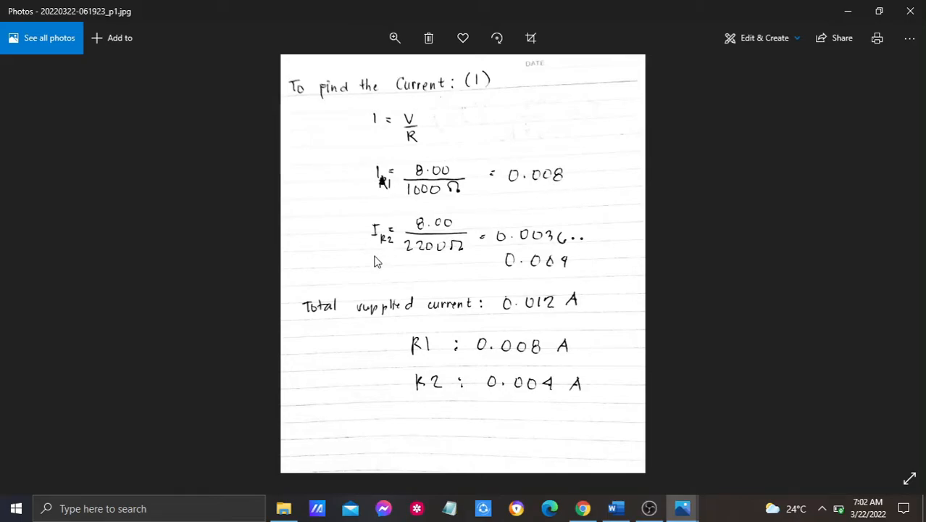
mouse_move(526, 286)
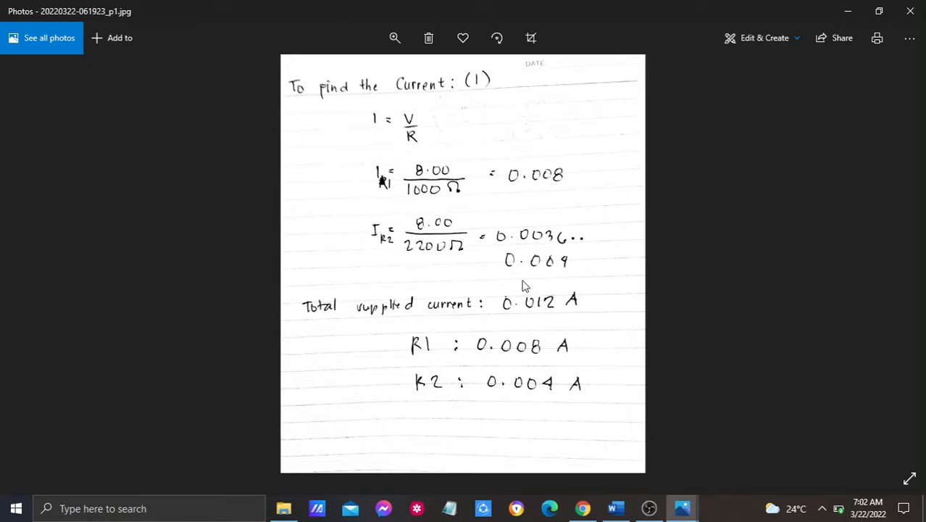
mouse_move(469, 407)
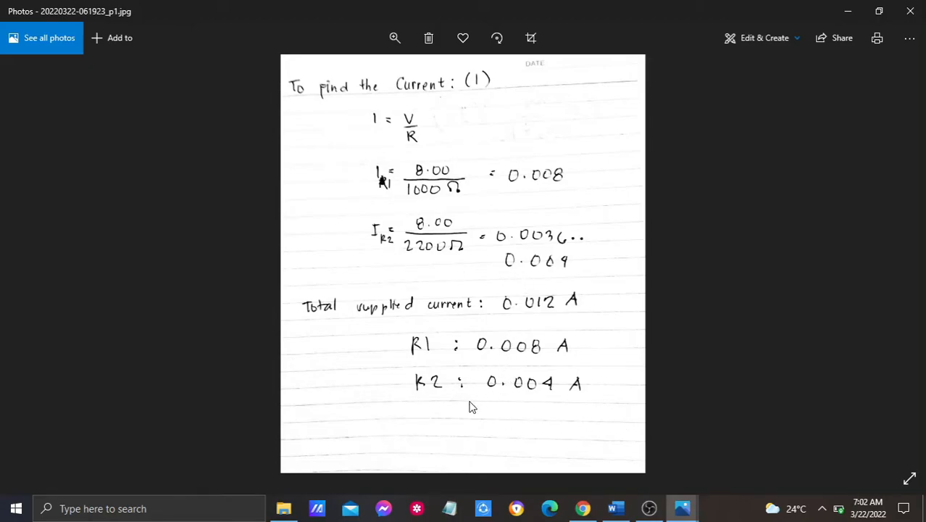
mouse_move(569, 401)
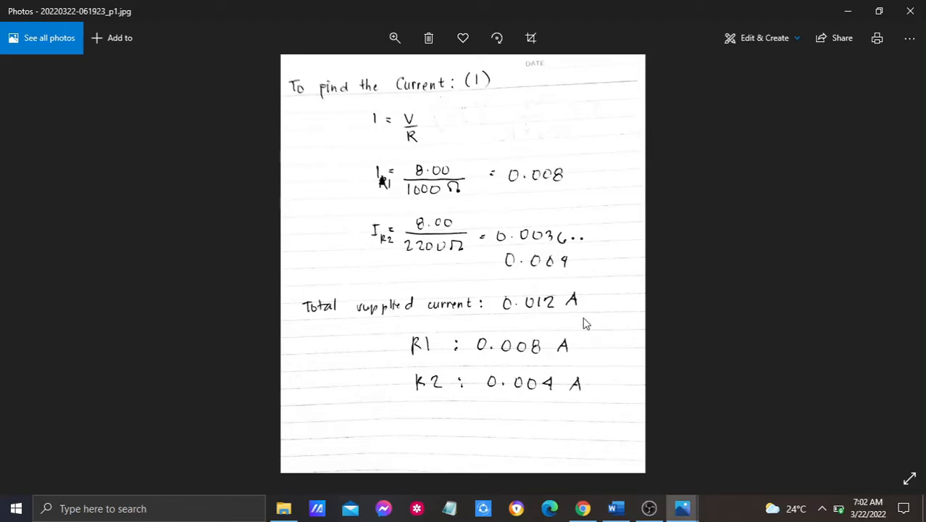
mouse_move(547, 312)
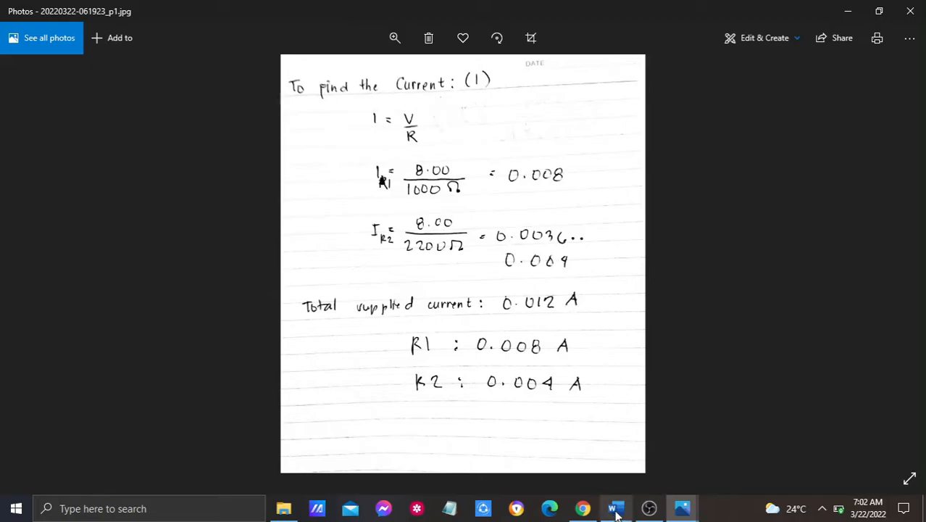
Step: Switch to the Word report at Table 1.5 current theory, measured and deviation values
click(614, 508)
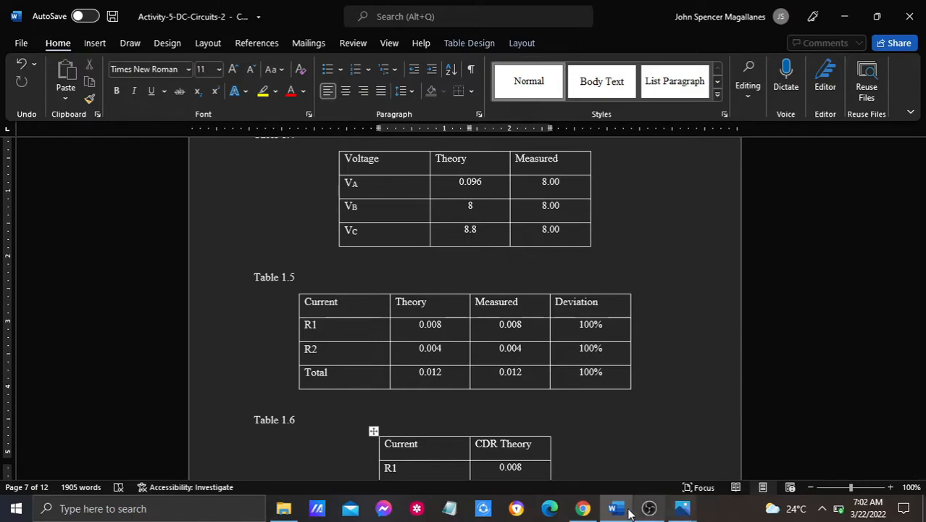
Step: Return to PhET and drag an ammeter into the workspace beside the 8 V parallel circuit
click(582, 508)
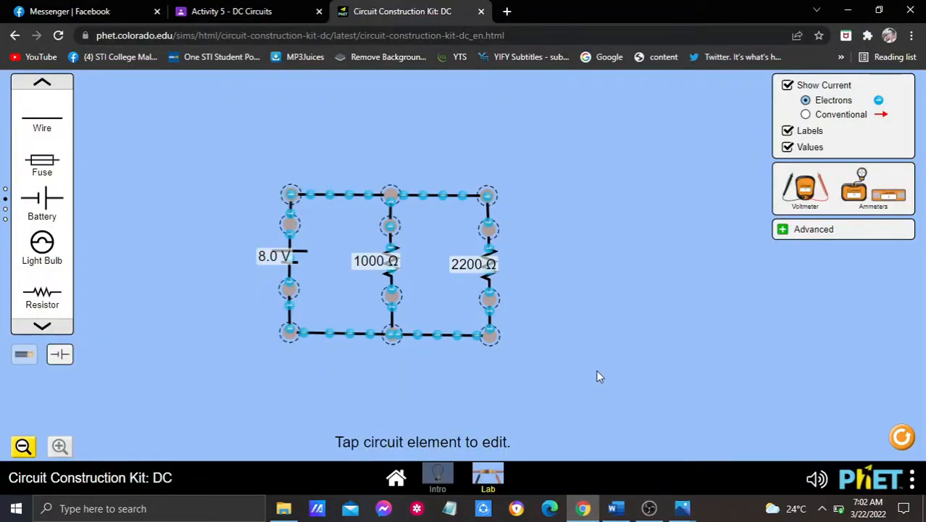
mouse_move(579, 316)
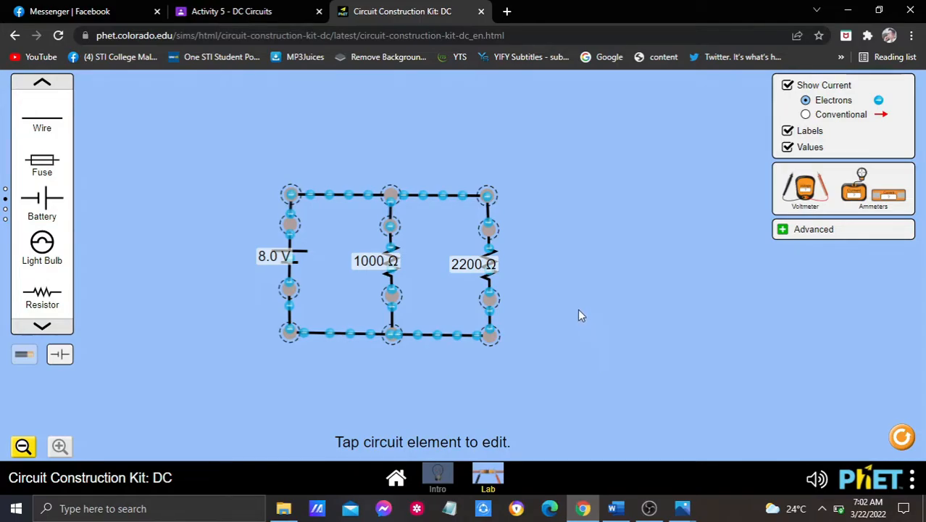
mouse_move(621, 319)
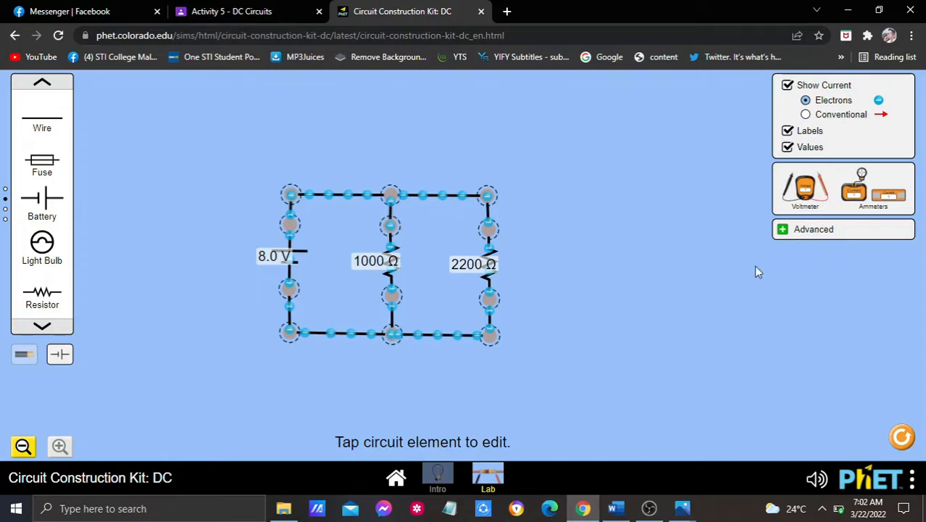
mouse_move(681, 334)
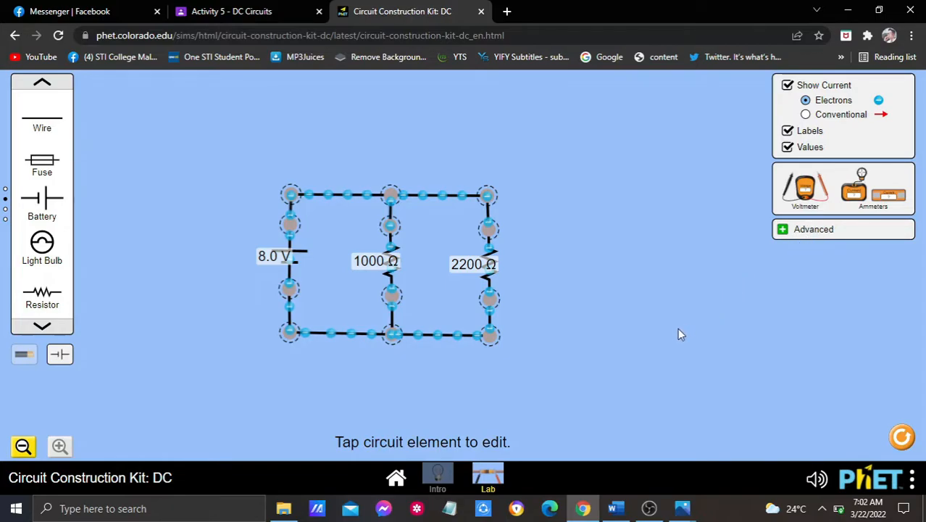
mouse_move(870, 221)
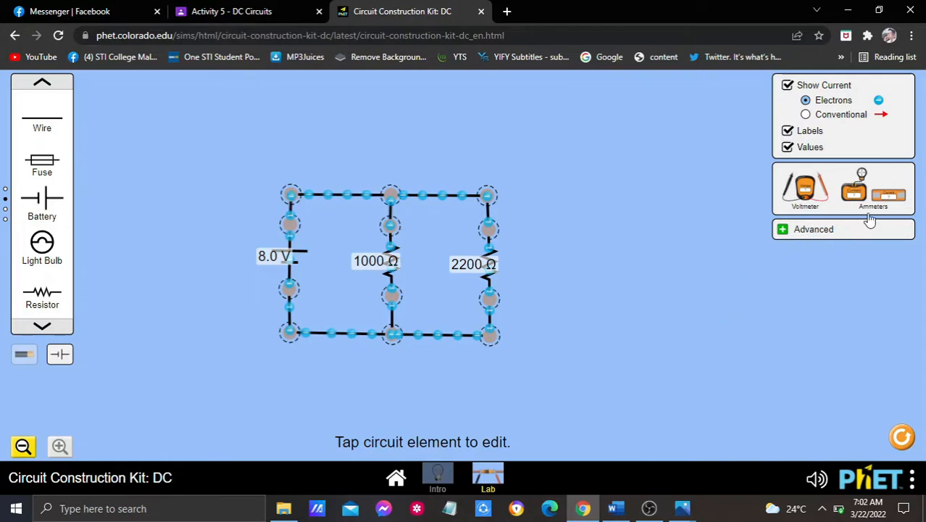
drag(887, 192, 659, 216)
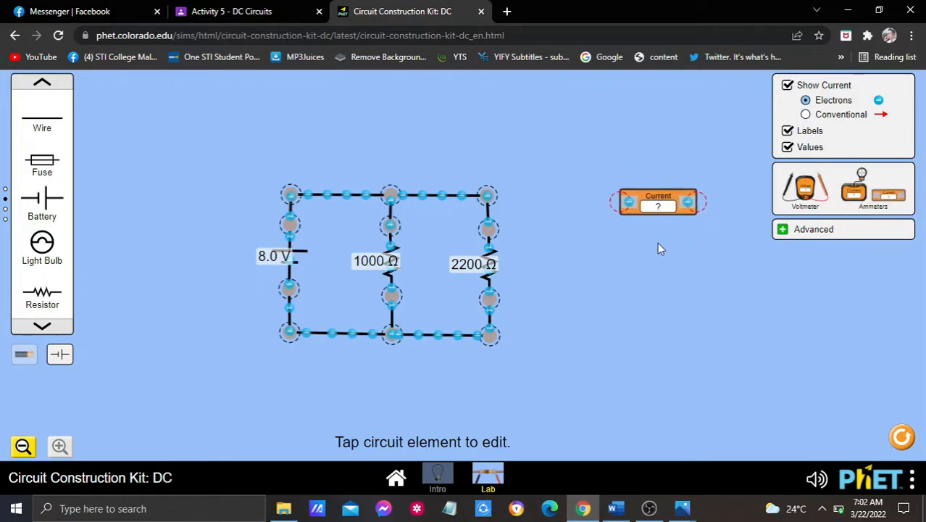
mouse_move(671, 261)
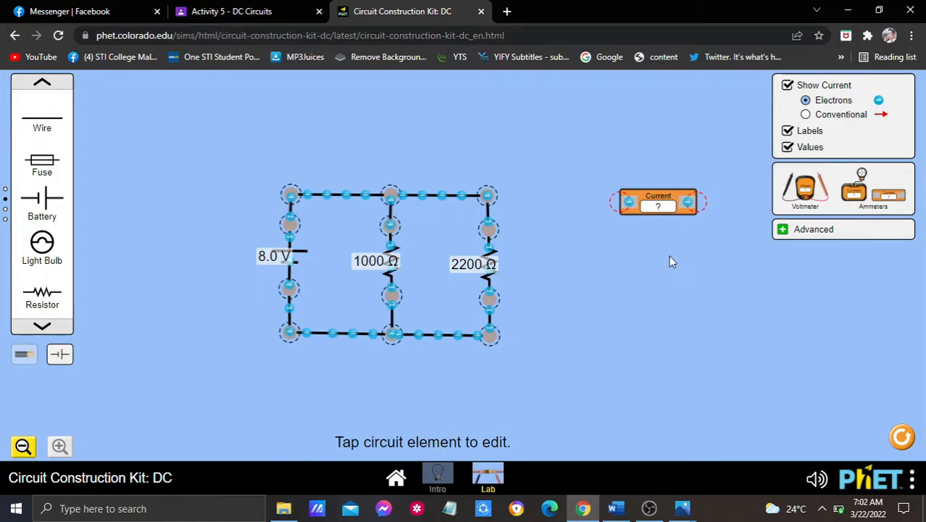
mouse_move(687, 243)
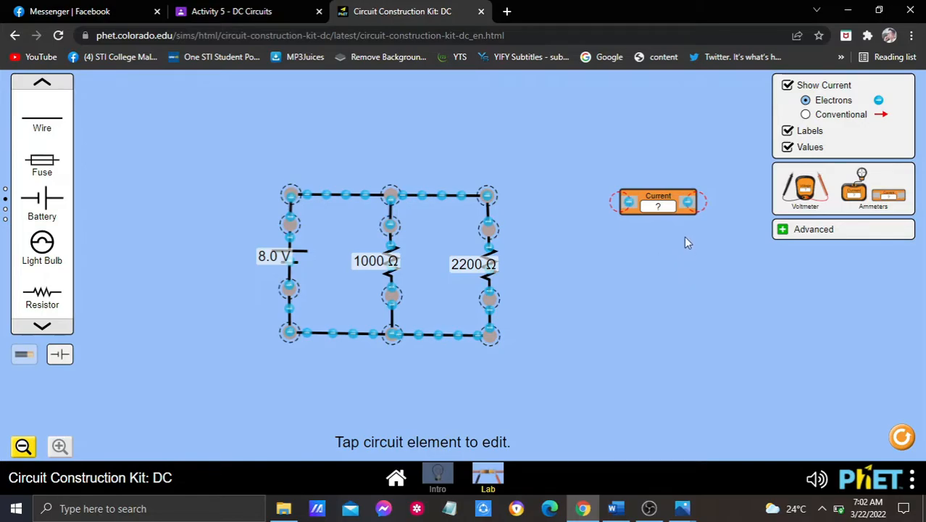
mouse_move(640, 286)
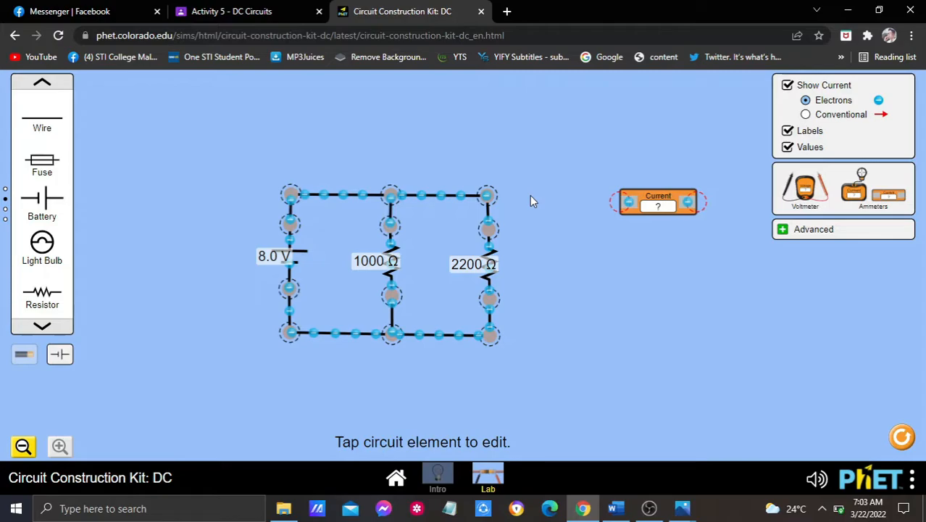
mouse_move(533, 216)
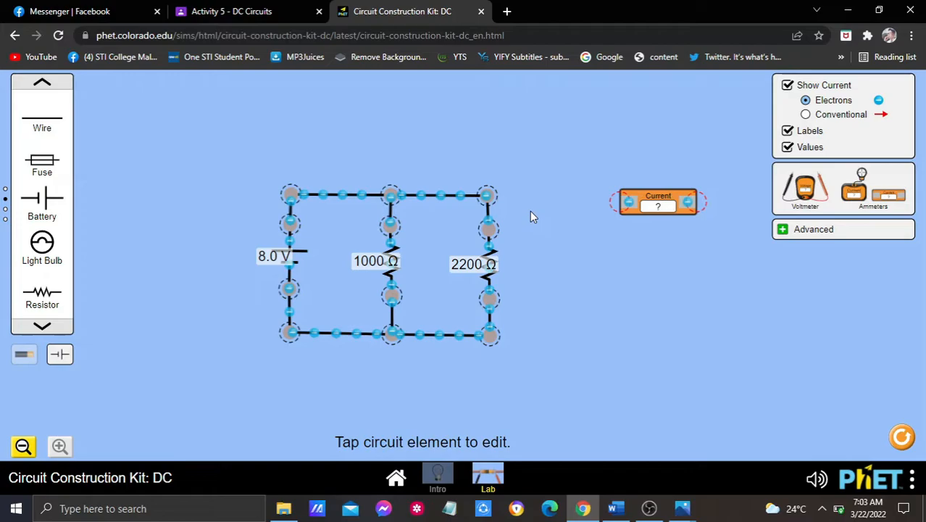
mouse_move(537, 234)
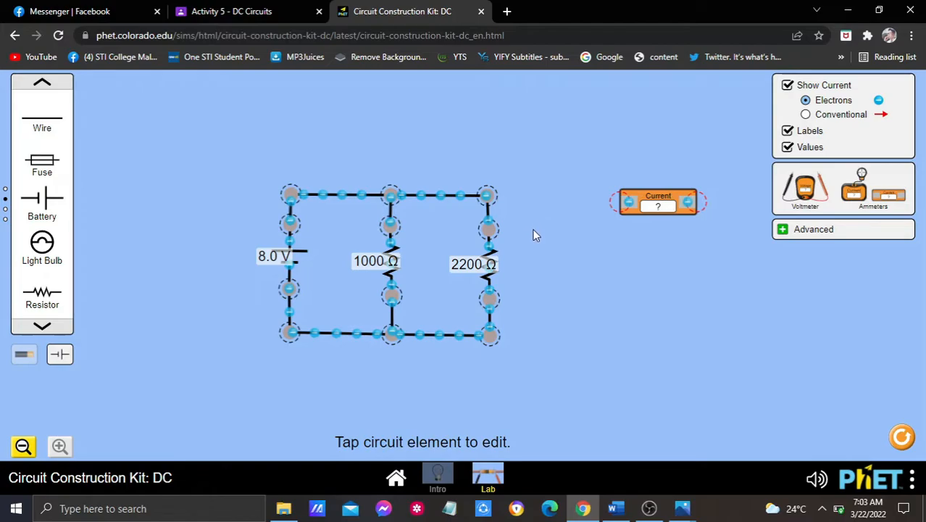
mouse_move(531, 233)
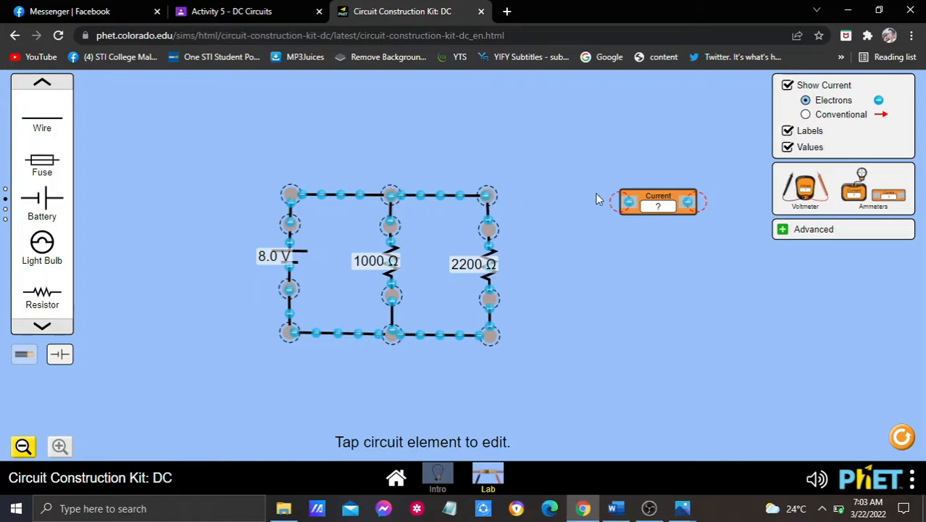
Step: Replace the battery's top wire with the ammeter to read 0.012 A, then return to Word
drag(658, 201, 361, 118)
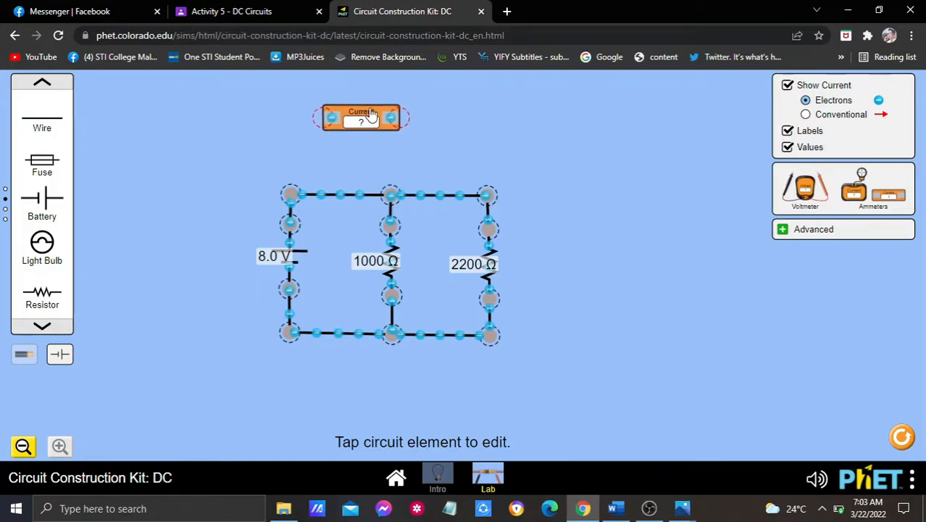
drag(362, 118, 297, 131)
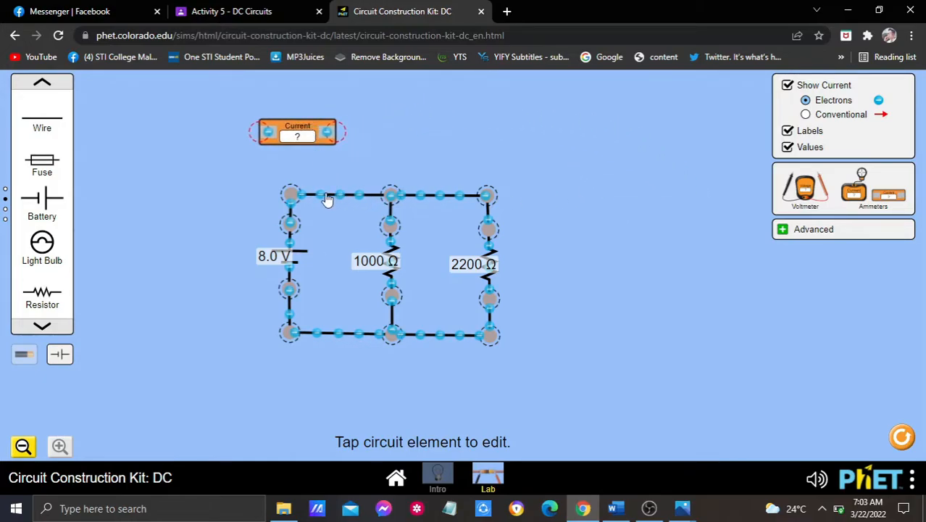
click(339, 194)
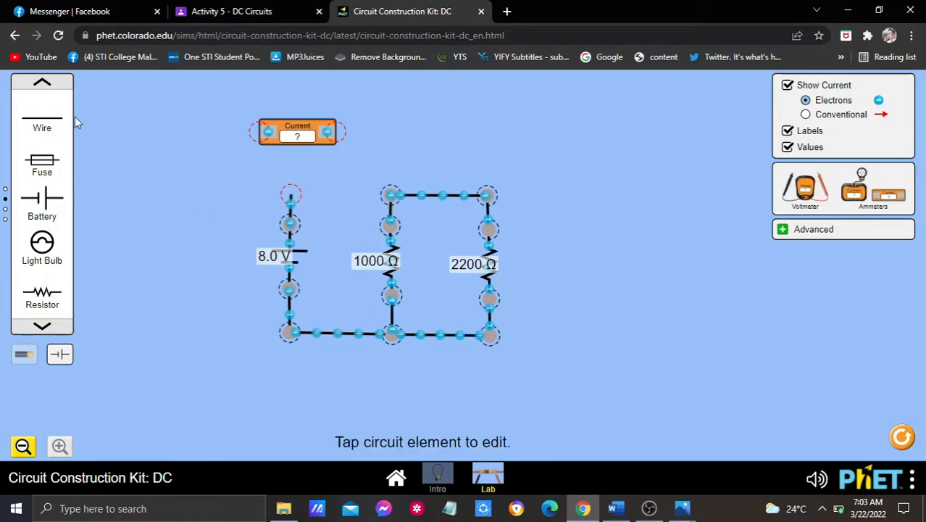
drag(290, 196, 355, 188)
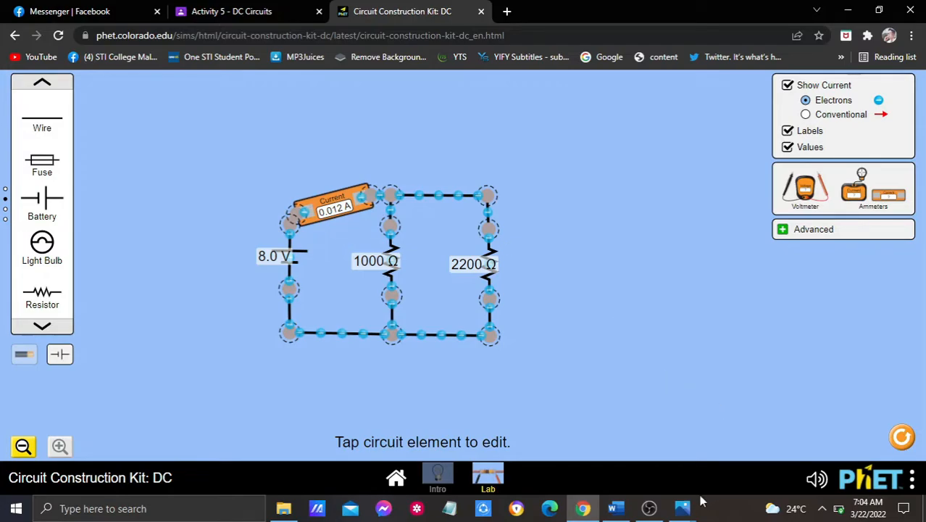
click(616, 508)
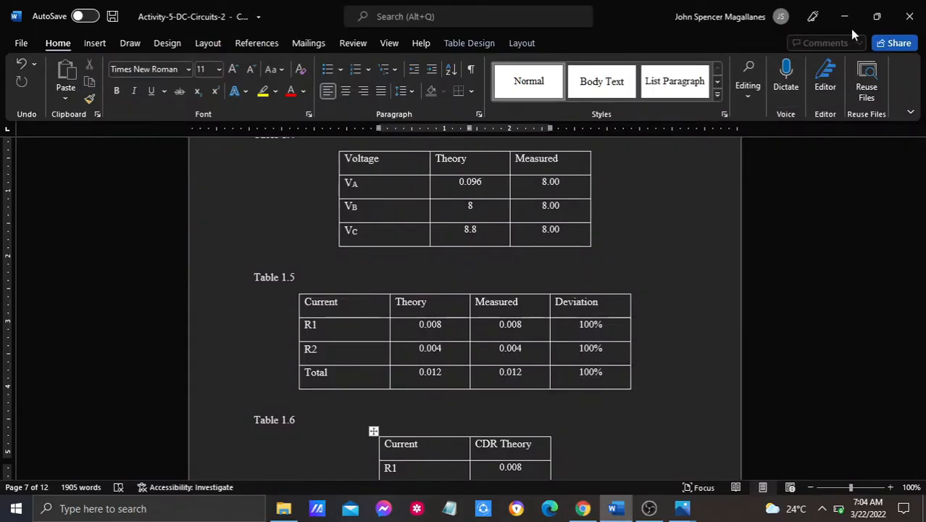
Step: Back in PhET, select the 0.012 A ammeter to take it out of the circuit
click(401, 10)
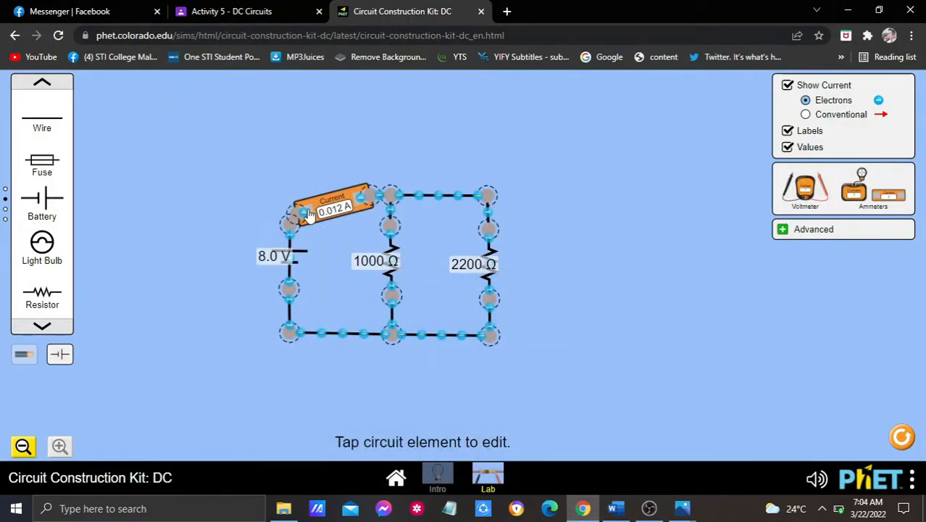
mouse_move(291, 180)
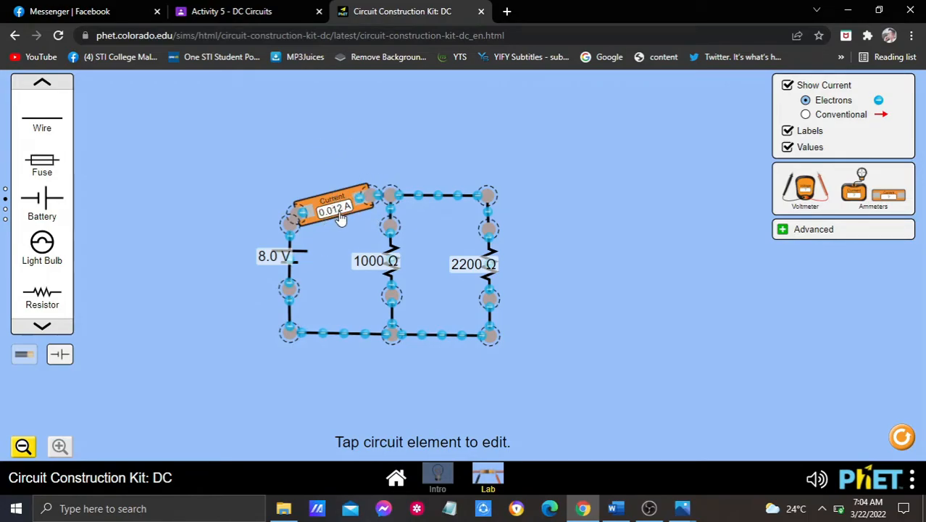
click(333, 203)
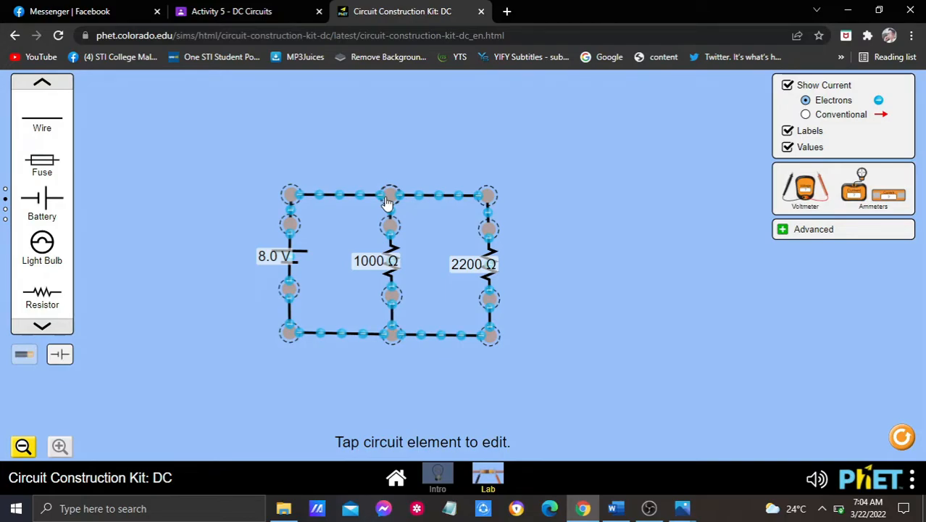
mouse_move(389, 236)
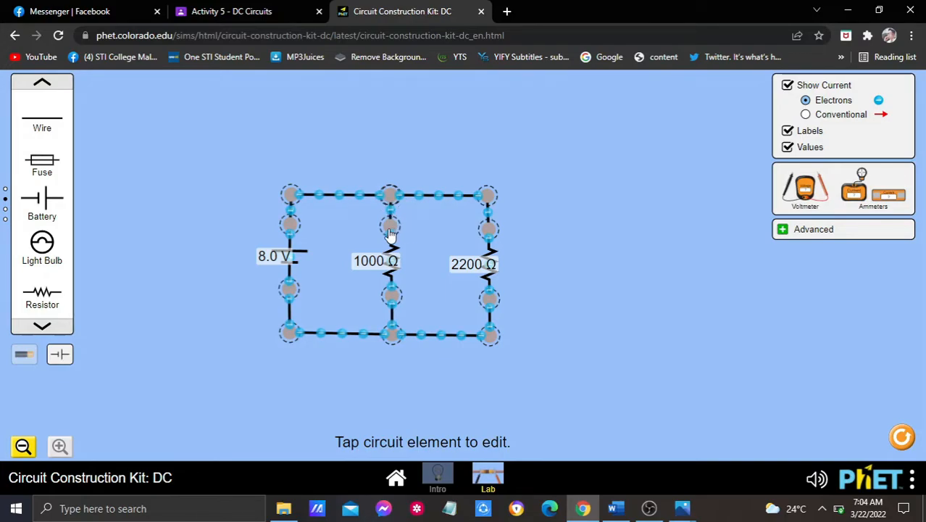
Step: Put an ammeter in series above the 1000 Ω resistor, read 0.008 A, then remove it
drag(853, 190, 612, 159)
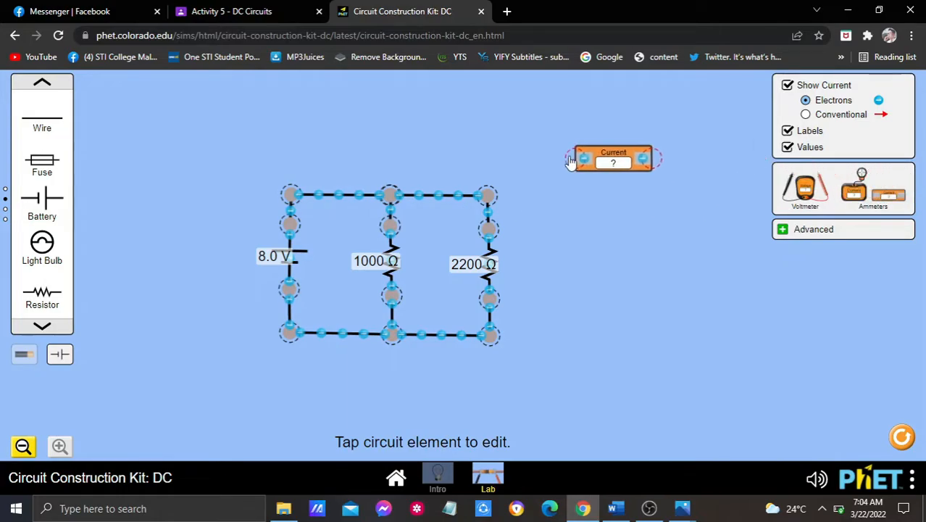
drag(613, 158, 444, 139)
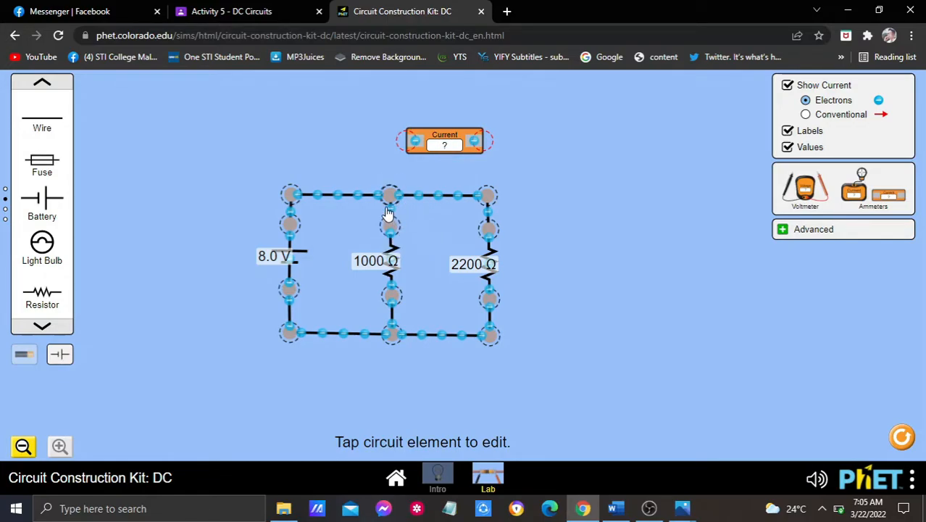
mouse_move(445, 261)
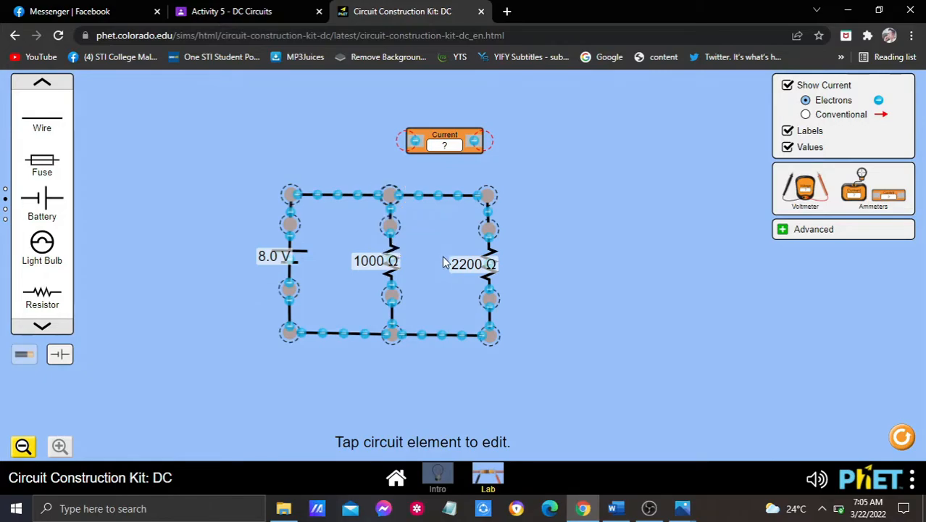
click(395, 190)
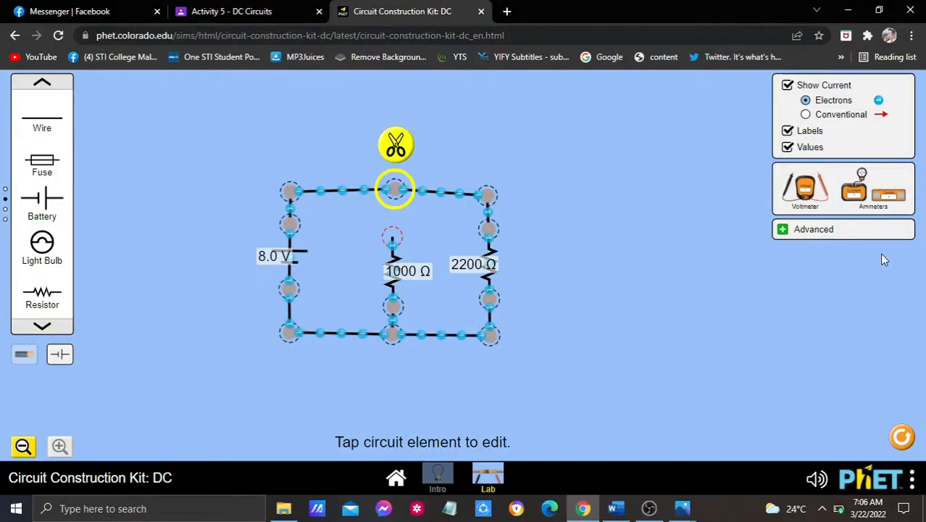
click(486, 195)
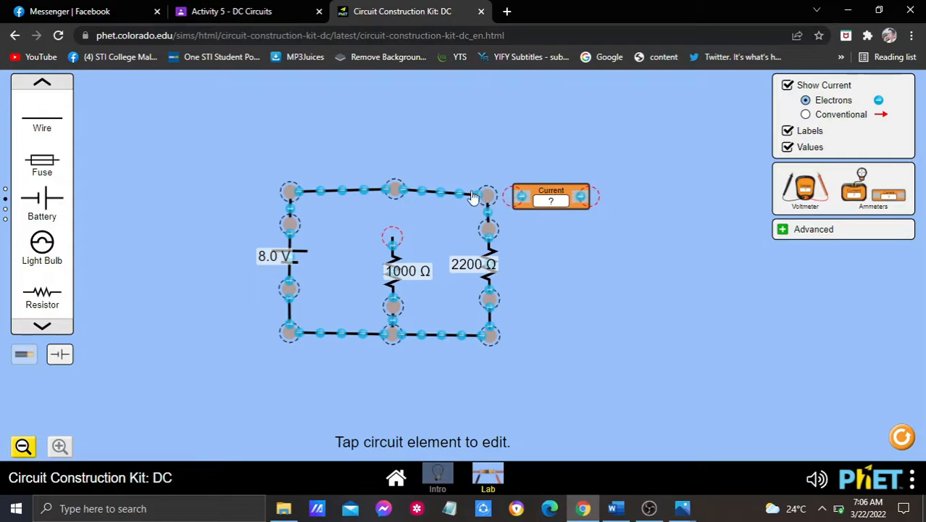
drag(551, 196, 360, 205)
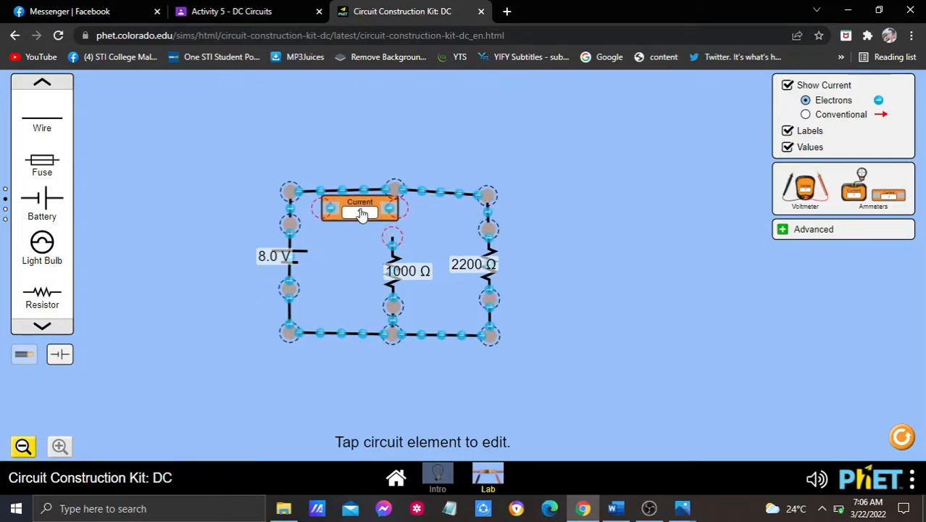
drag(360, 207, 354, 238)
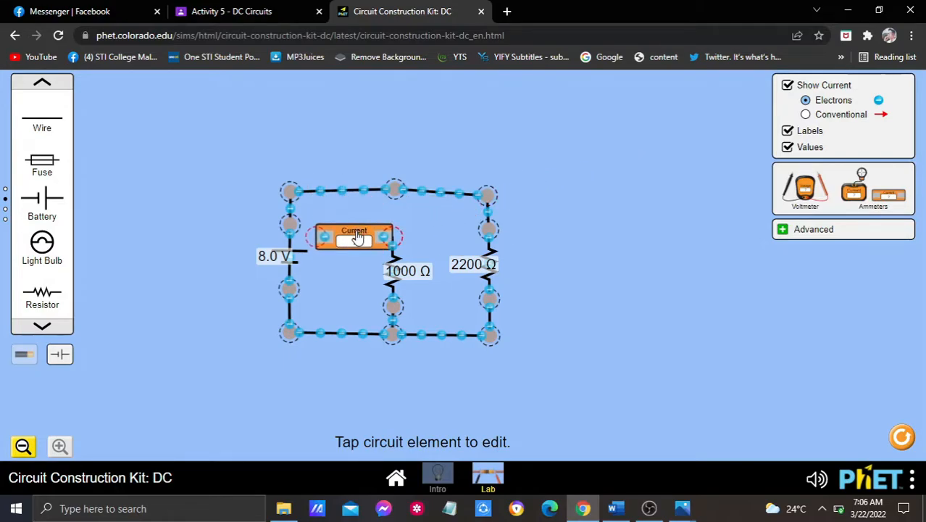
drag(354, 239, 410, 228)
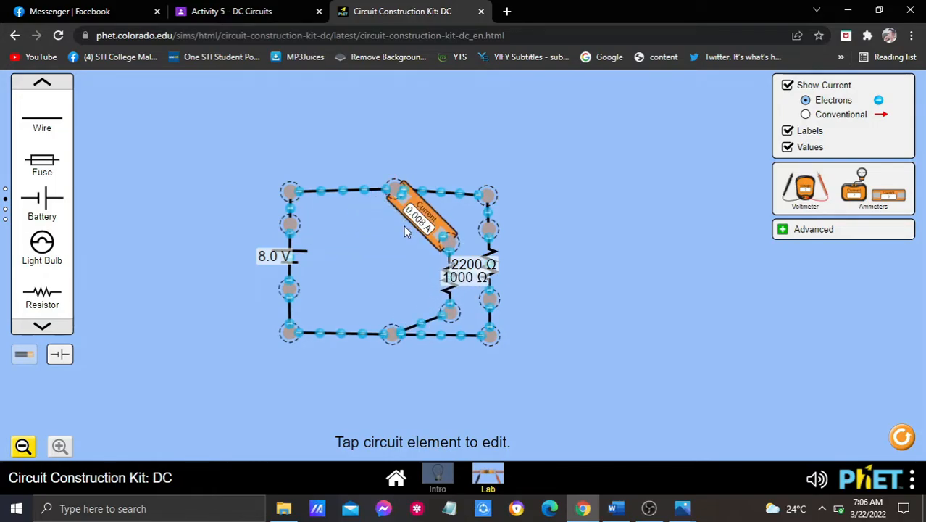
mouse_move(424, 272)
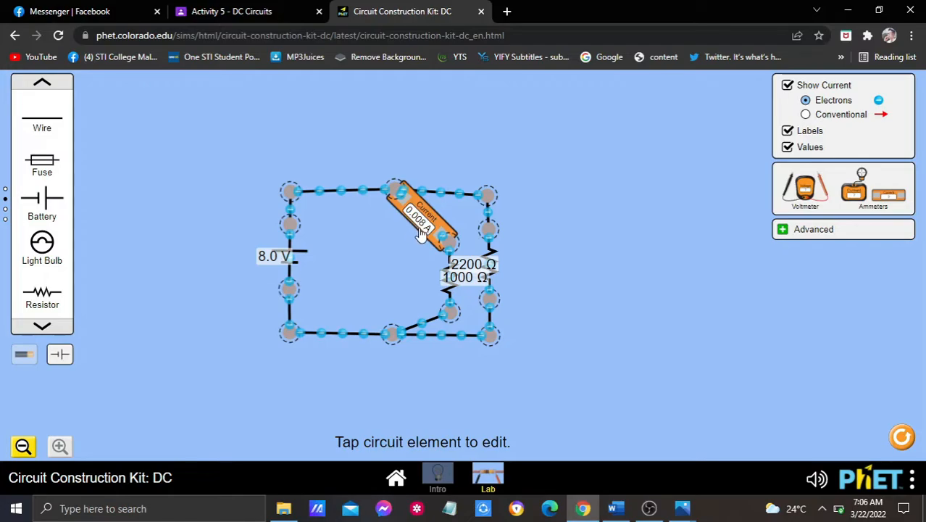
click(423, 217)
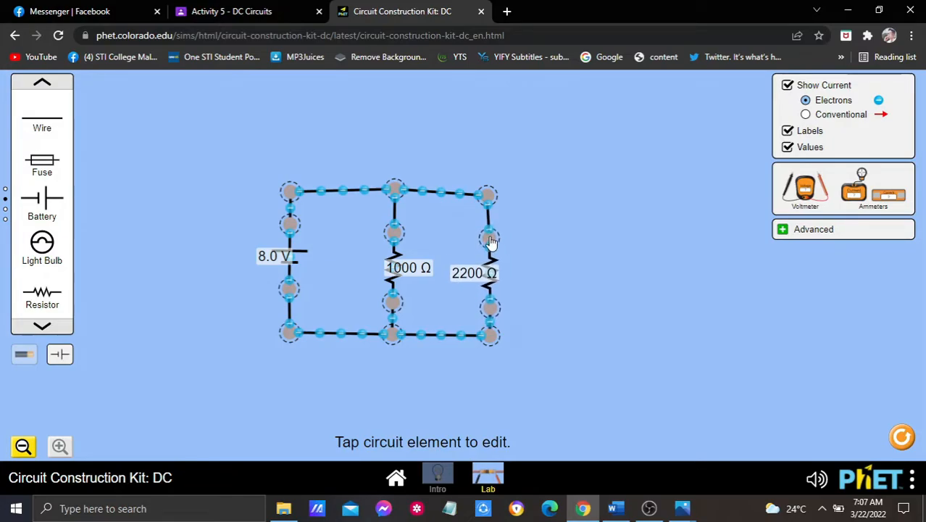
Step: Split the 2200 Ω branch from the top wire and connect the ammeter in series, reading 0.004 A
click(487, 233)
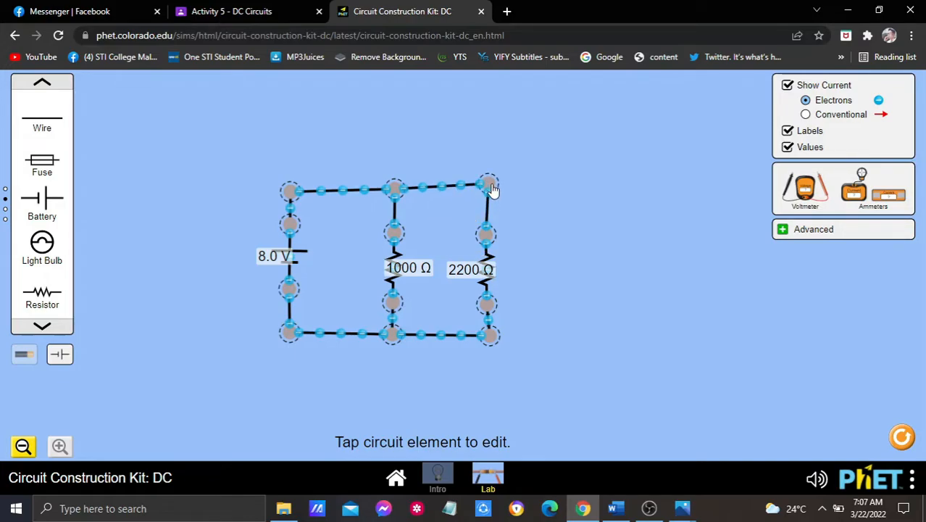
click(487, 206)
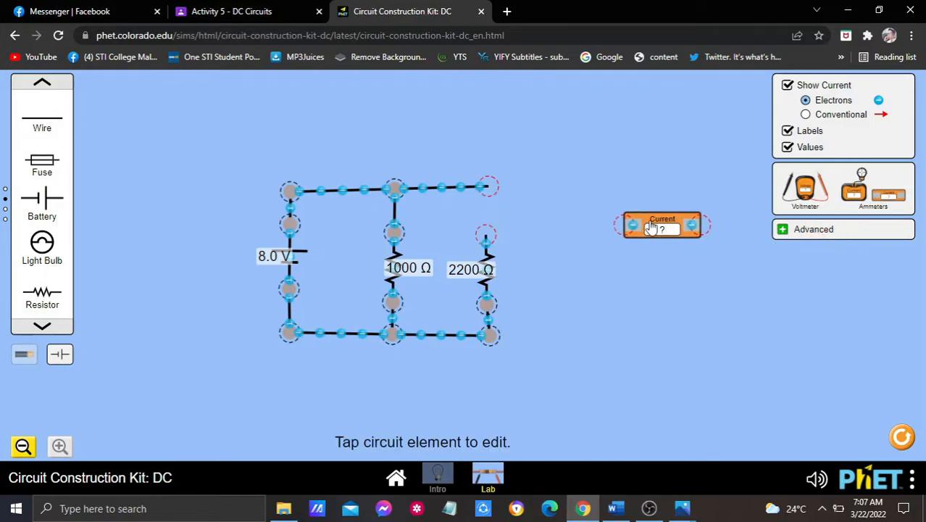
drag(661, 224, 590, 215)
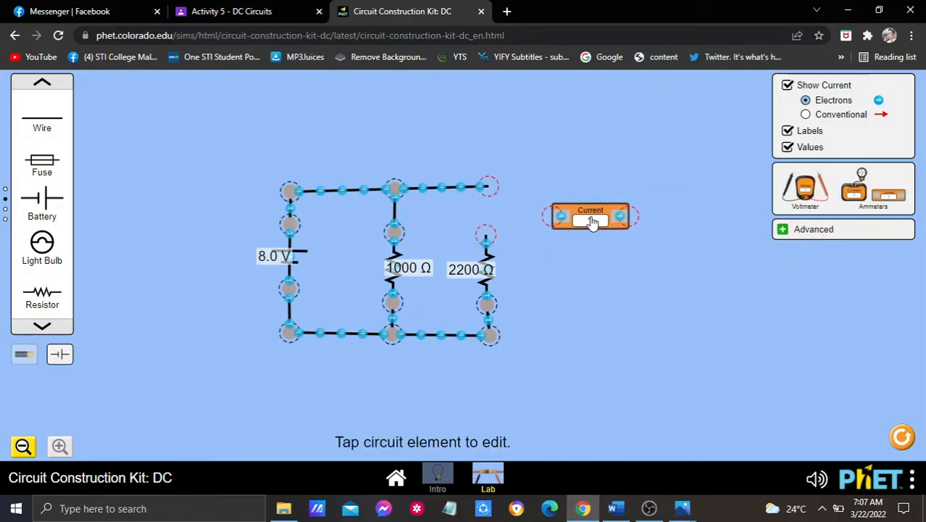
drag(591, 215, 522, 235)
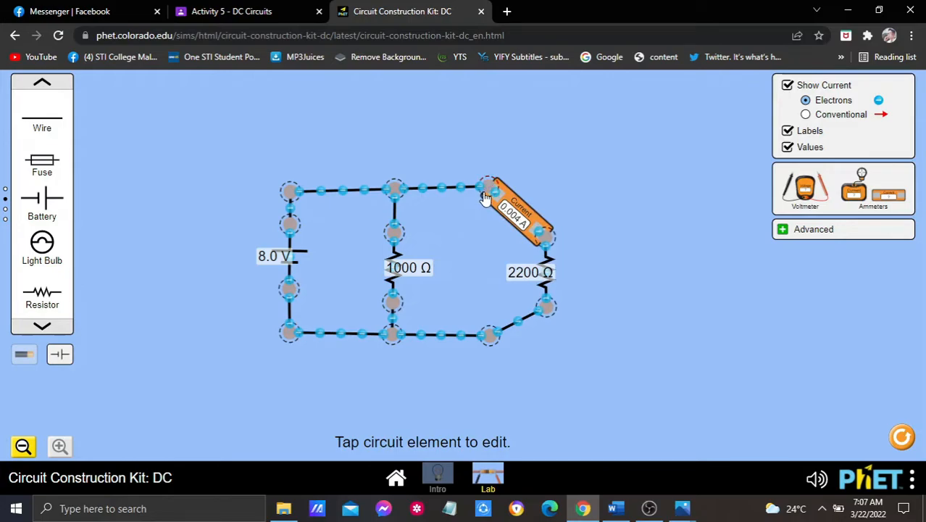
mouse_move(489, 230)
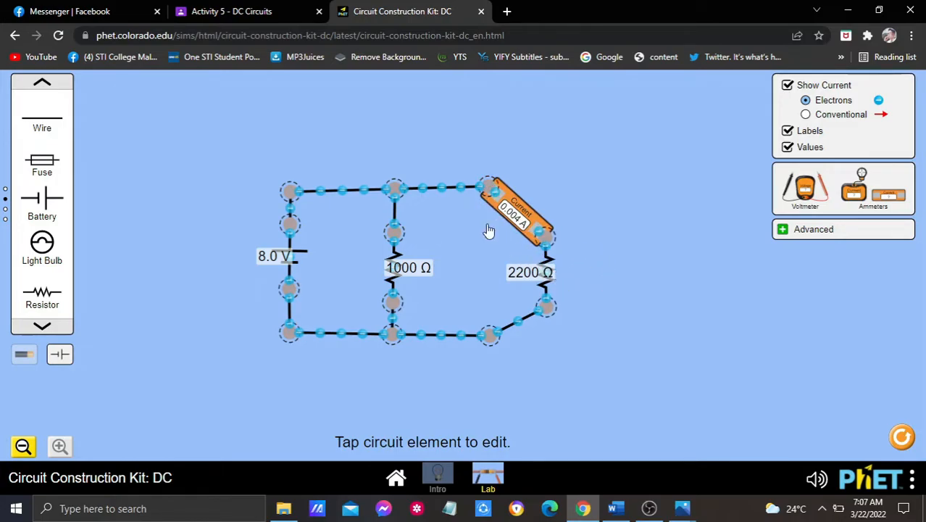
mouse_move(516, 242)
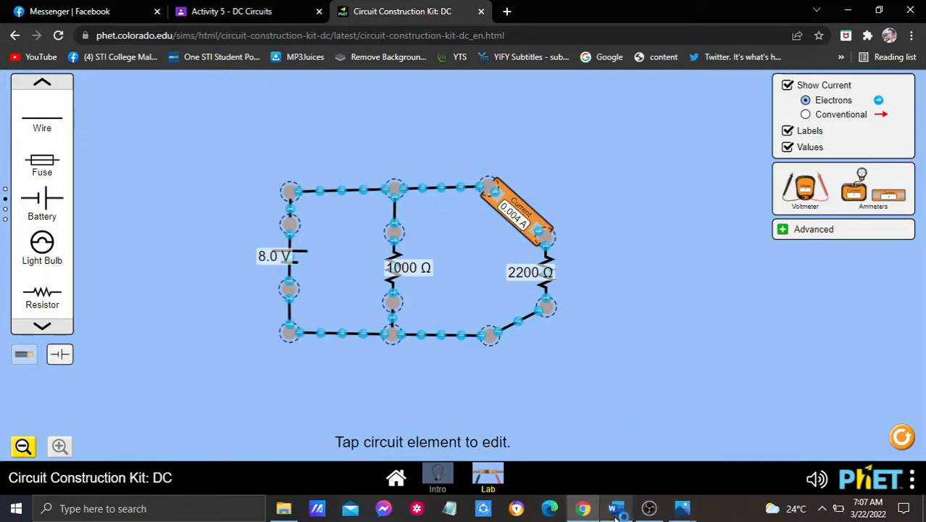
Step: Return to Word and scroll through Table 1.5 to review the R1, R2 and total currents
click(615, 508)
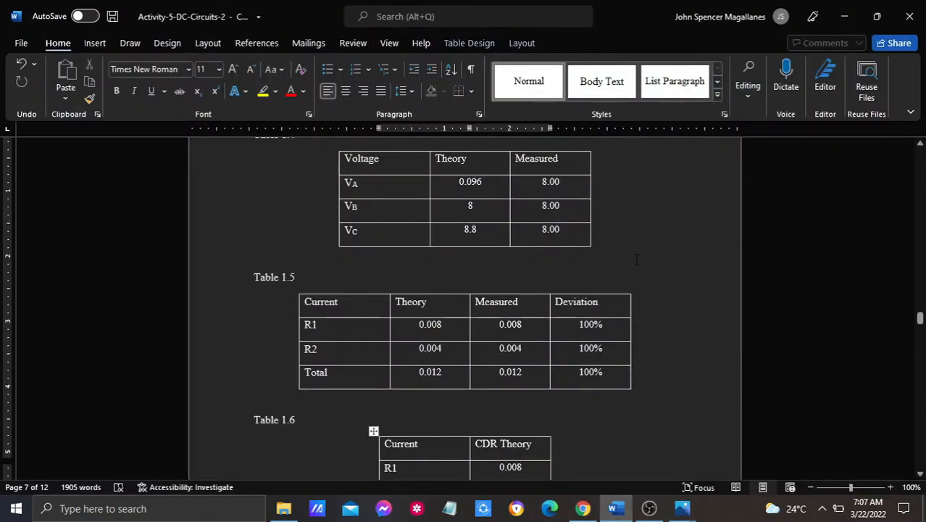
scroll(down, 3)
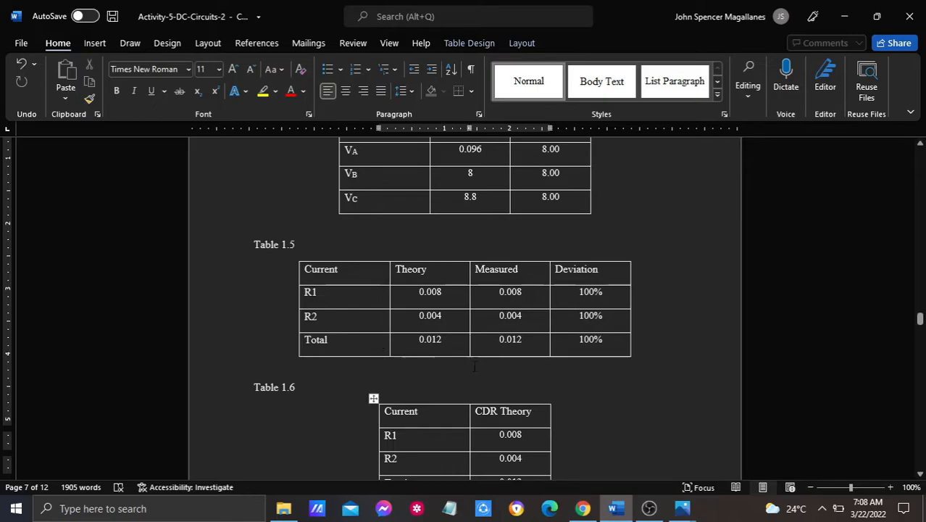
mouse_move(522, 355)
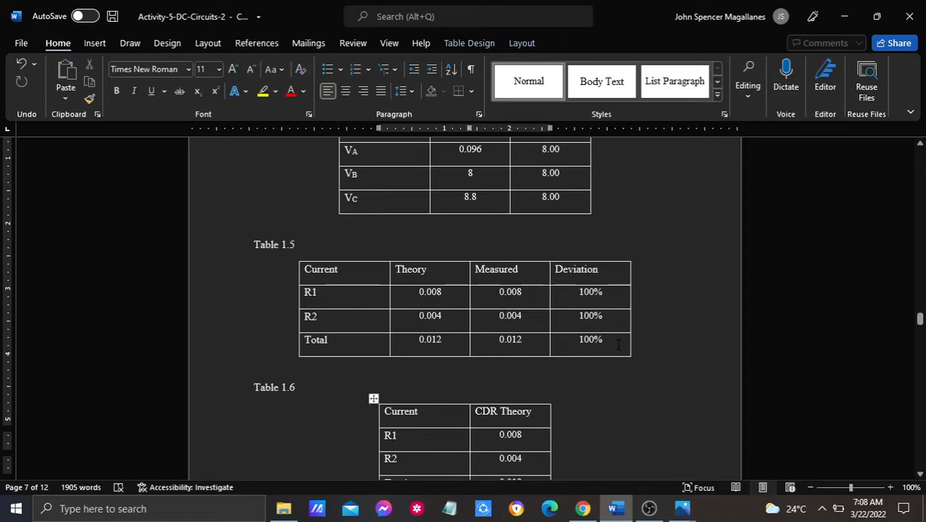
scroll(down, 3)
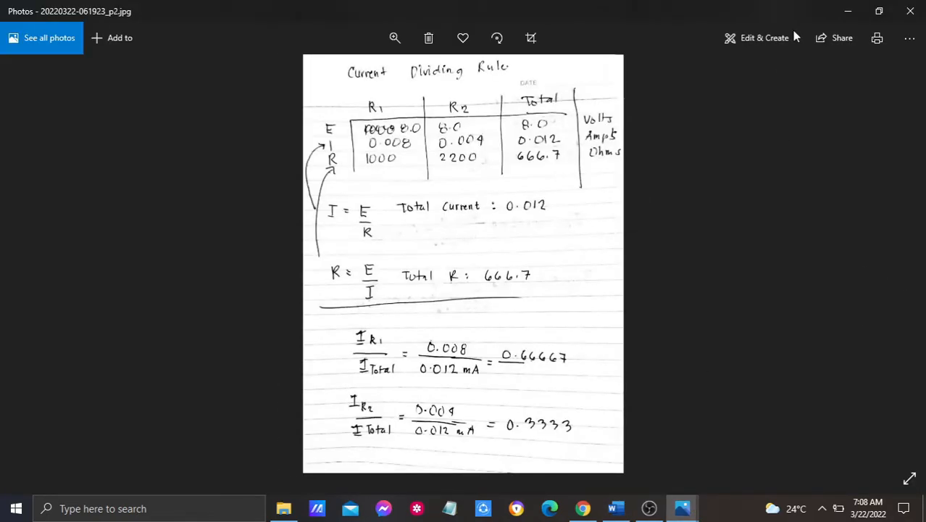
Step: Bring up the Current Dividing Rule sheet showing ratios 0.66667 for R1 and 0.3333 for R2
click(615, 508)
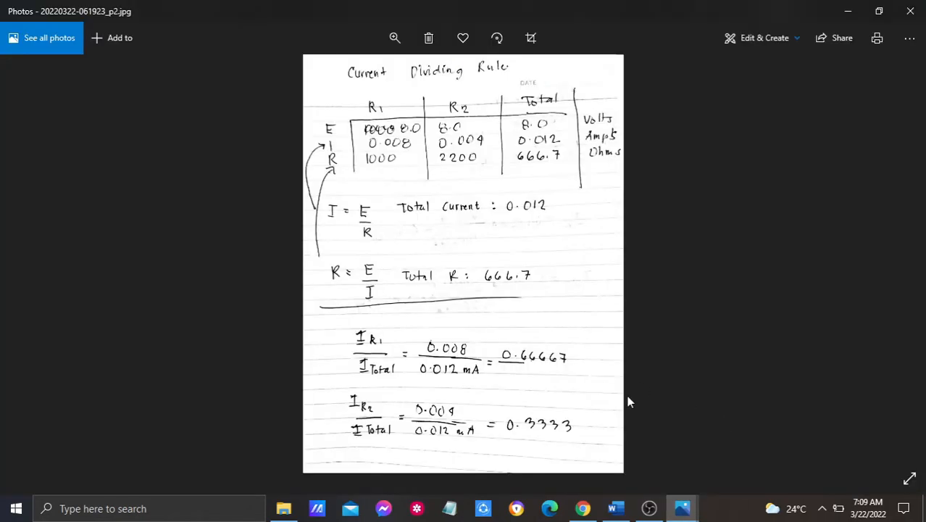
mouse_move(573, 121)
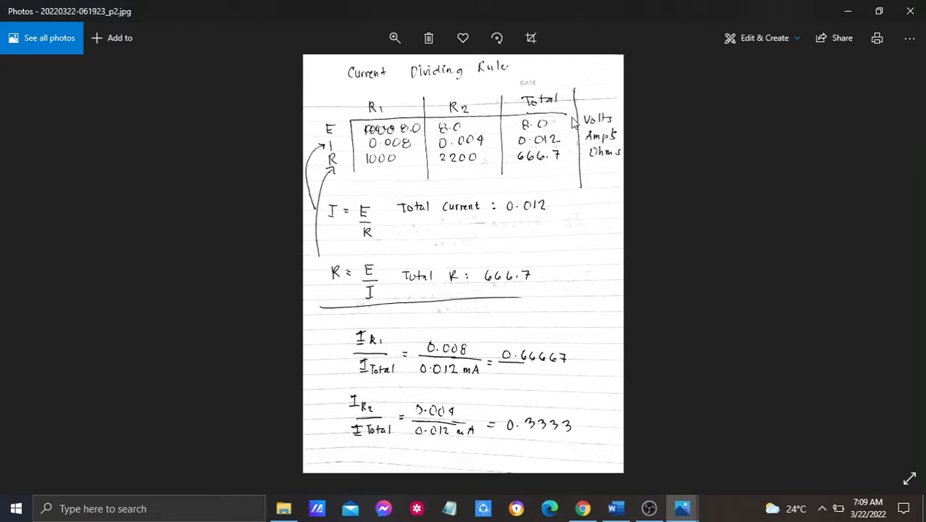
mouse_move(410, 118)
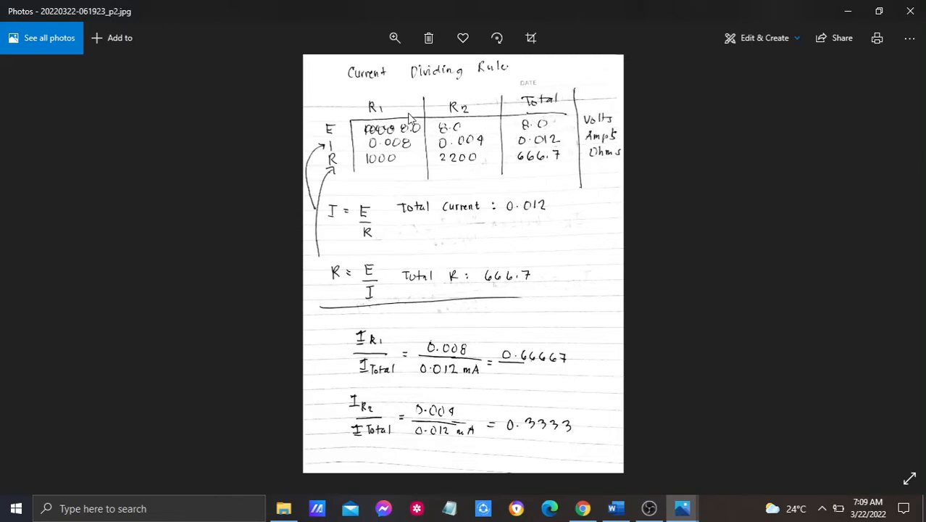
mouse_move(431, 112)
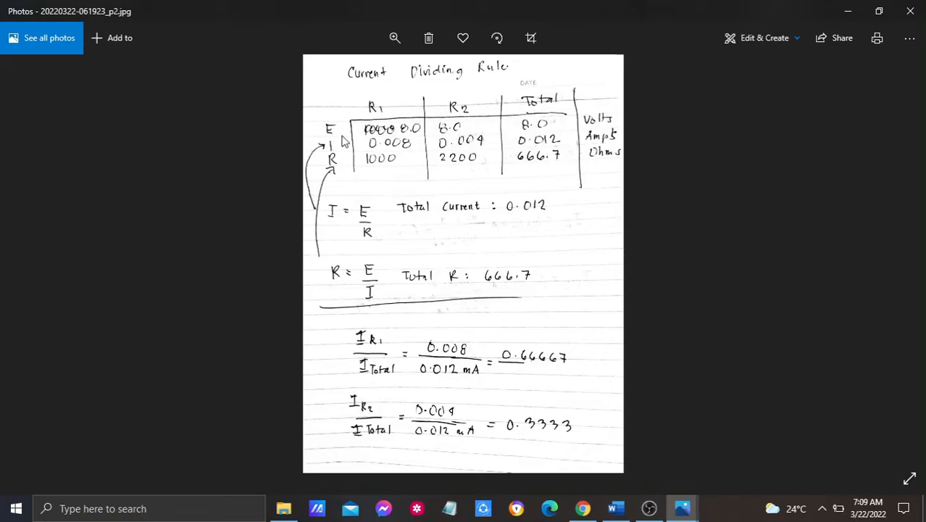
mouse_move(345, 134)
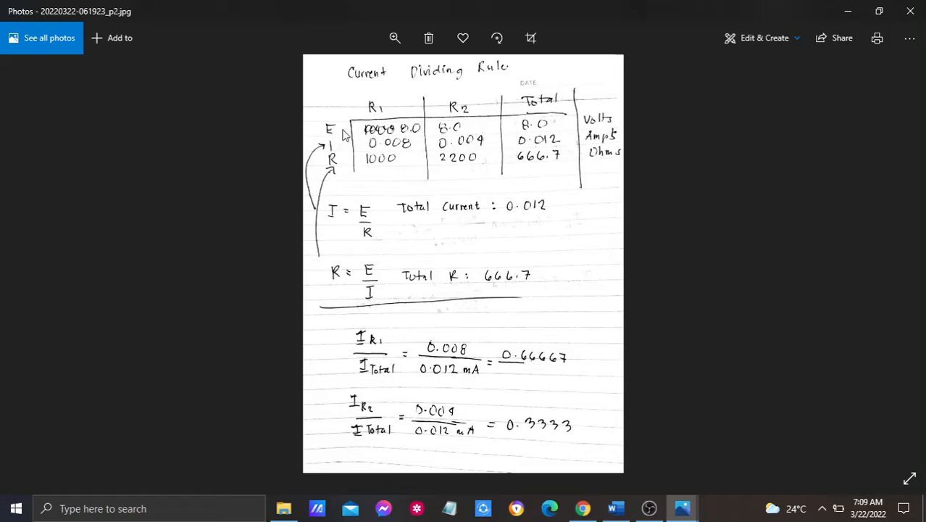
mouse_move(430, 138)
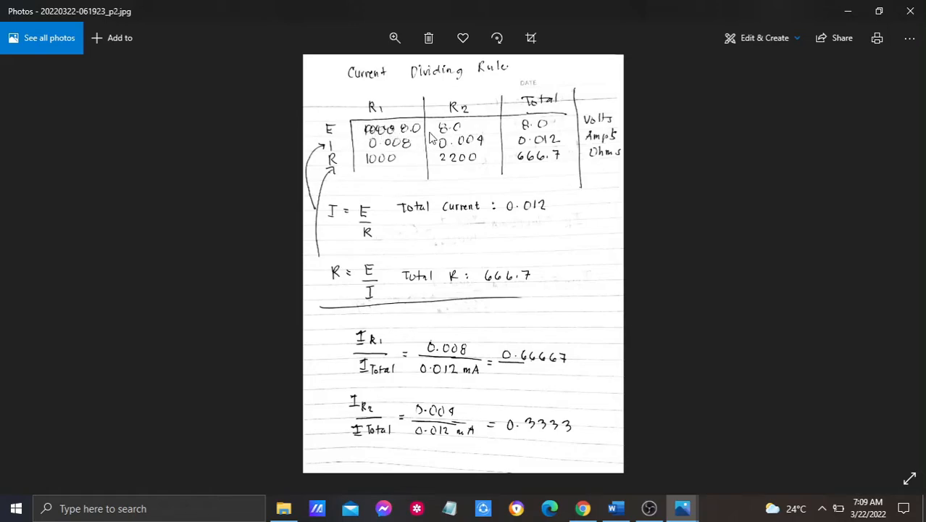
mouse_move(594, 130)
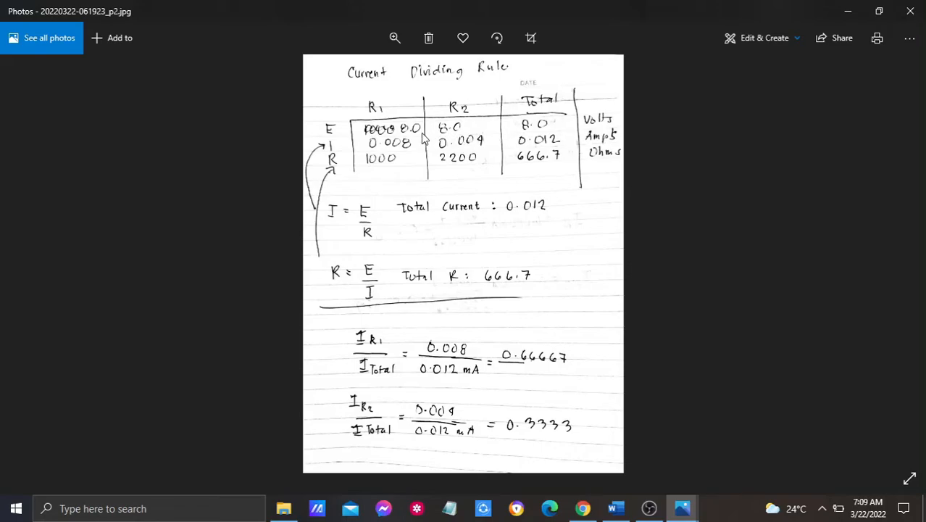
mouse_move(527, 179)
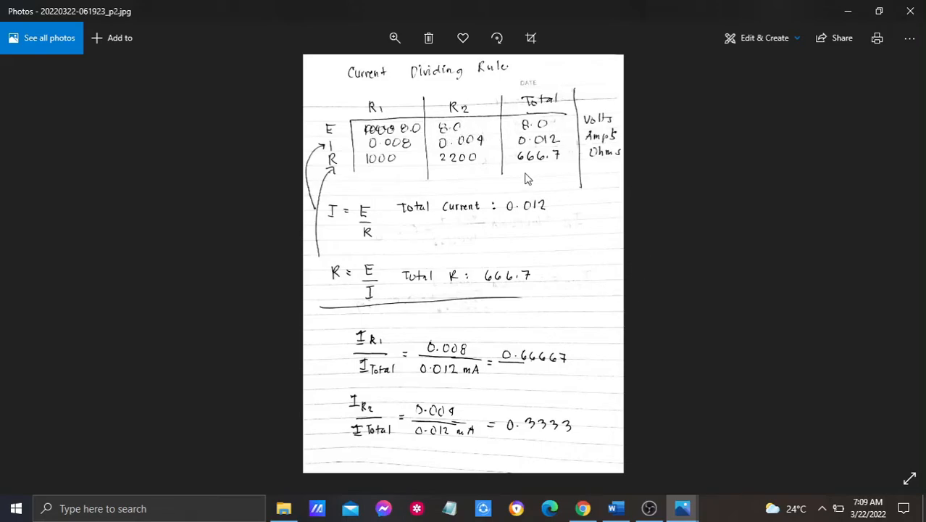
mouse_move(332, 154)
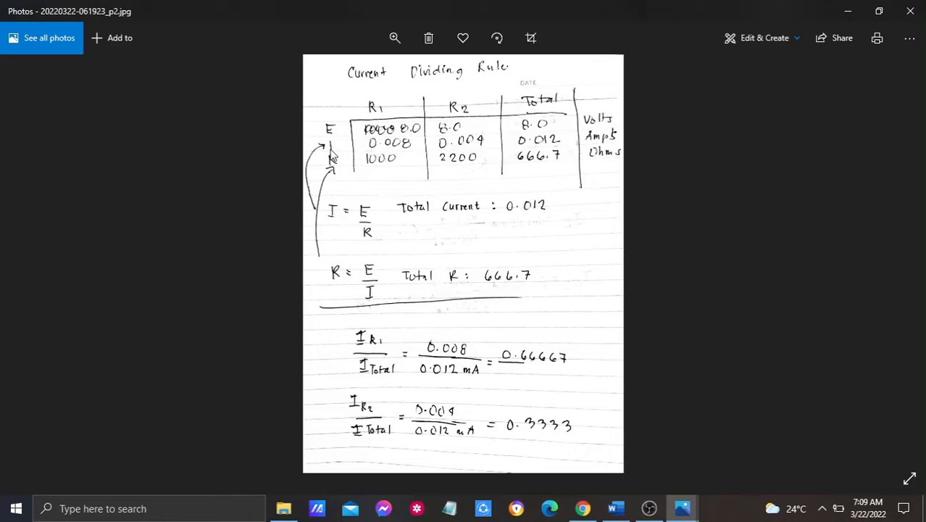
mouse_move(350, 149)
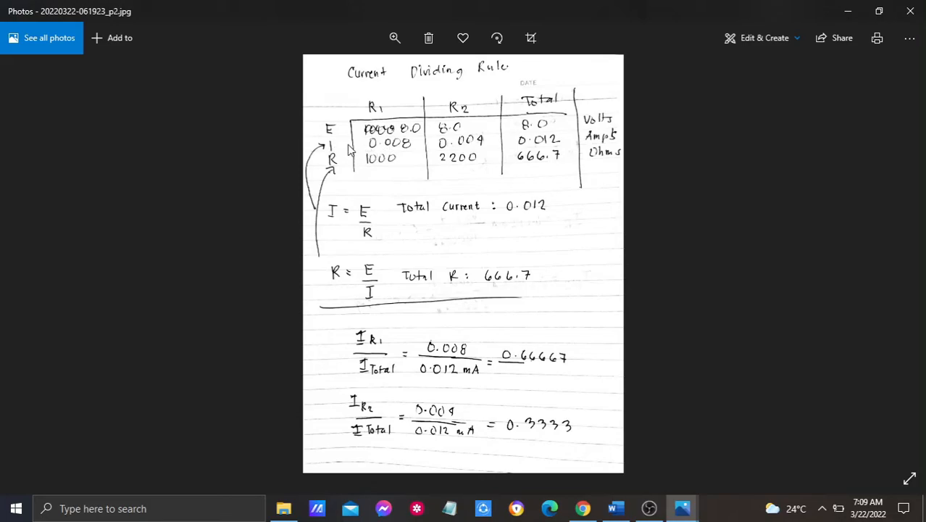
mouse_move(390, 110)
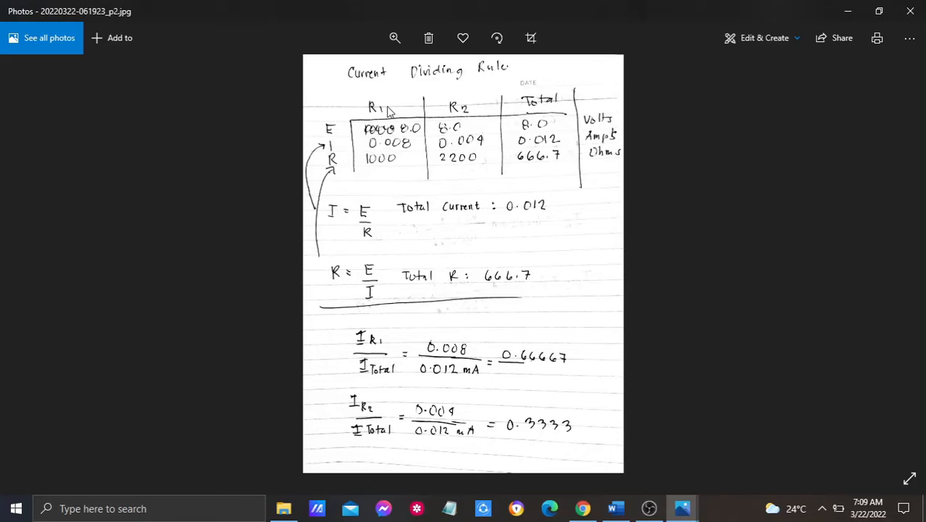
mouse_move(410, 151)
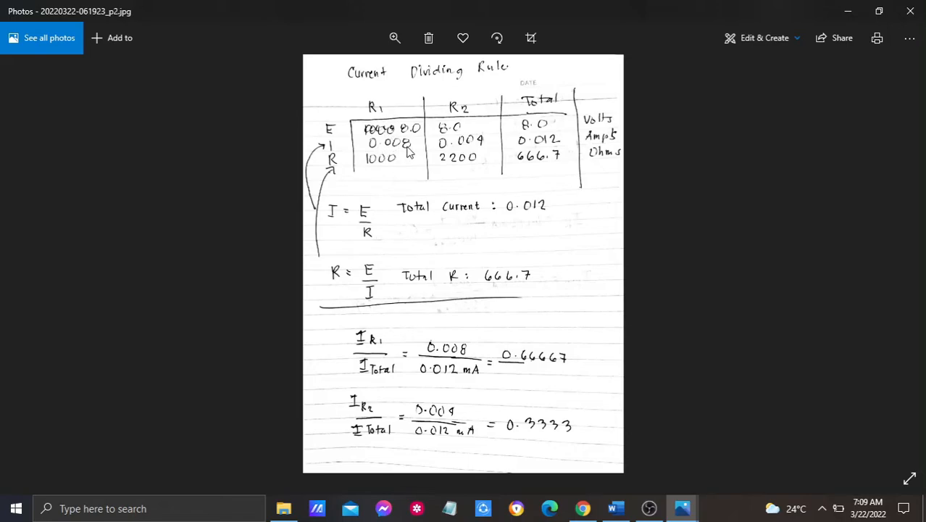
mouse_move(461, 153)
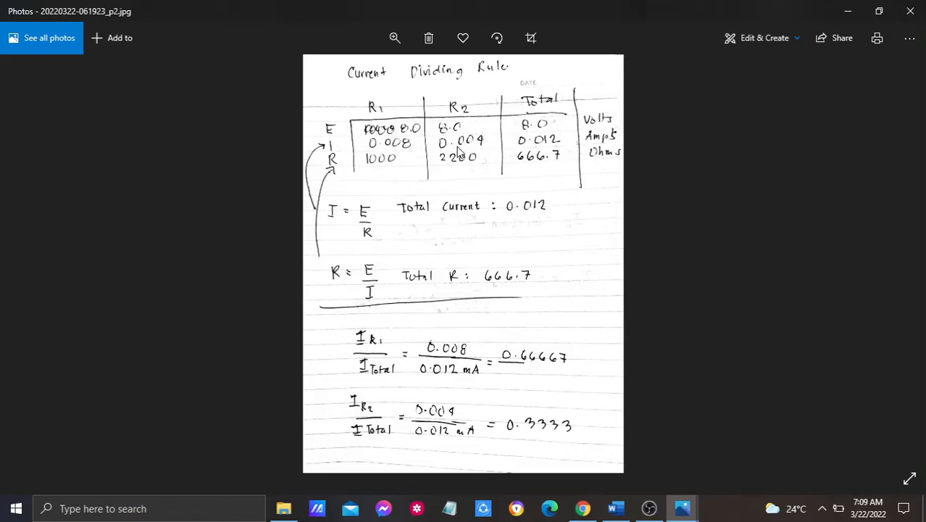
mouse_move(536, 148)
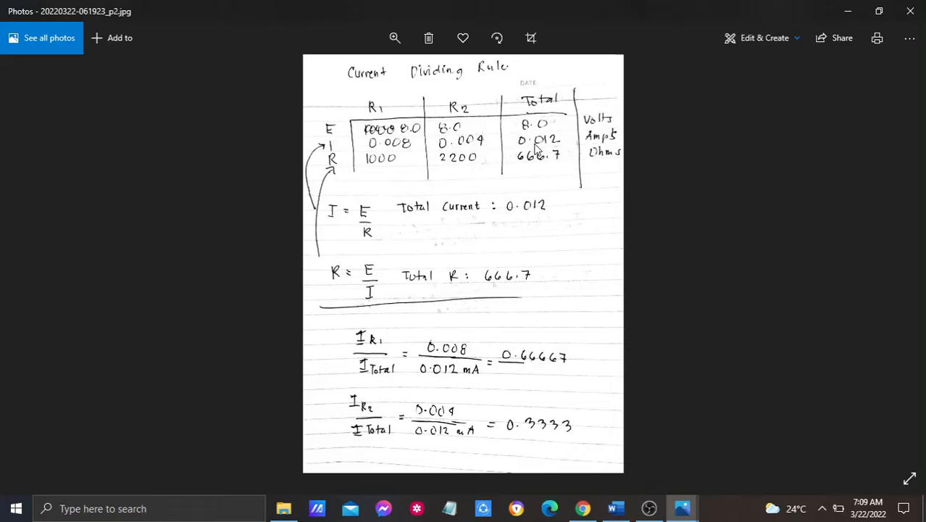
mouse_move(539, 149)
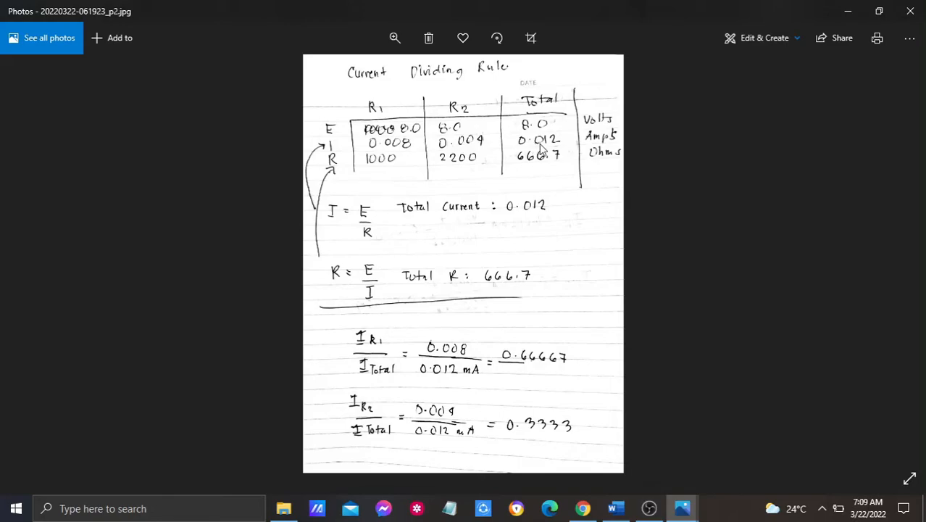
mouse_move(564, 151)
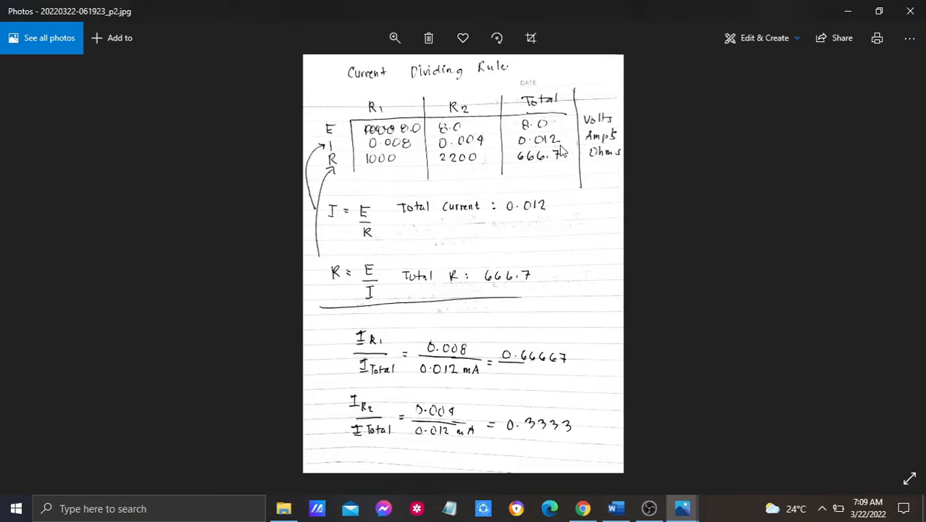
mouse_move(408, 172)
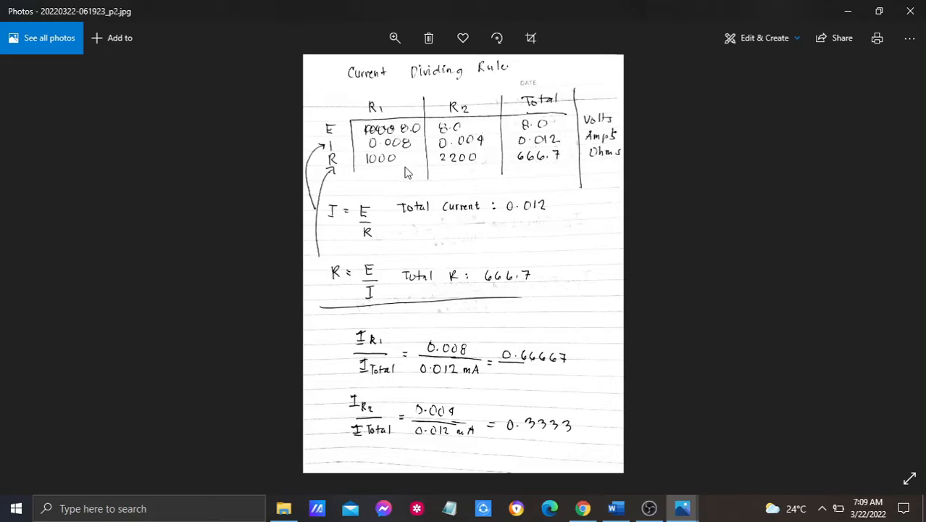
mouse_move(405, 172)
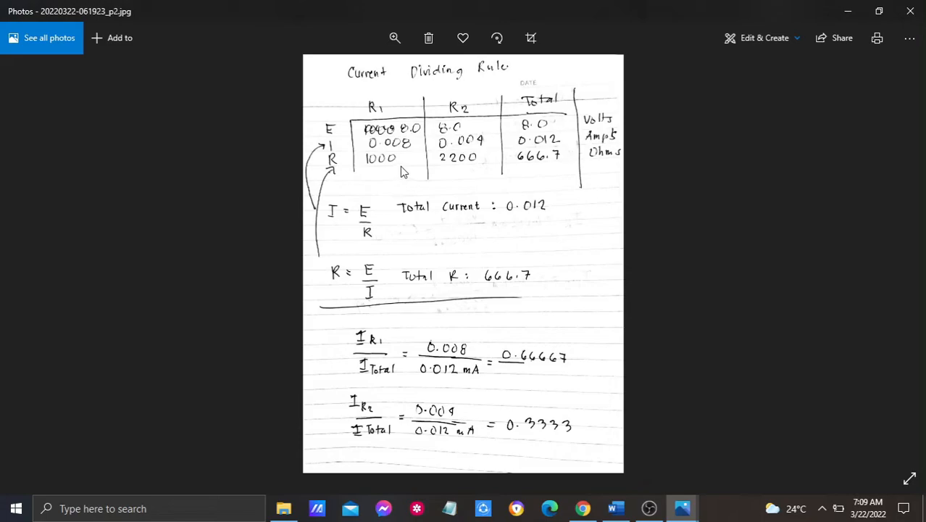
mouse_move(345, 165)
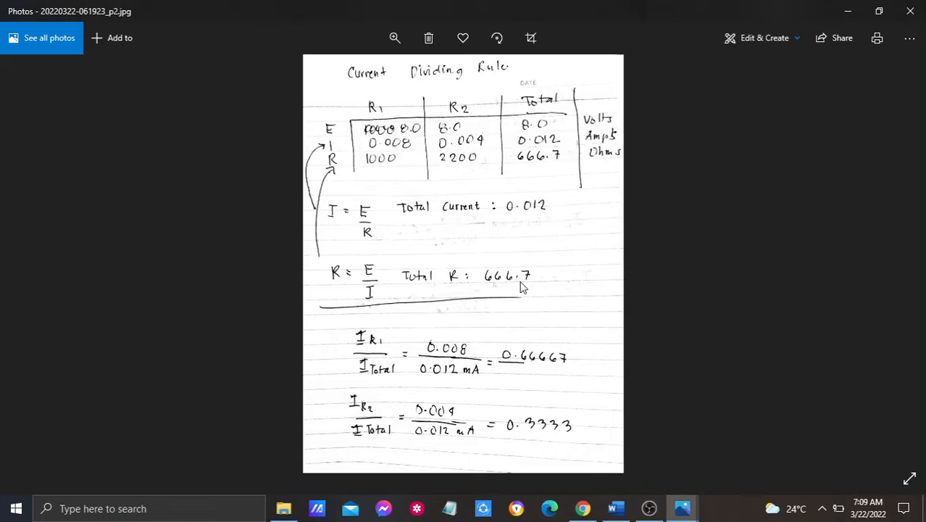
mouse_move(504, 297)
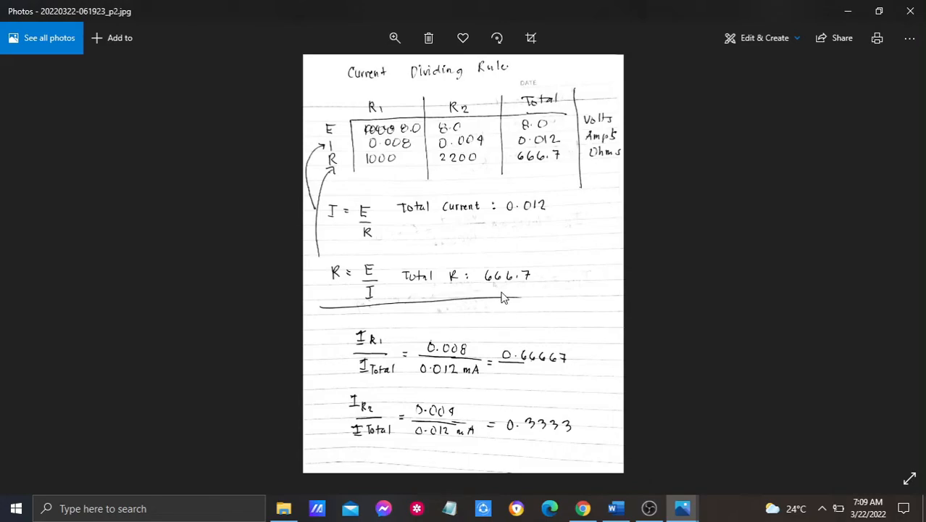
mouse_move(509, 293)
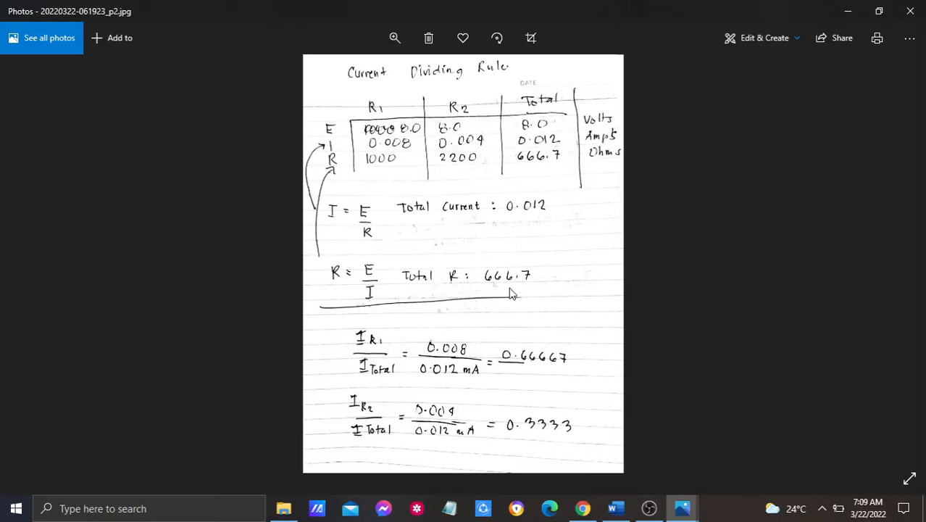
mouse_move(370, 326)
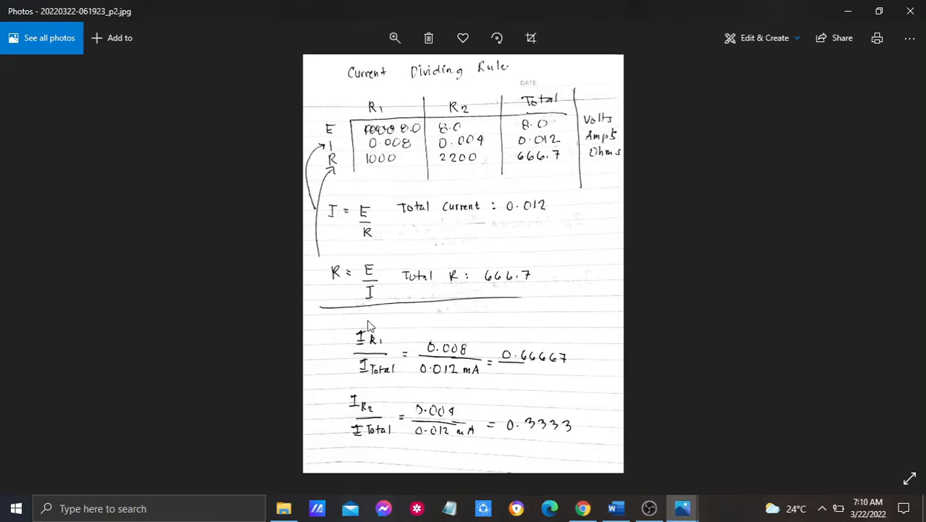
mouse_move(355, 384)
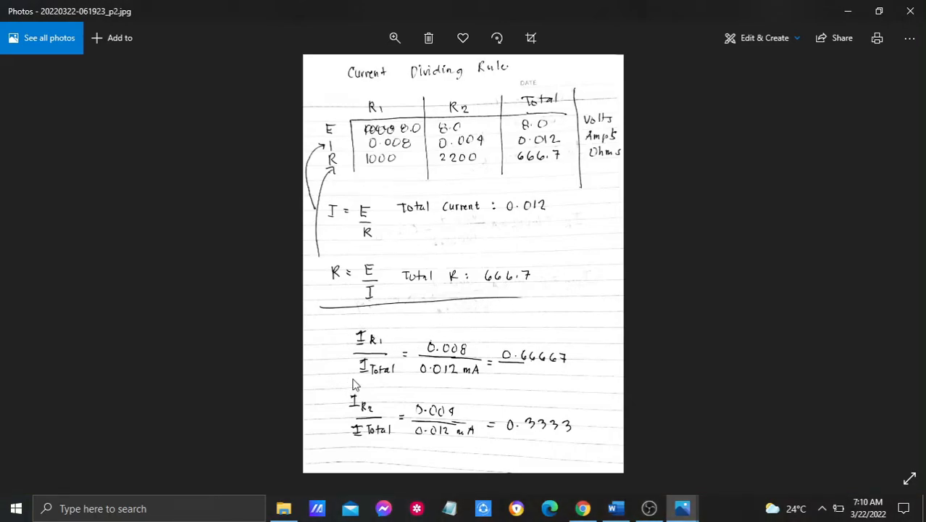
mouse_move(350, 362)
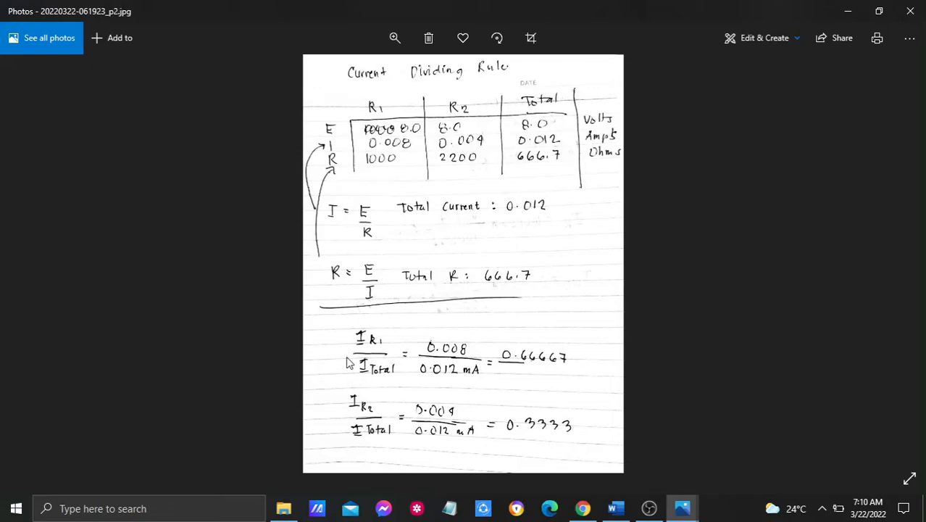
mouse_move(384, 355)
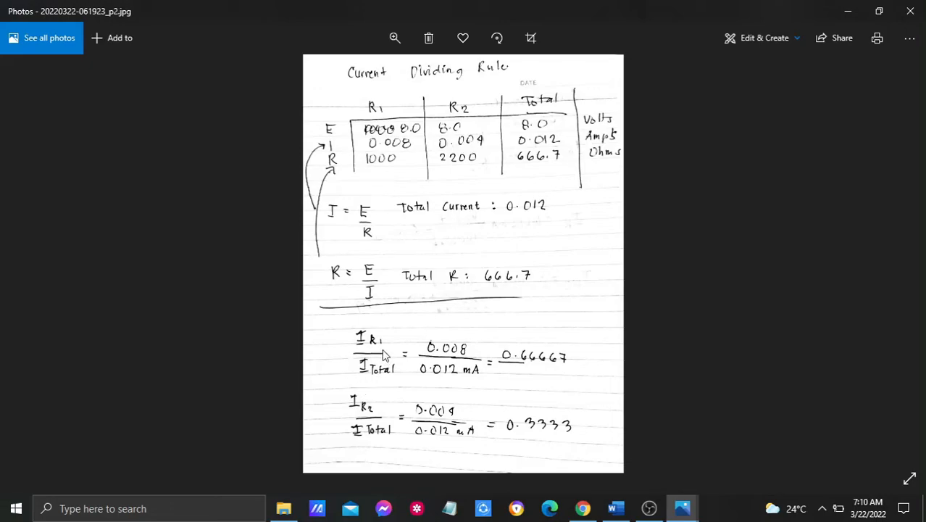
mouse_move(457, 352)
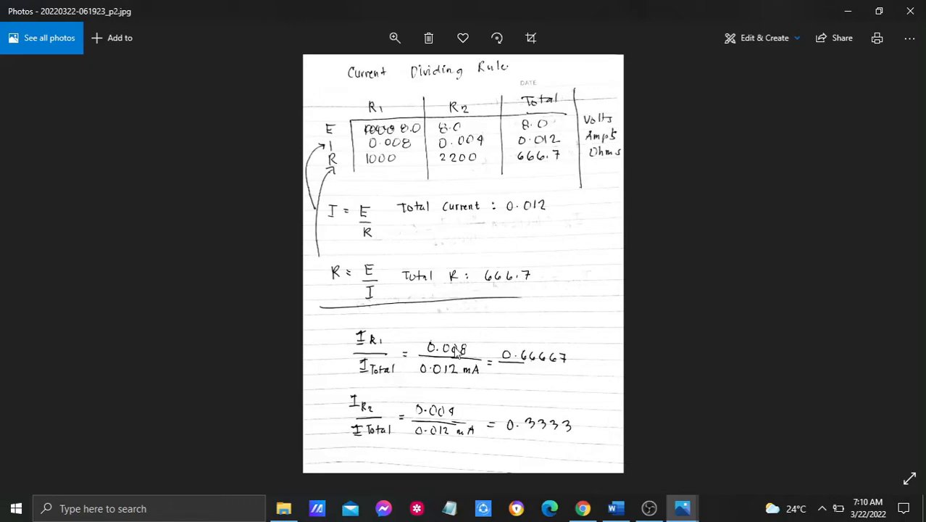
mouse_move(383, 371)
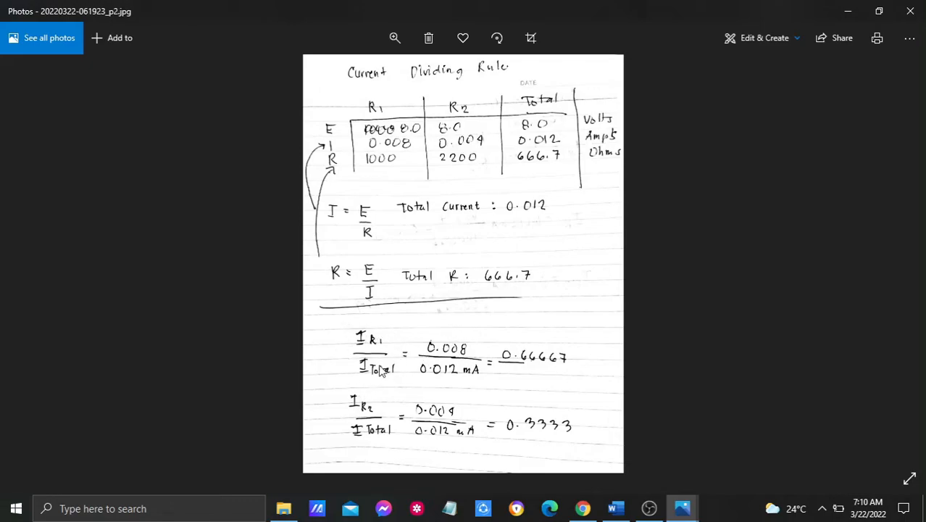
mouse_move(462, 355)
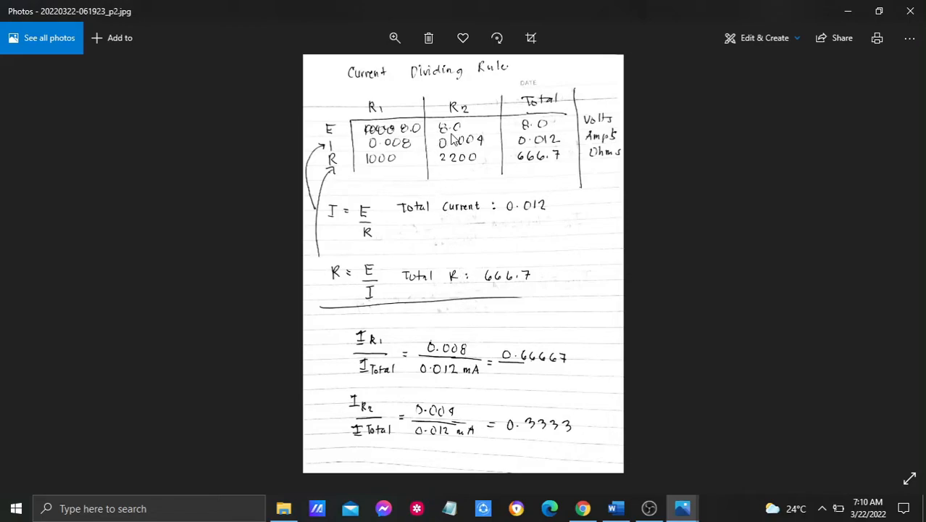
mouse_move(453, 205)
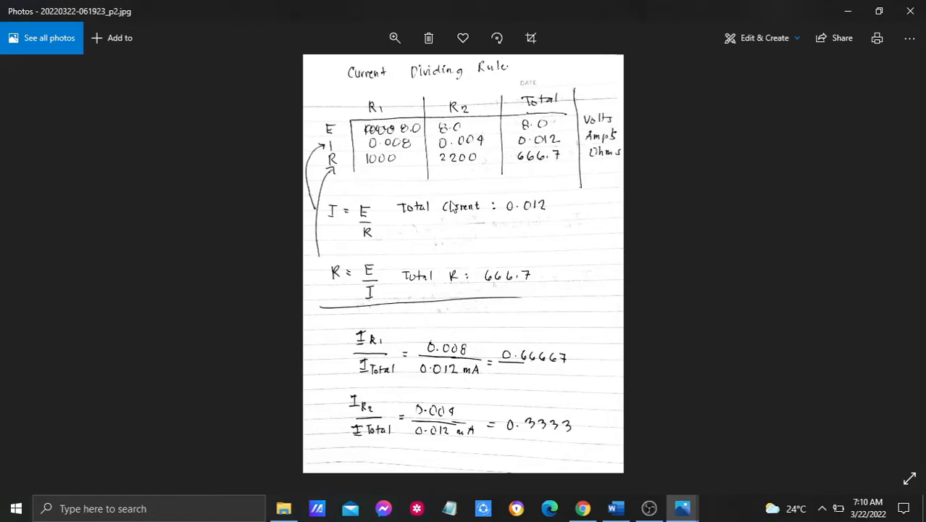
mouse_move(450, 337)
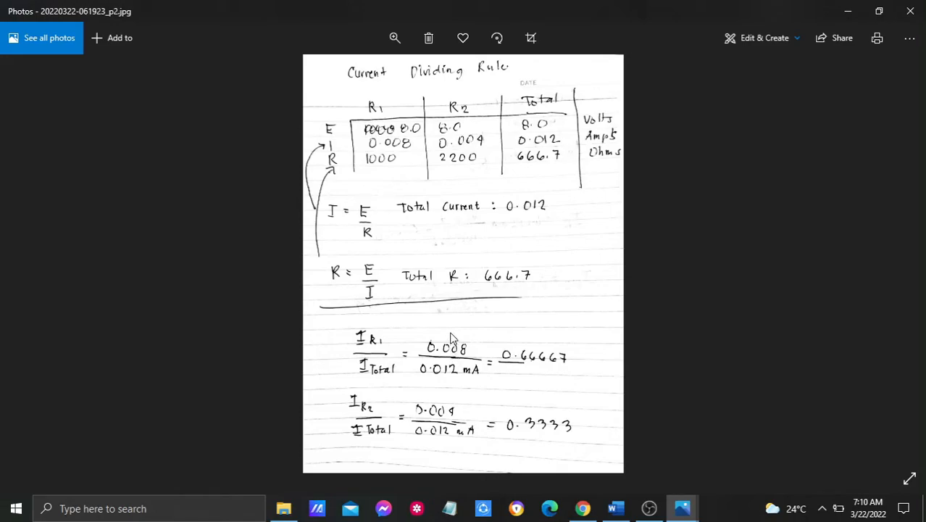
mouse_move(445, 351)
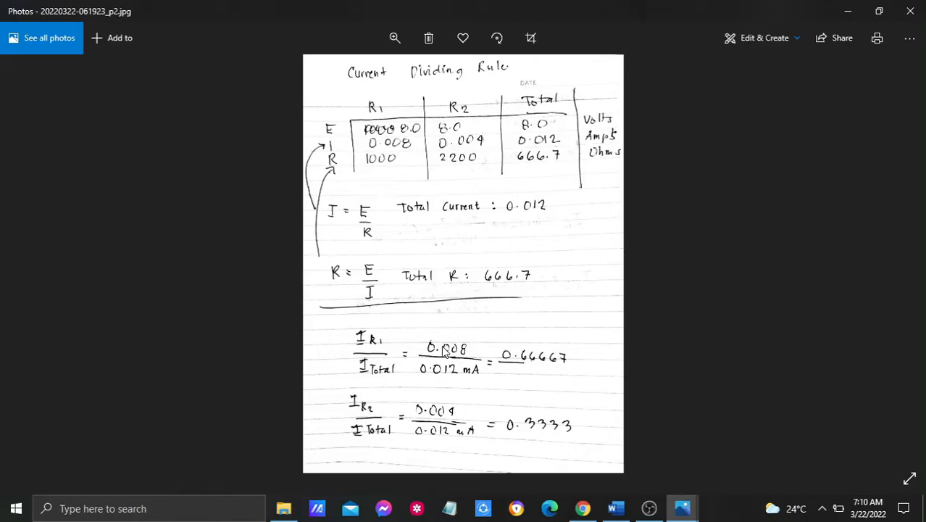
mouse_move(444, 338)
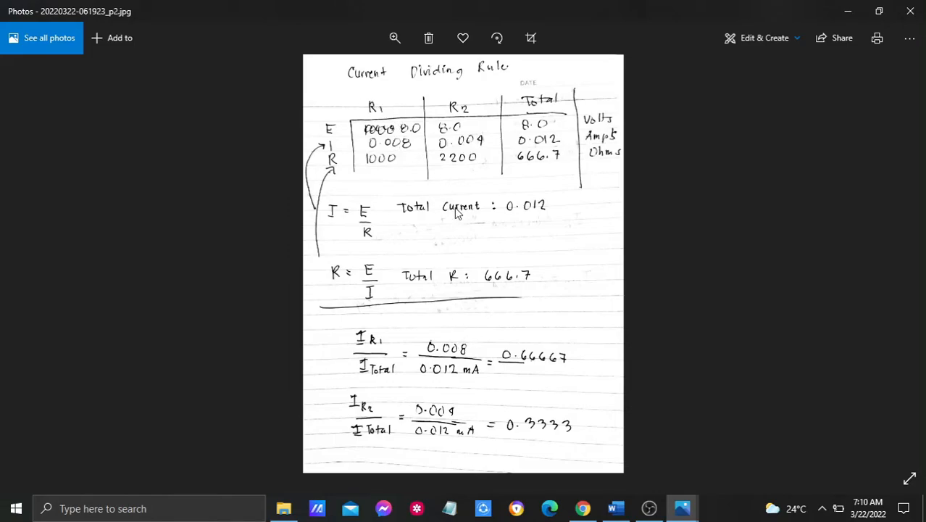
mouse_move(453, 377)
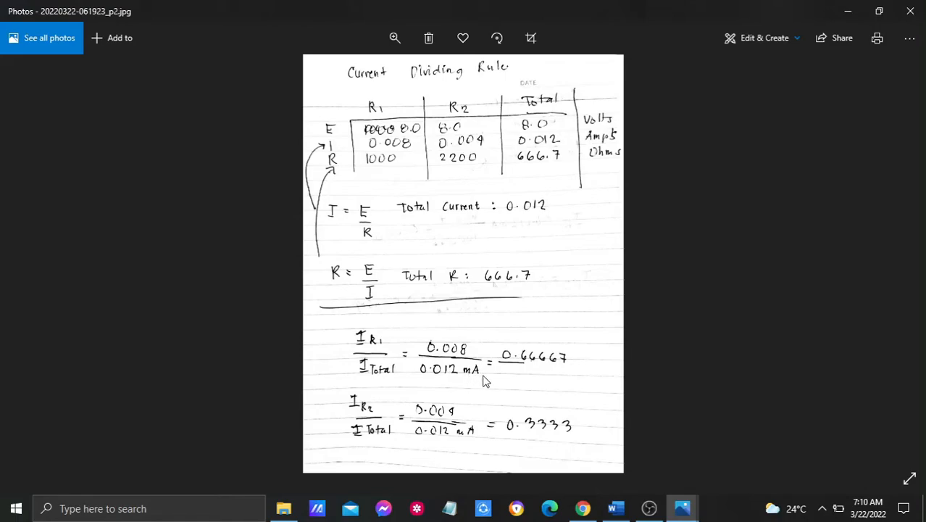
mouse_move(527, 371)
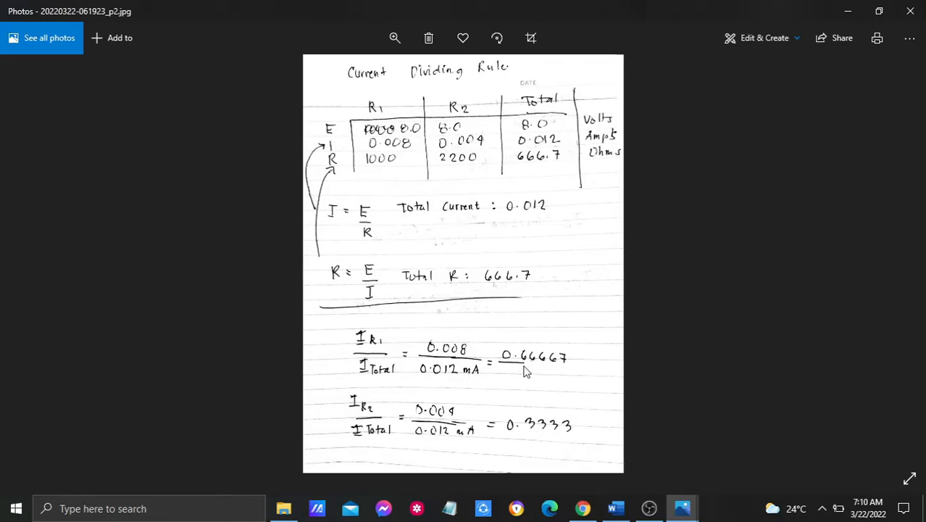
mouse_move(538, 373)
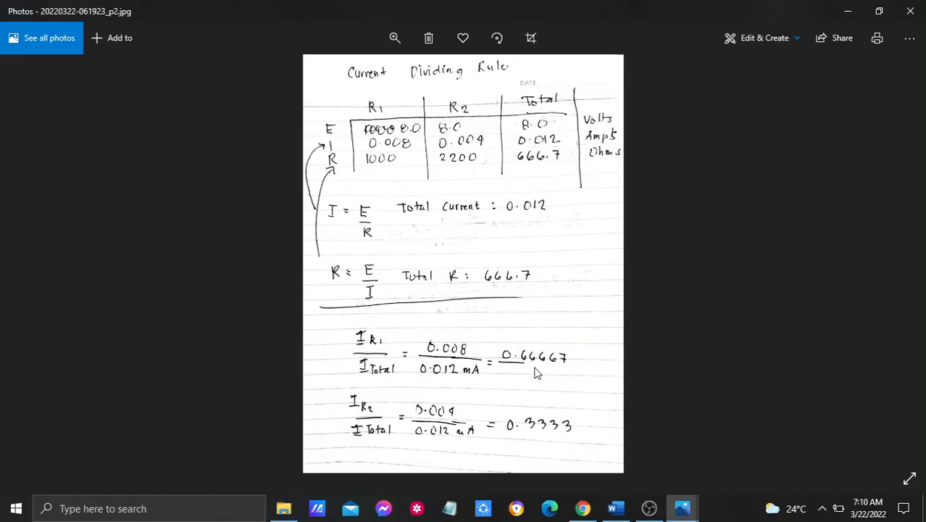
mouse_move(533, 368)
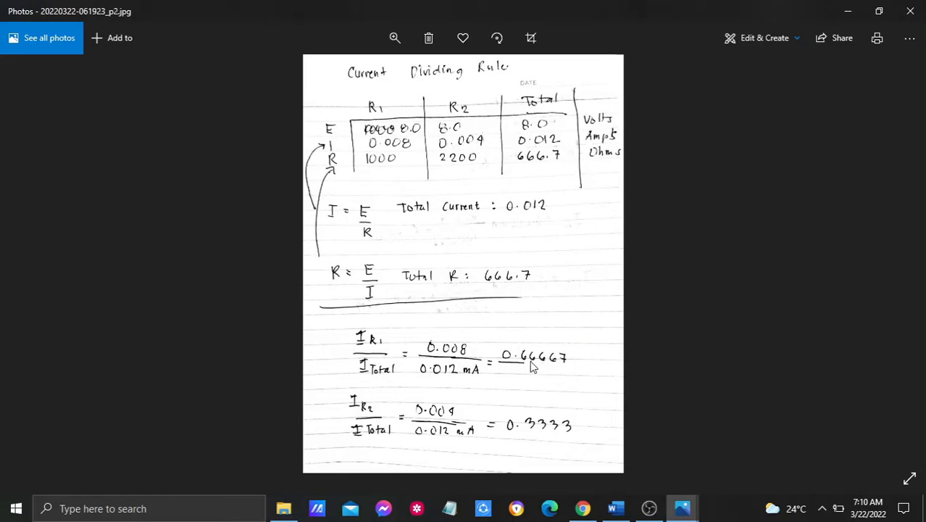
mouse_move(566, 370)
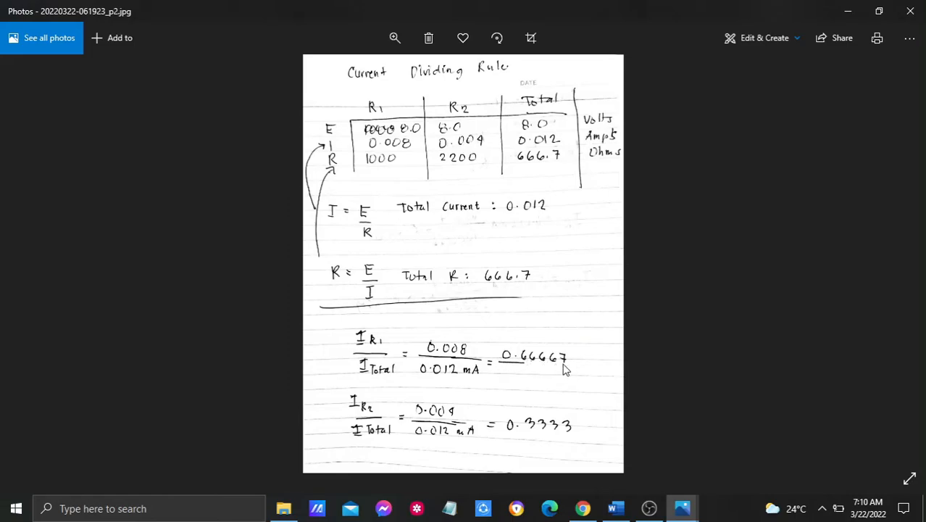
mouse_move(519, 448)
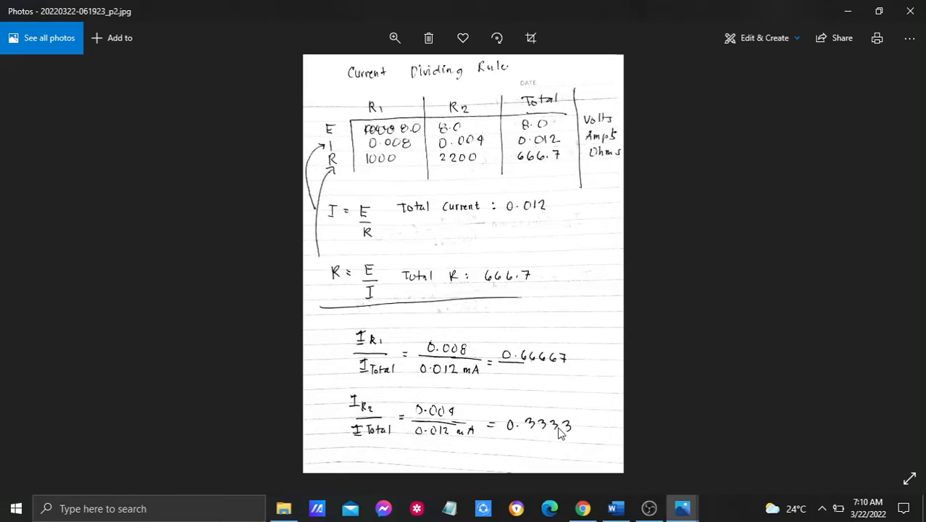
mouse_move(890, 263)
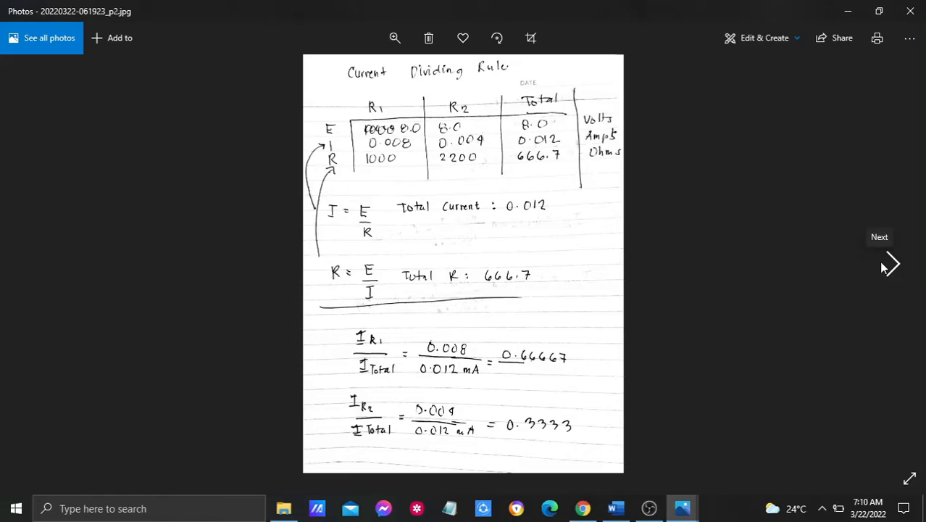
Step: Advance to the current divider formula page giving 0.008 for R1 and 0.00364 for R2
click(891, 263)
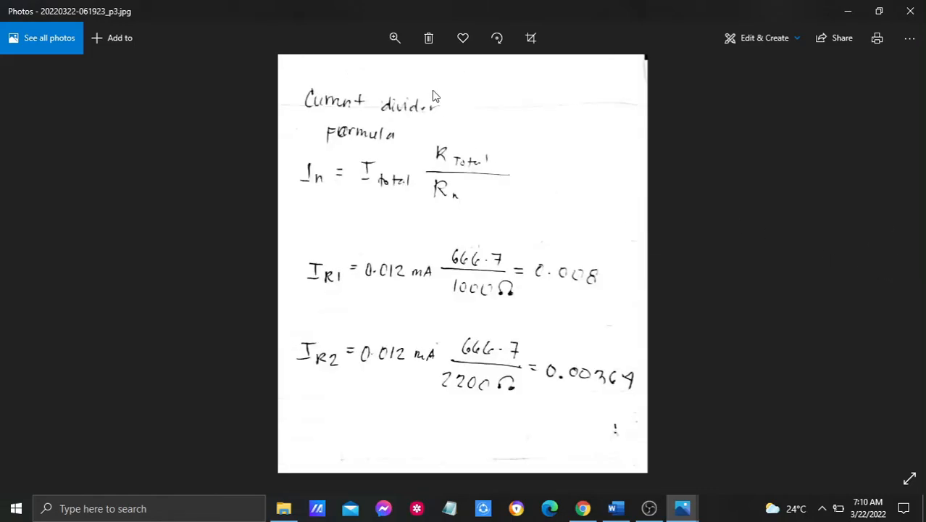
mouse_move(457, 107)
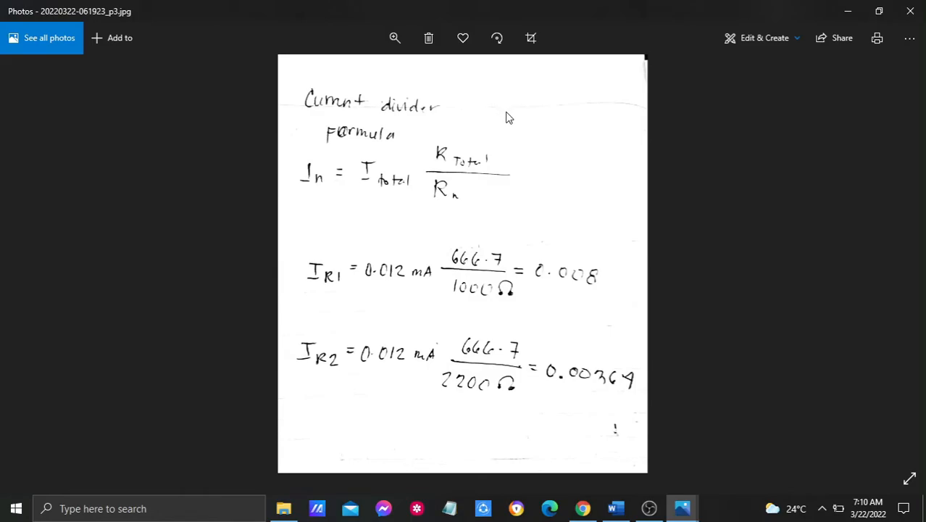
mouse_move(334, 174)
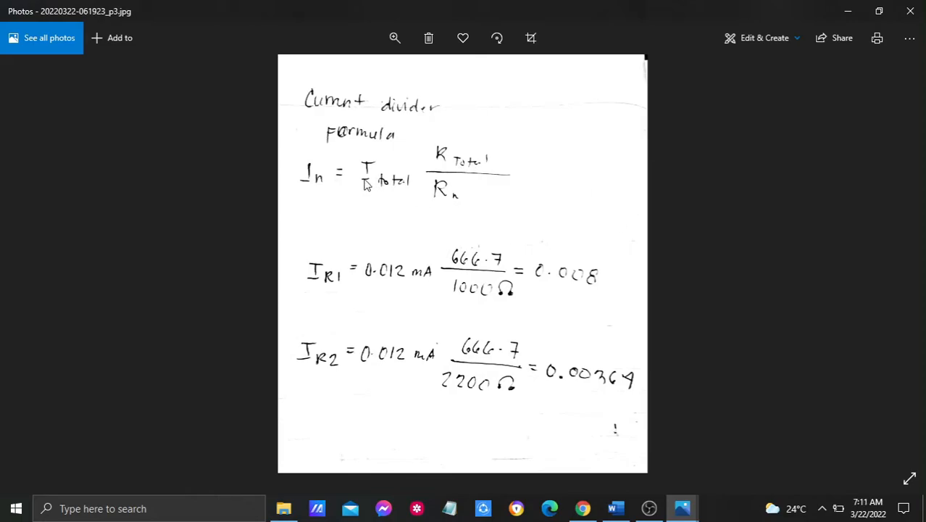
mouse_move(468, 177)
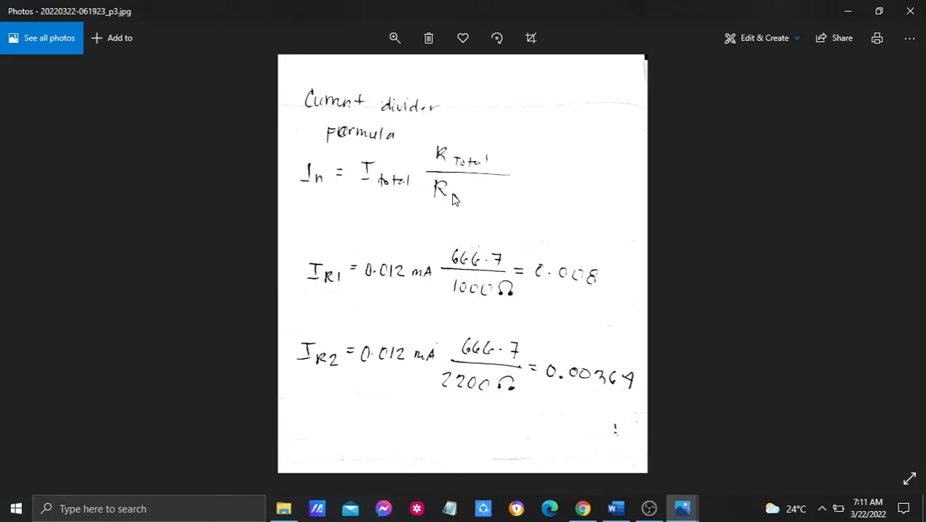
mouse_move(319, 286)
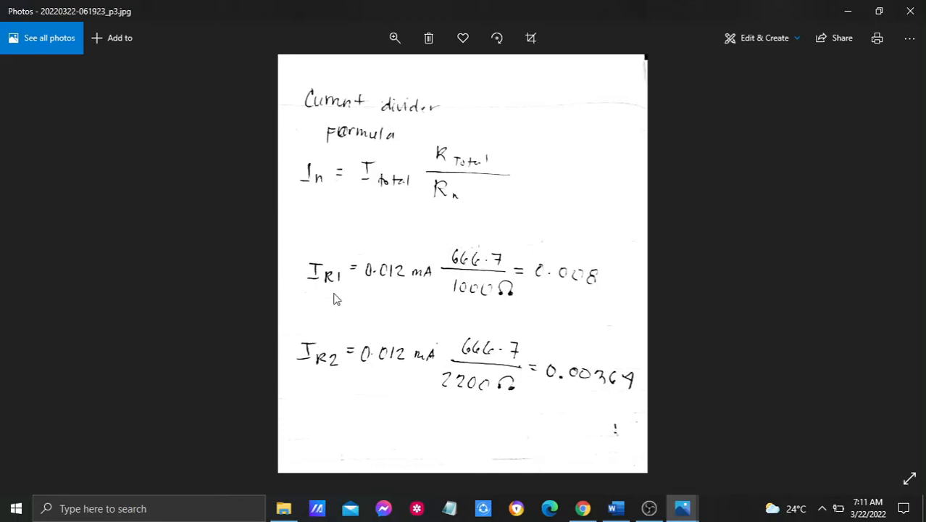
mouse_move(538, 294)
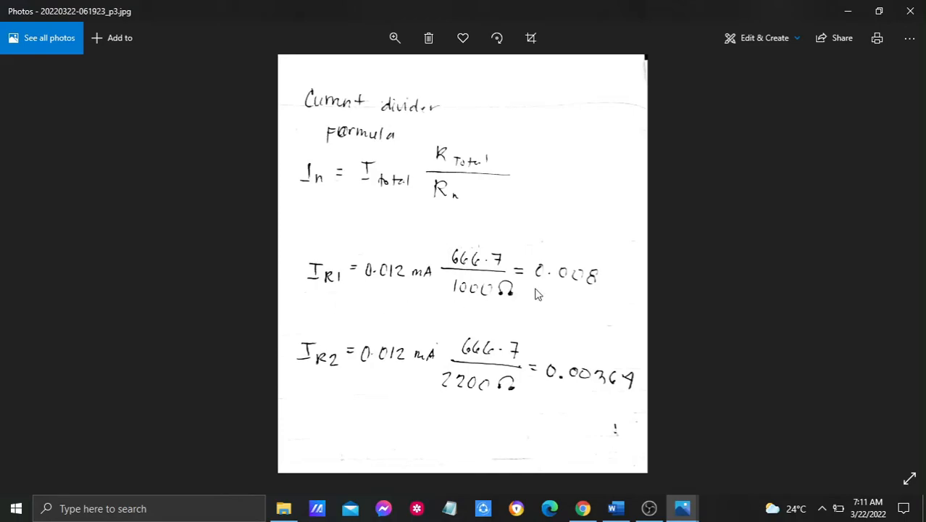
mouse_move(577, 282)
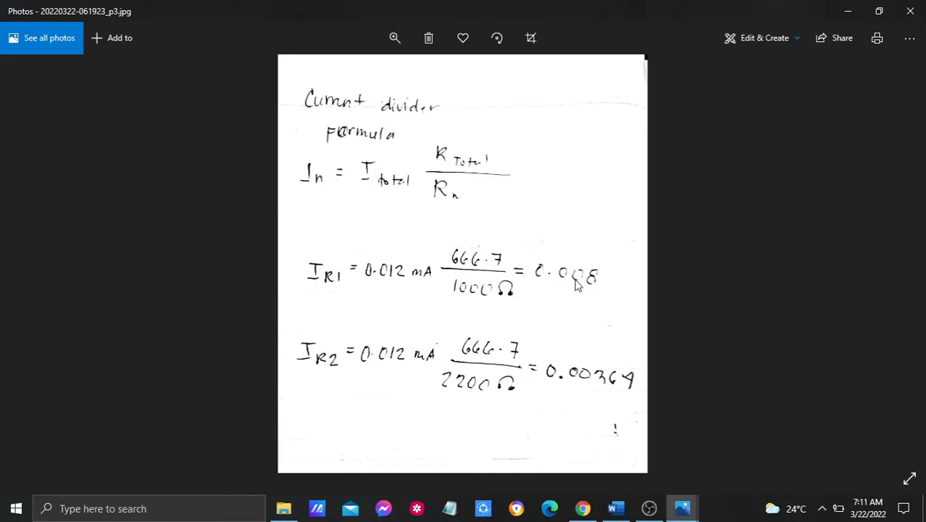
mouse_move(315, 375)
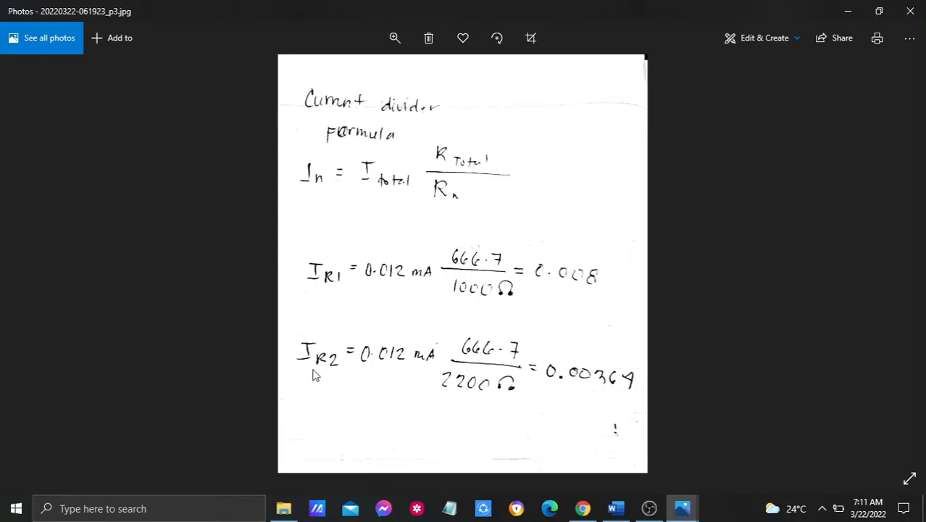
mouse_move(580, 397)
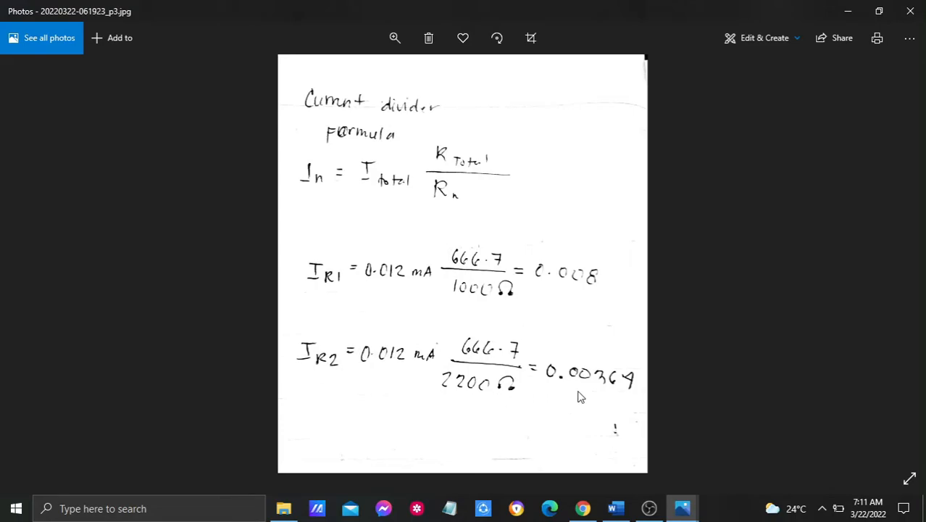
mouse_move(620, 399)
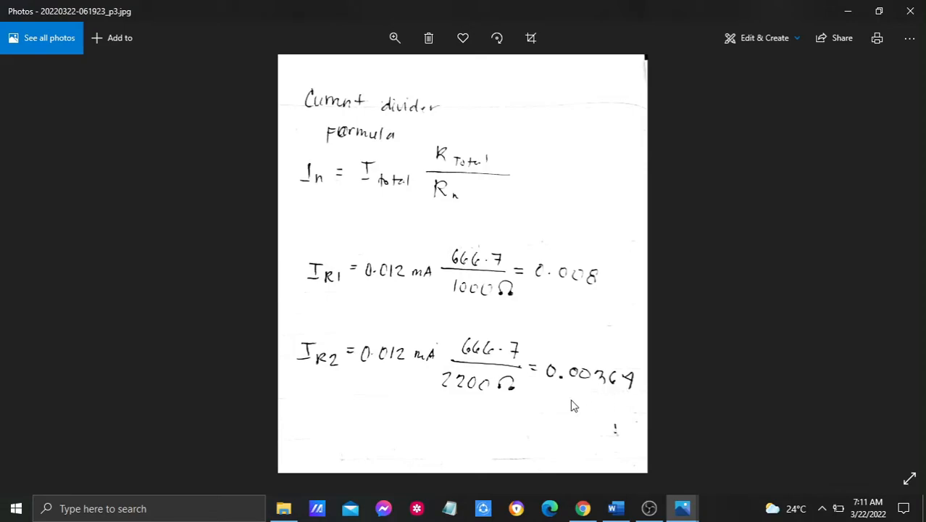
mouse_move(621, 408)
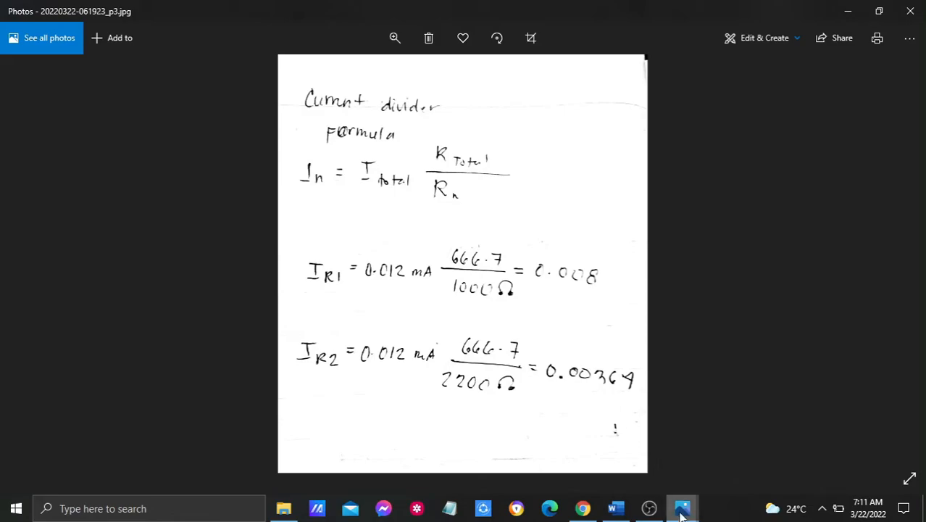
mouse_move(681, 508)
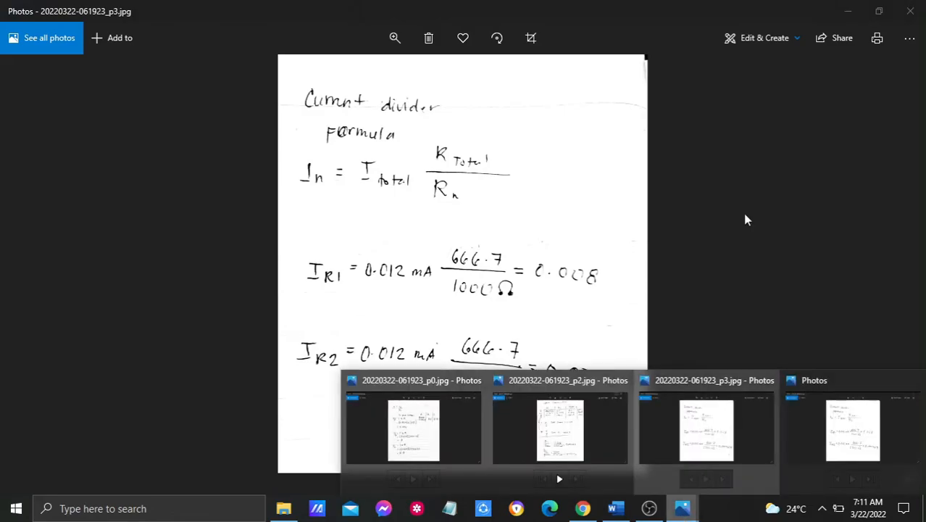
Step: Review Word's Table 1.6 CDR currents (0.008, 0.004, 0.012 total), then switch to OBS
click(615, 508)
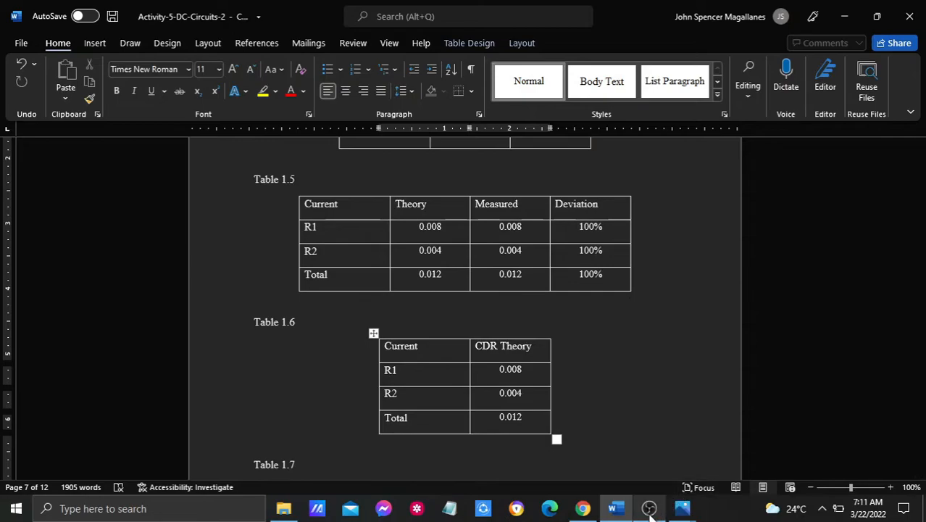
mouse_move(615, 508)
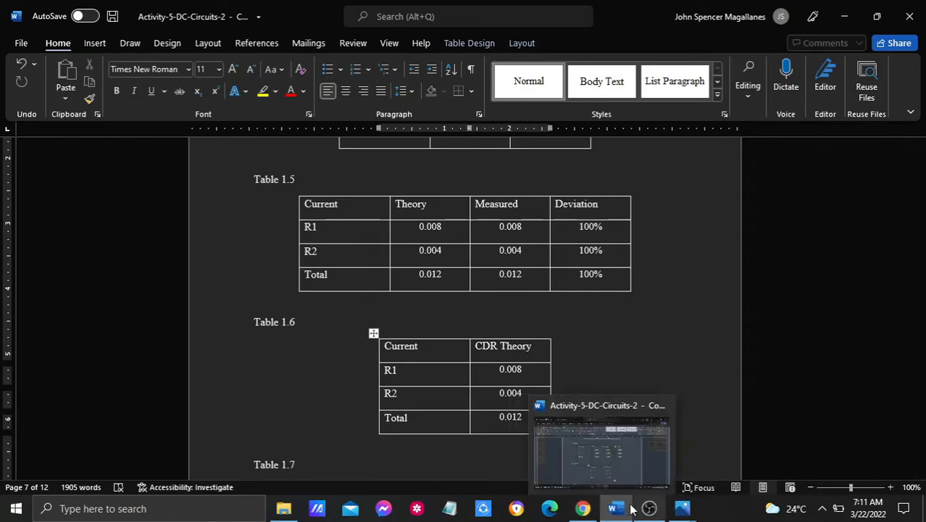
click(583, 508)
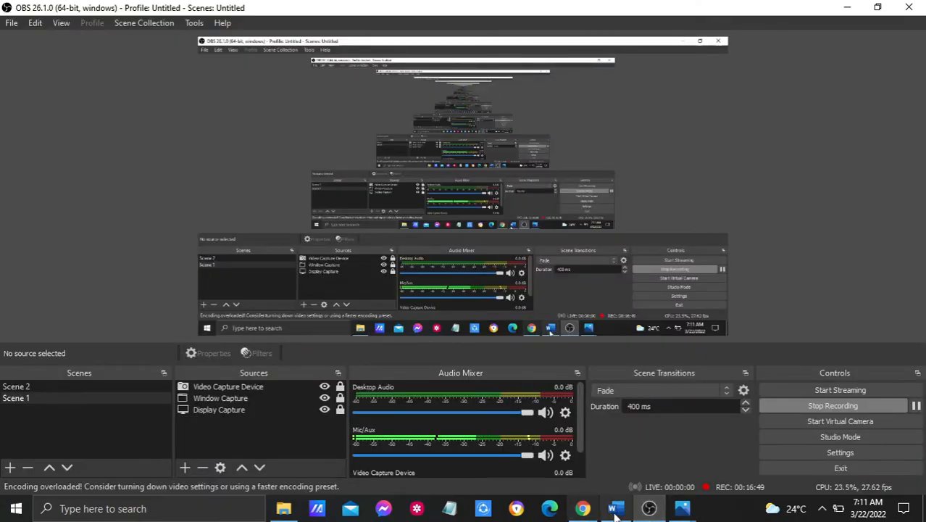
Step: Stop the OBS screen recording
click(615, 508)
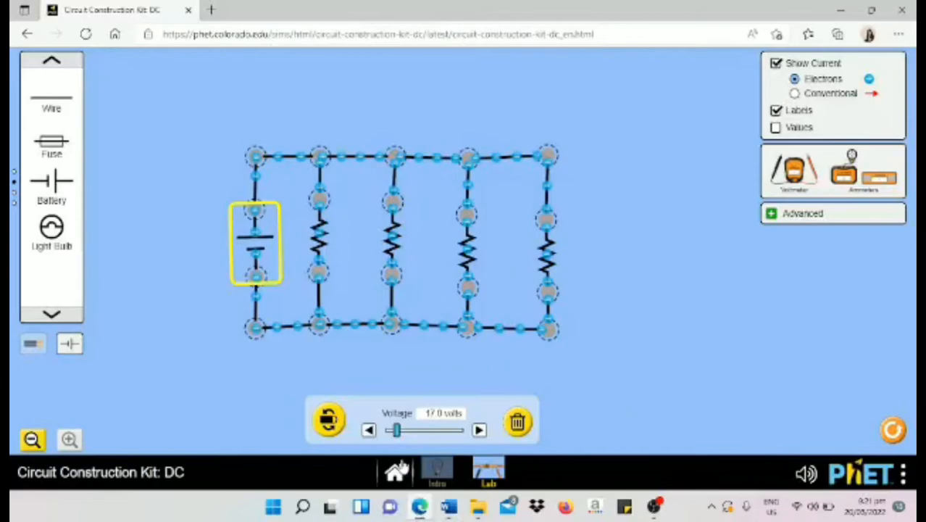
Step: Set the battery to 10 V, raise the fourth and fifth branch resistances, and show values
drag(395, 430, 391, 430)
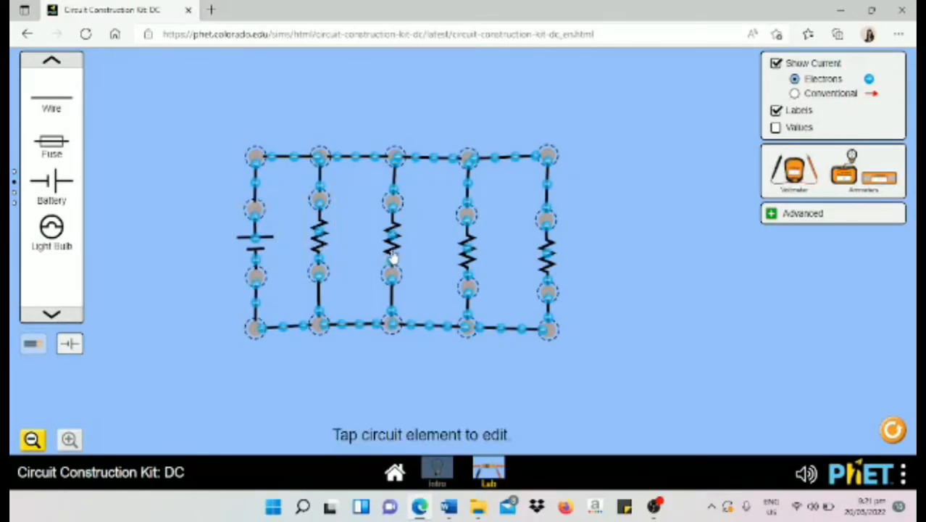
click(391, 240)
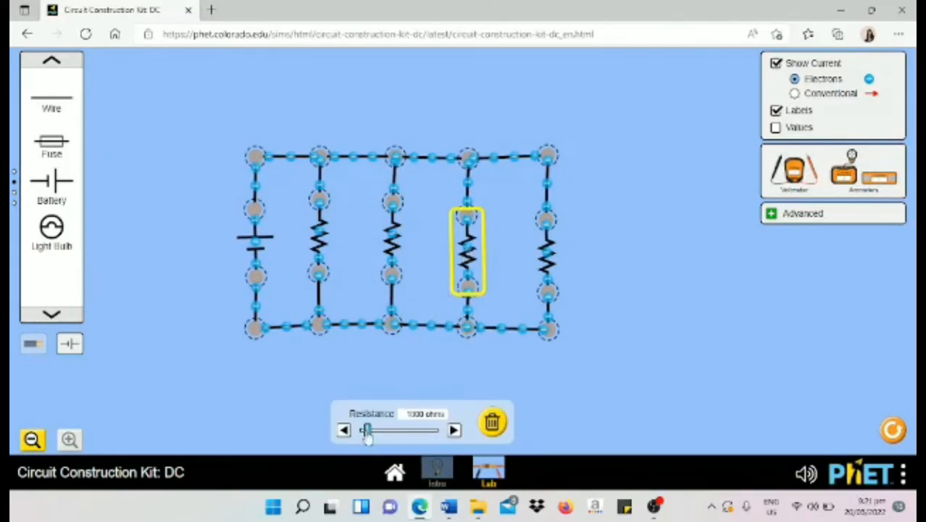
drag(366, 429, 385, 430)
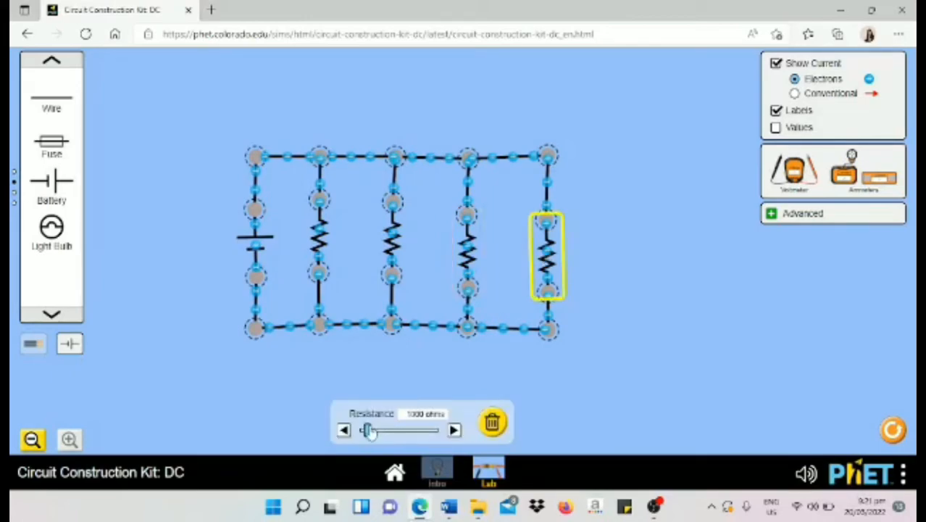
drag(368, 430, 413, 430)
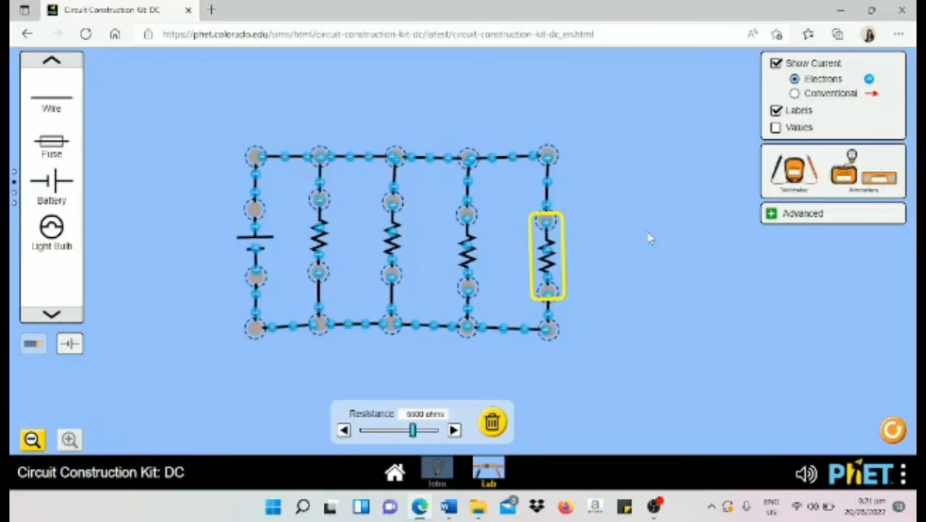
click(775, 127)
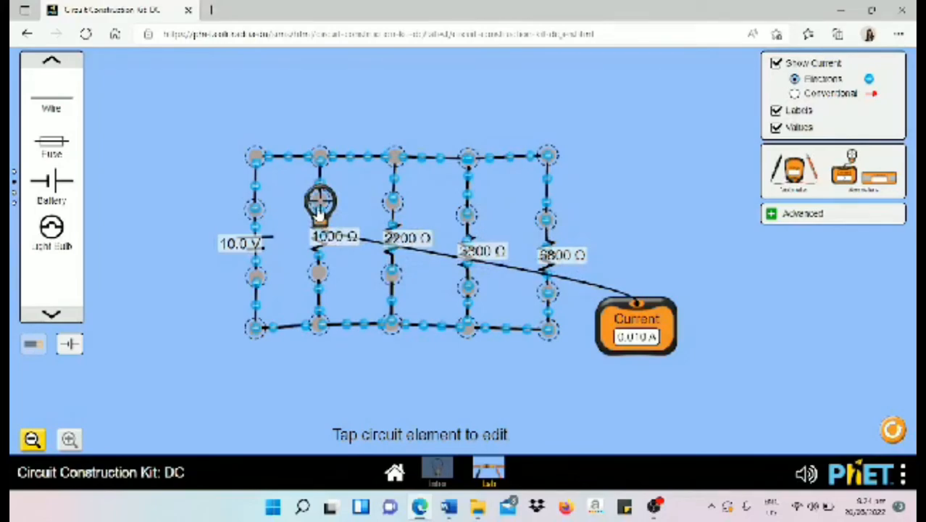
Step: Move the ammeter onto the 2200 Ω branch, reading 0.005 A, then to the next branch
drag(319, 203, 319, 272)
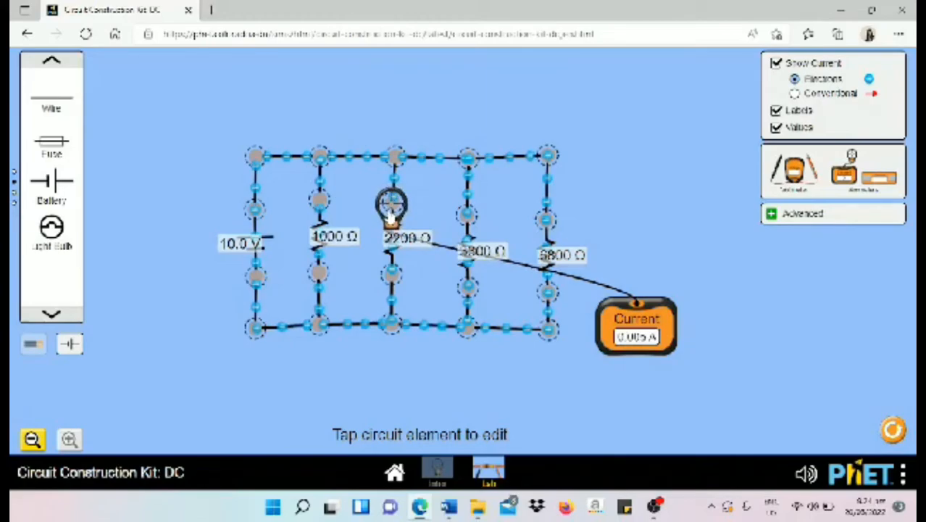
drag(391, 210, 471, 217)
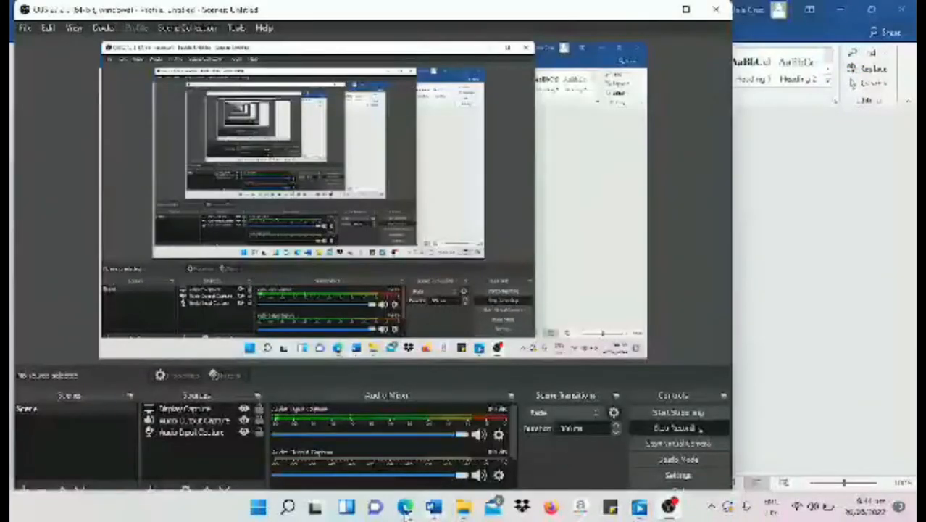
click(404, 506)
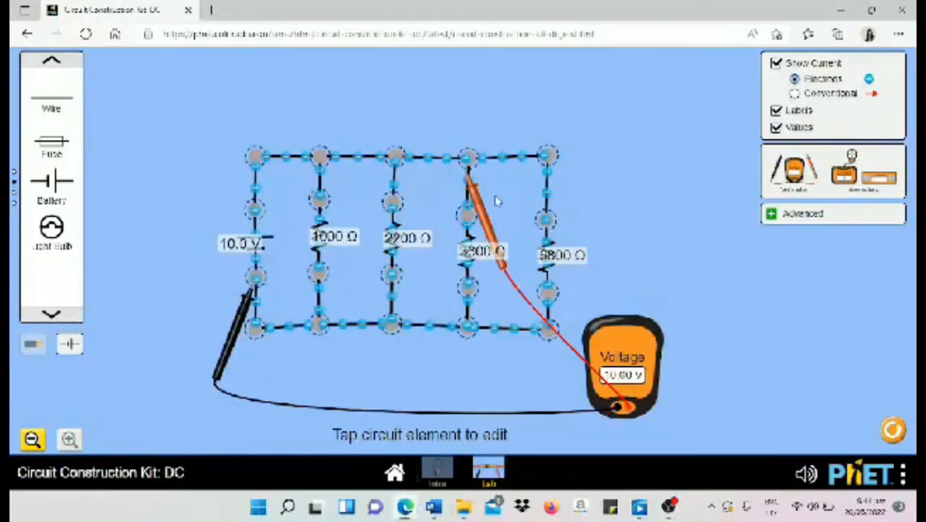